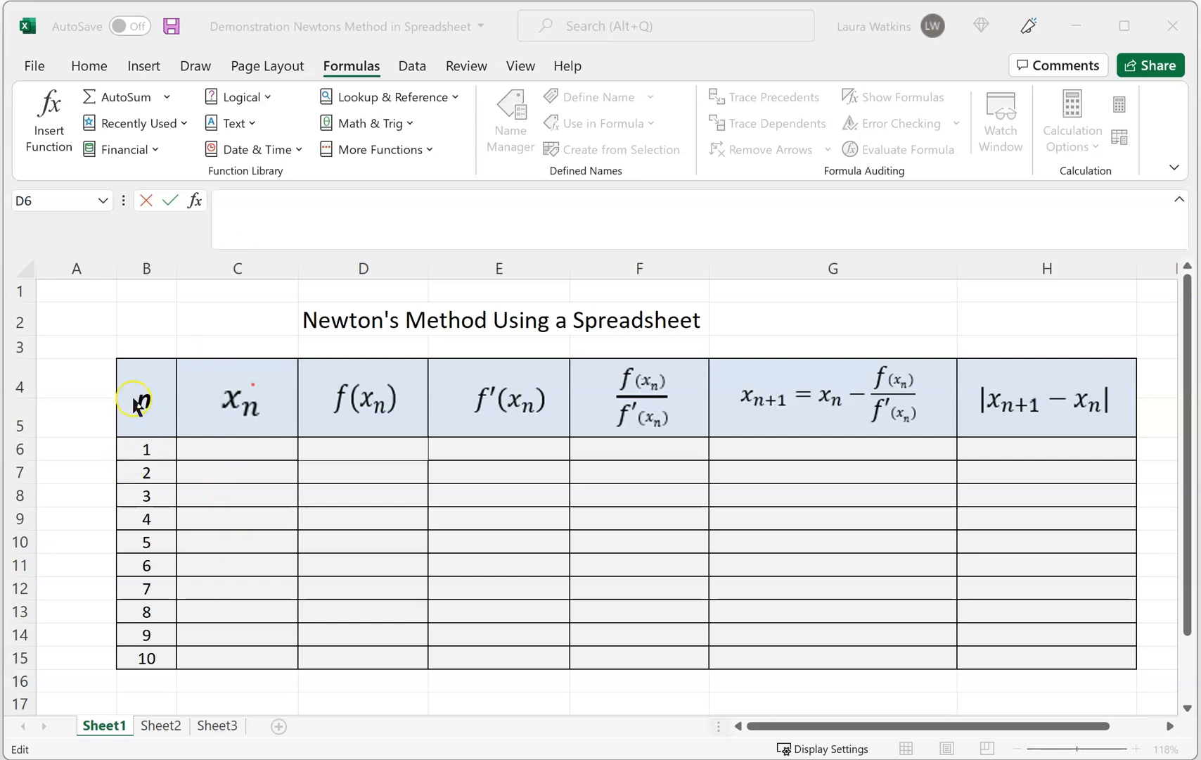
pyautogui.moveTo(147, 381)
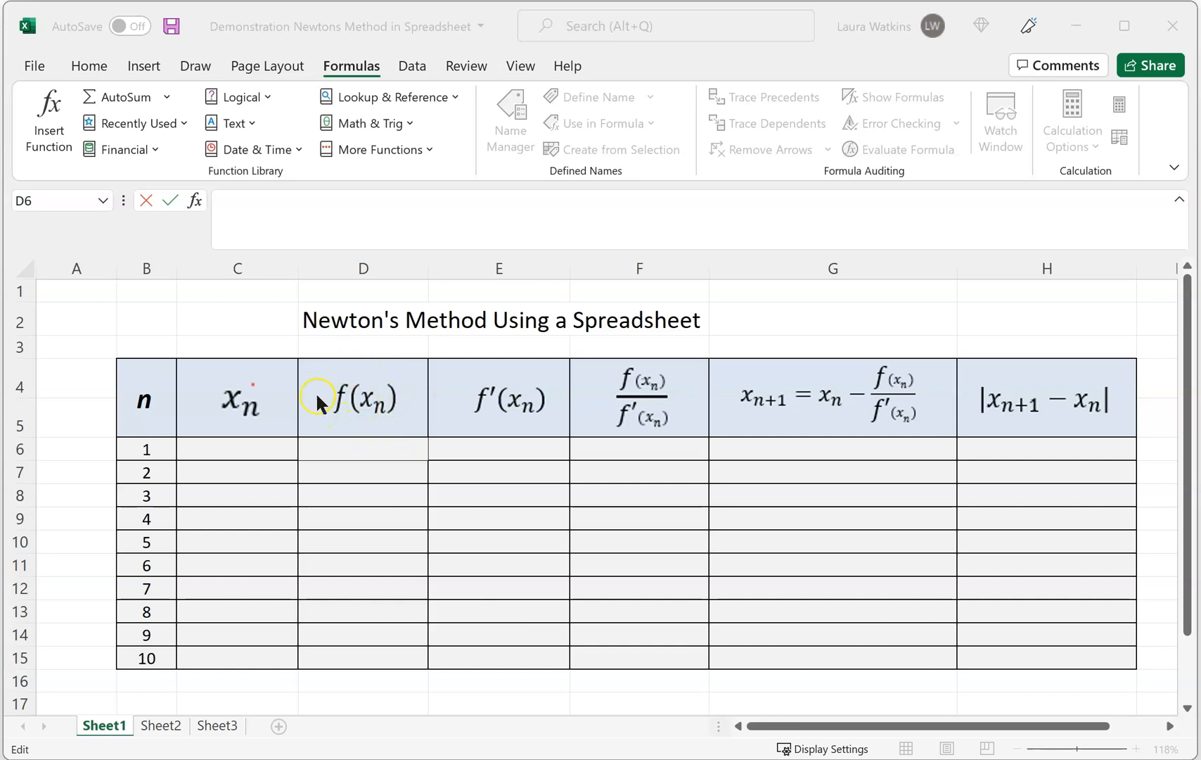
pyautogui.moveTo(272, 399)
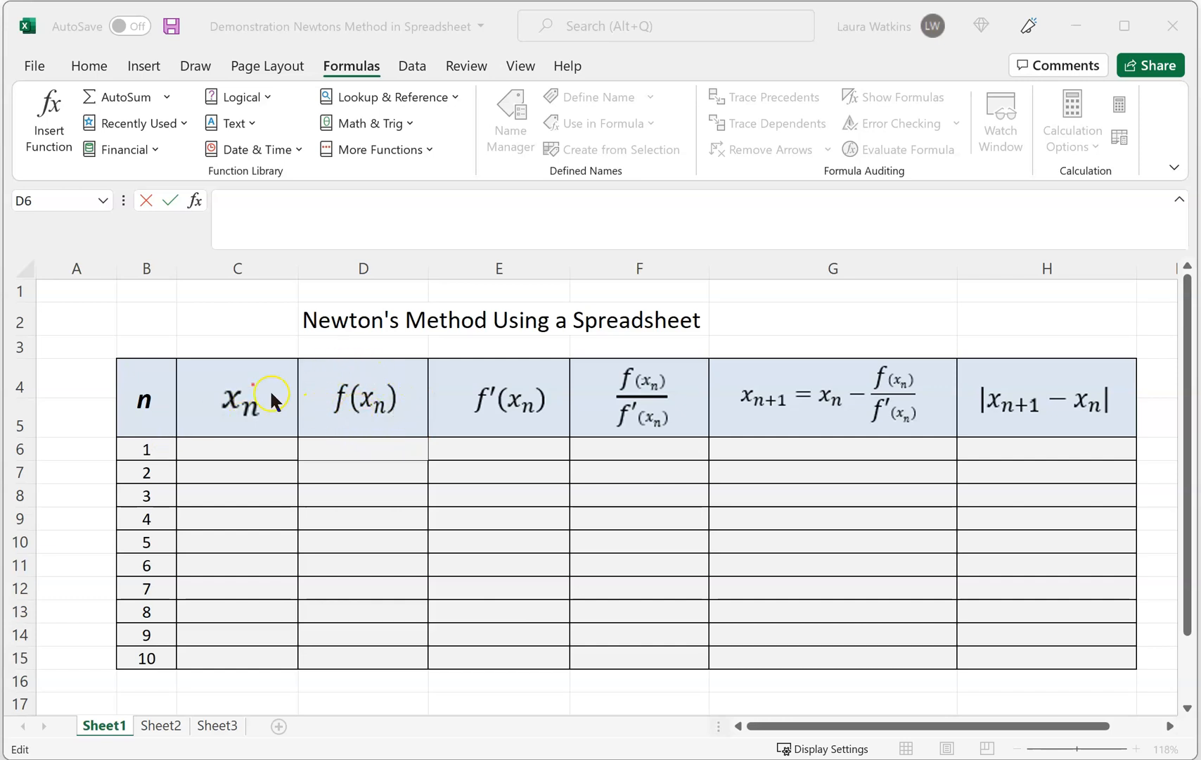
pyautogui.moveTo(496, 413)
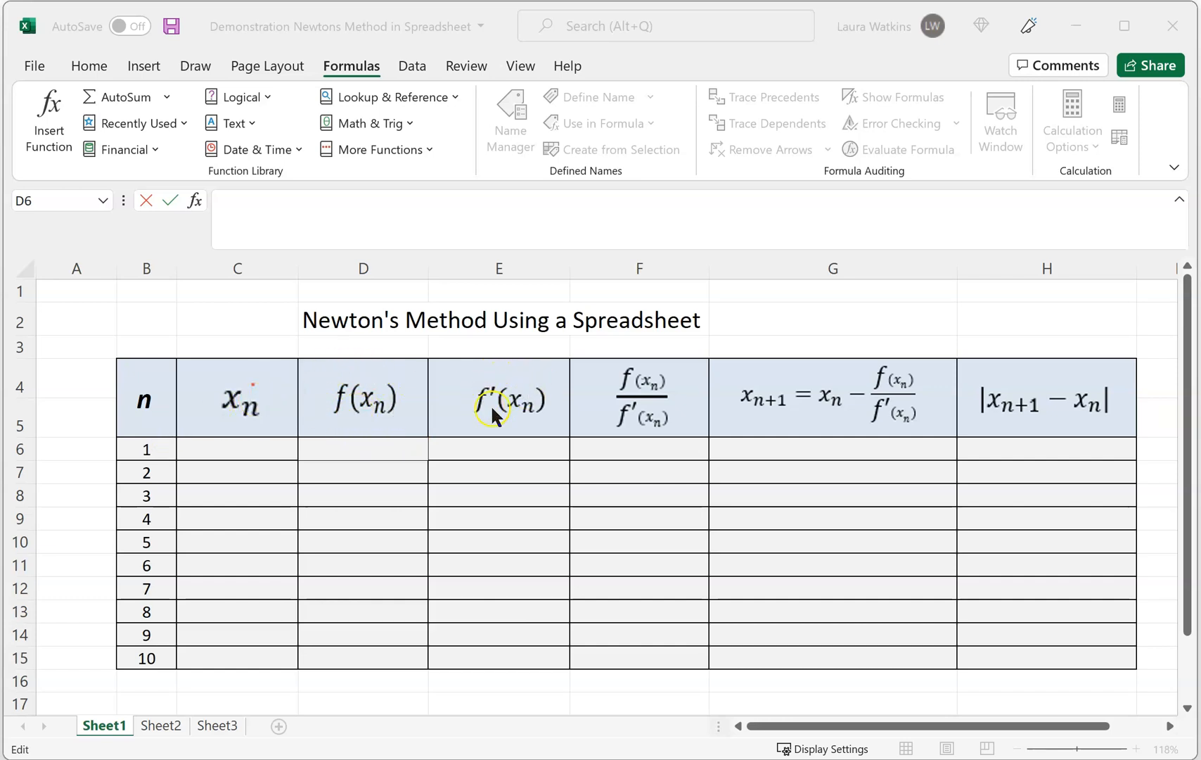
pyautogui.moveTo(234, 375)
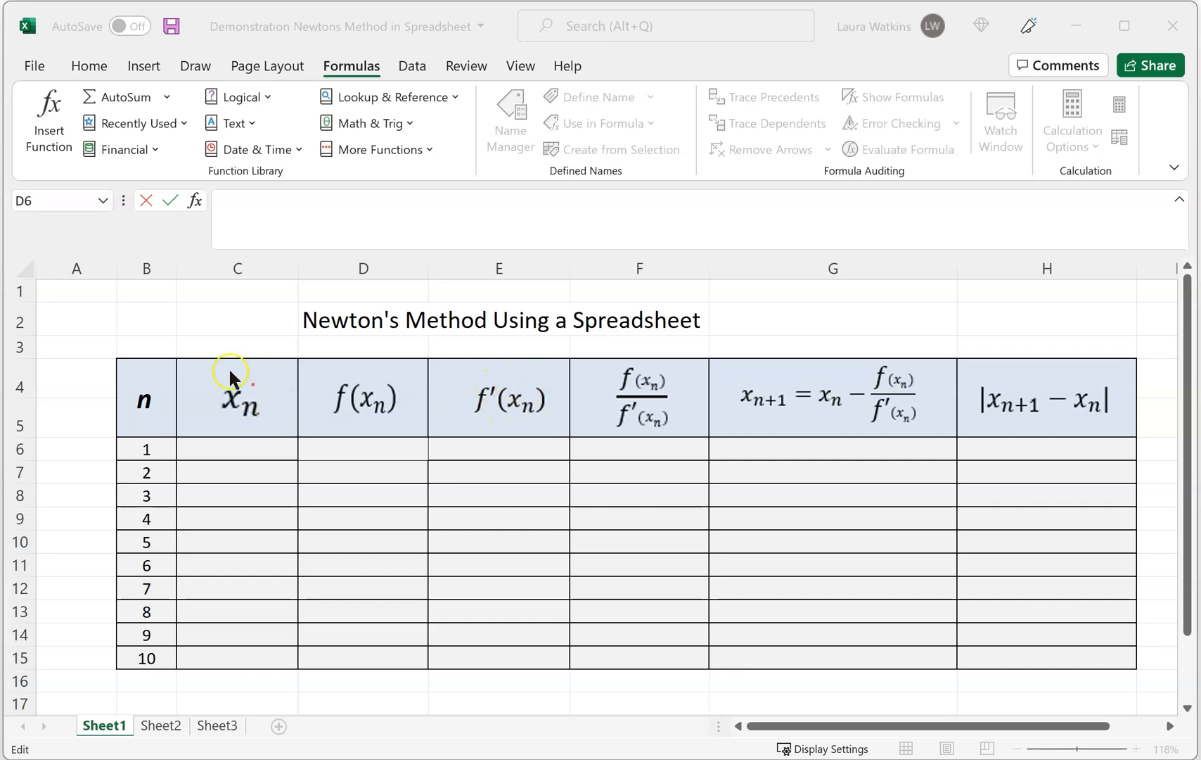
pyautogui.moveTo(642, 384)
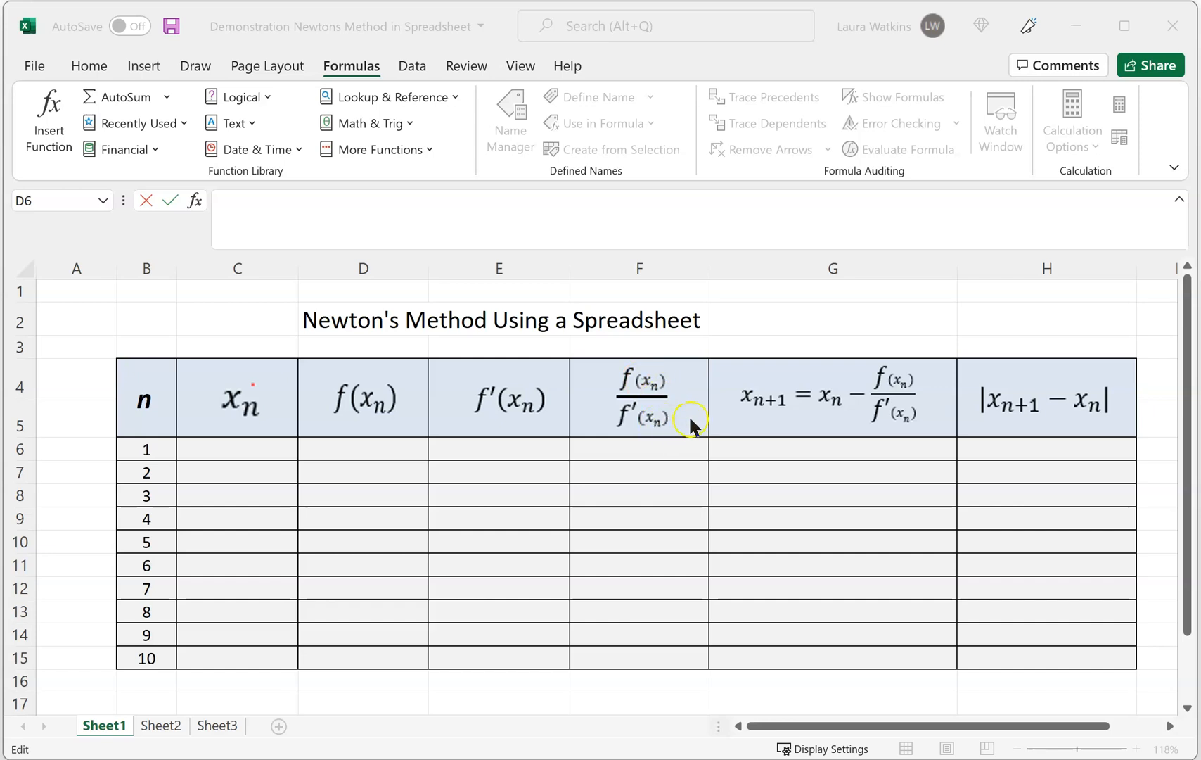
pyautogui.moveTo(842, 425)
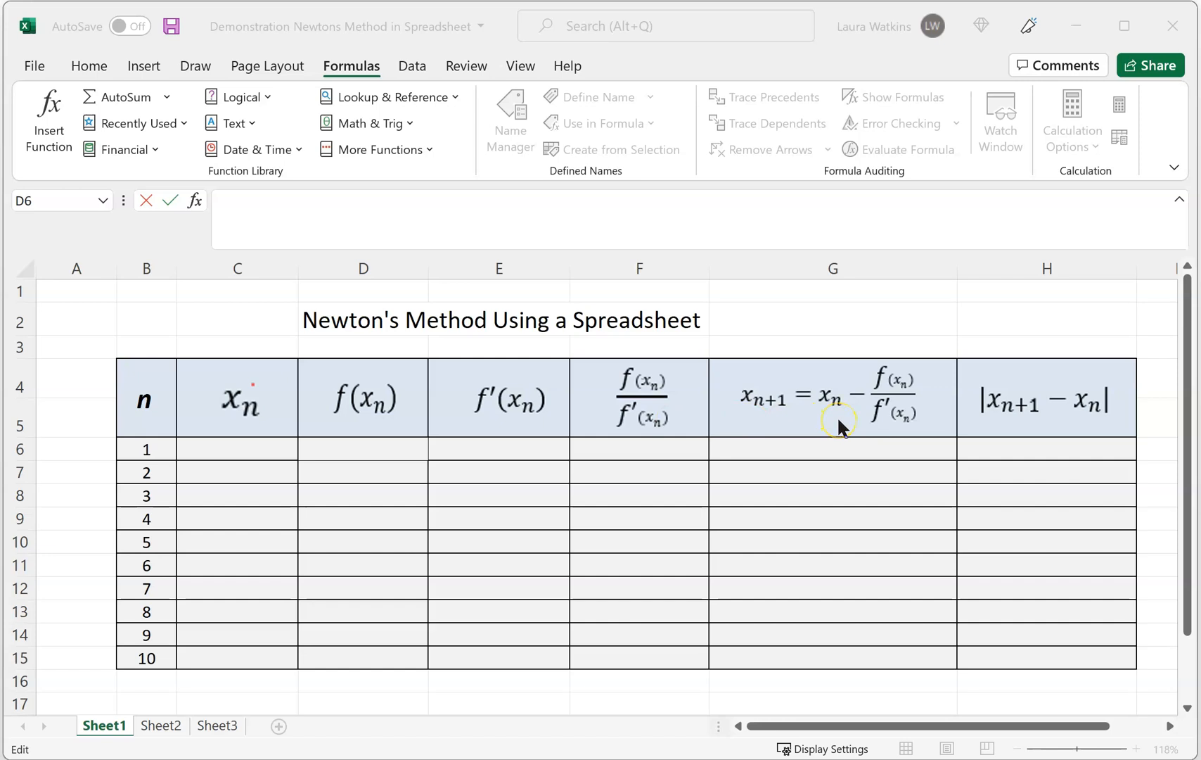
pyautogui.moveTo(843, 427)
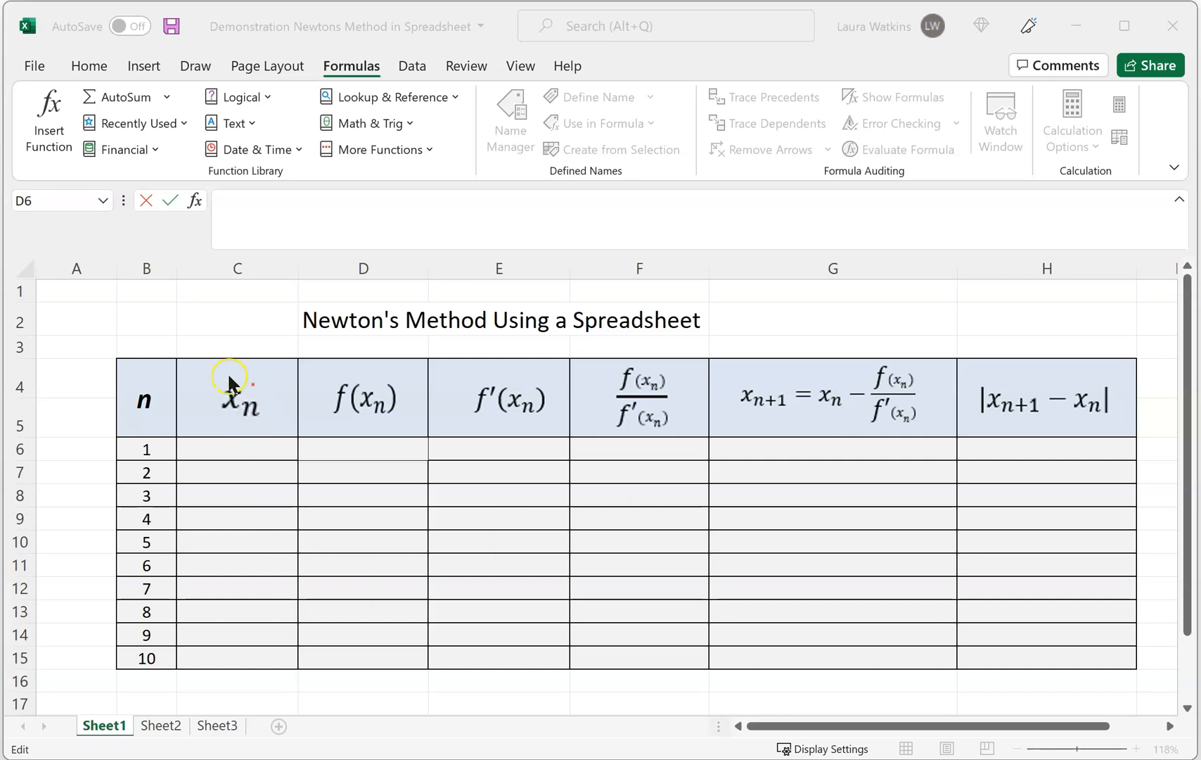
pyautogui.moveTo(236, 357)
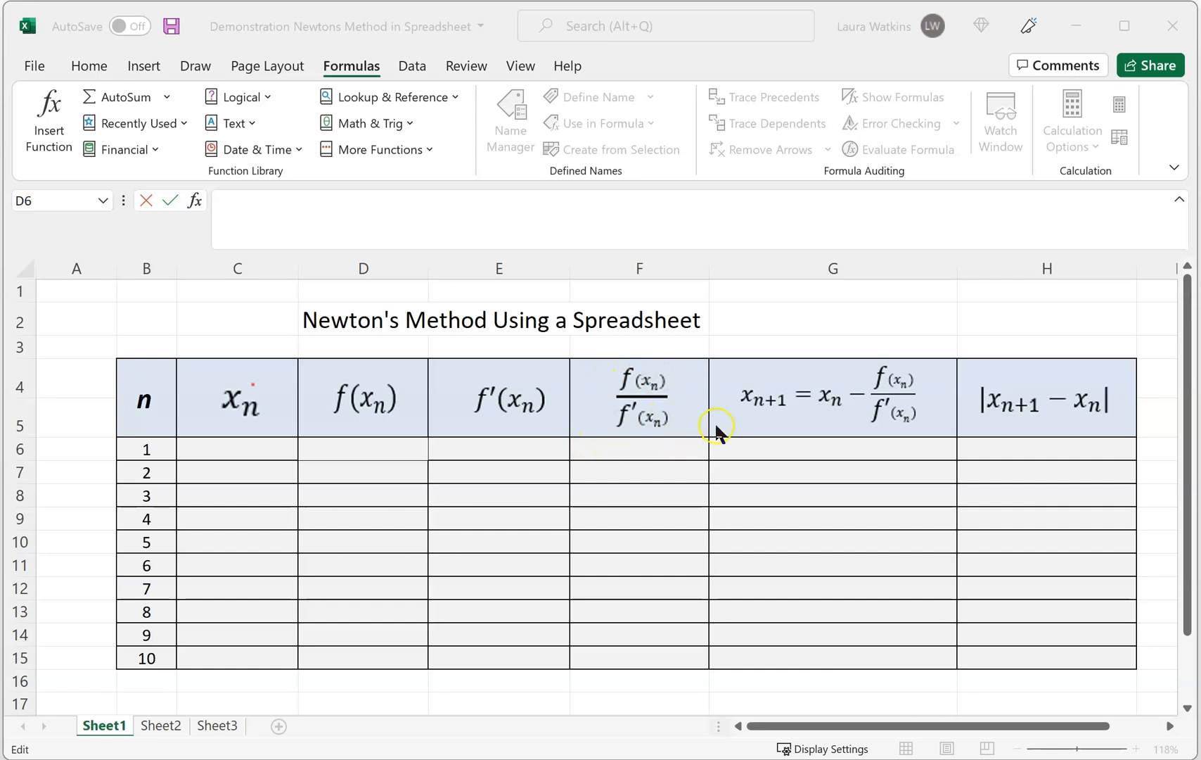
pyautogui.moveTo(944, 416)
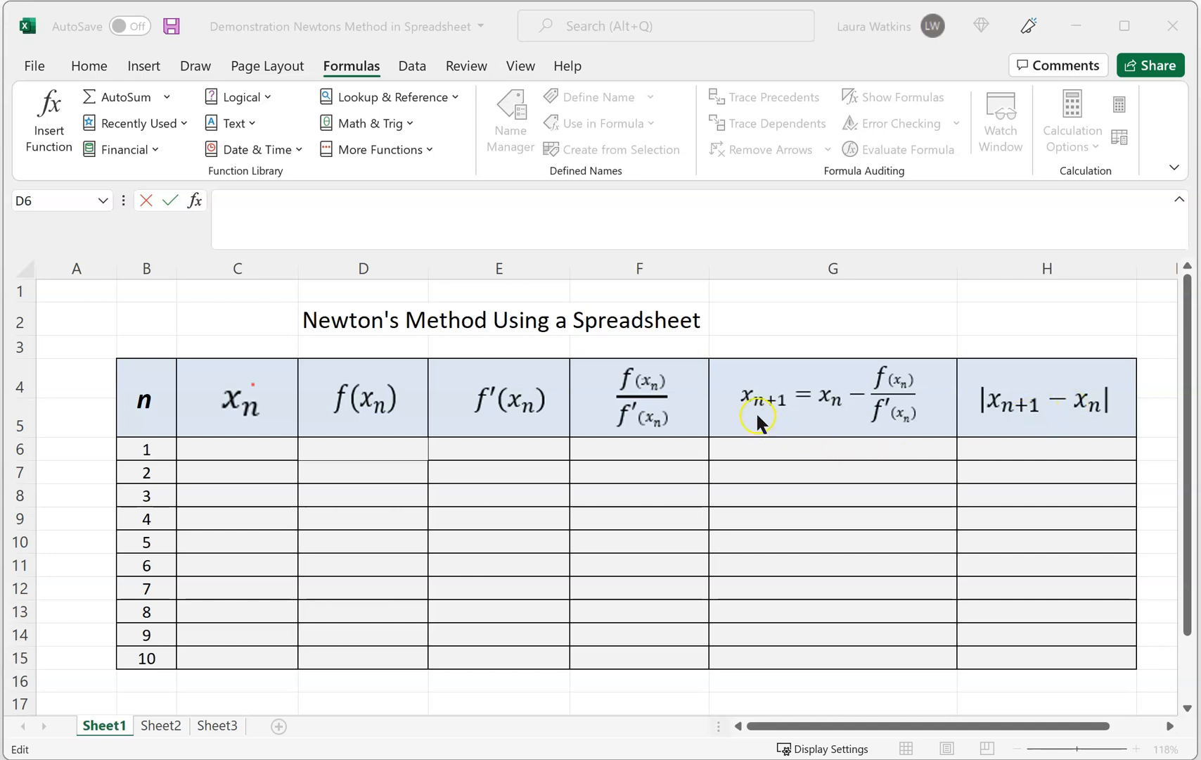
pyautogui.moveTo(1019, 413)
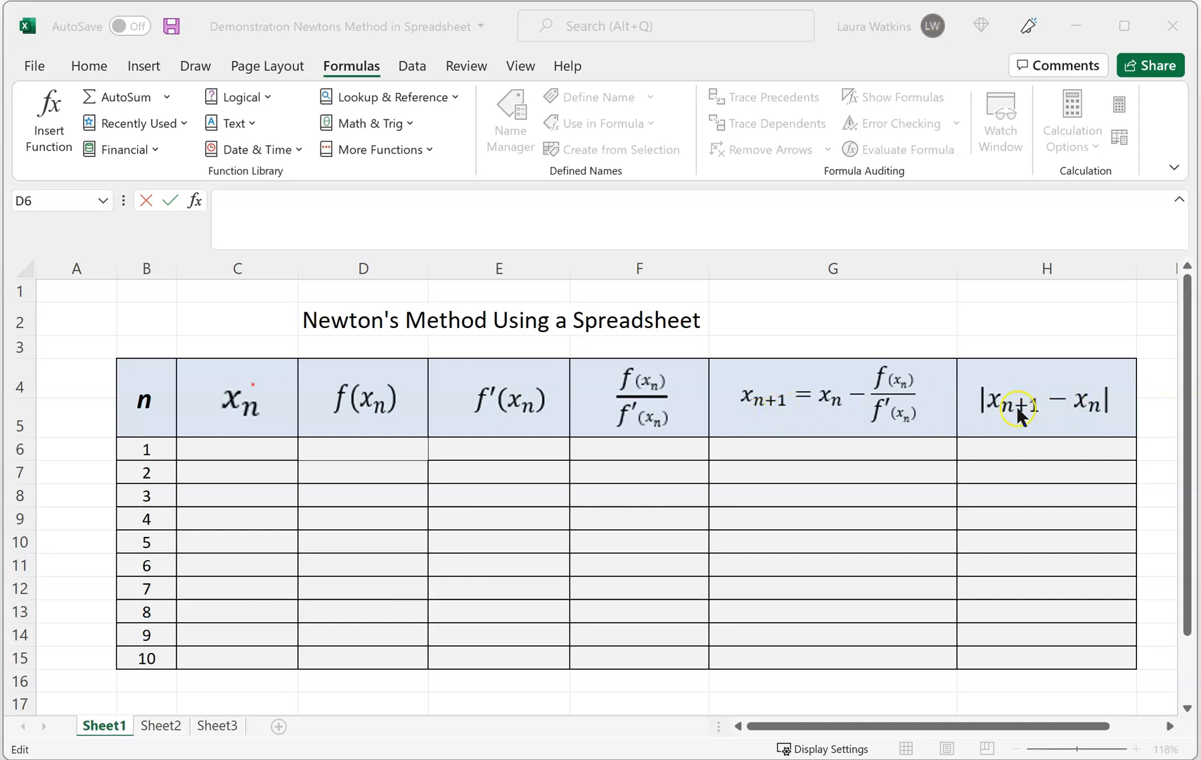
pyautogui.moveTo(1081, 413)
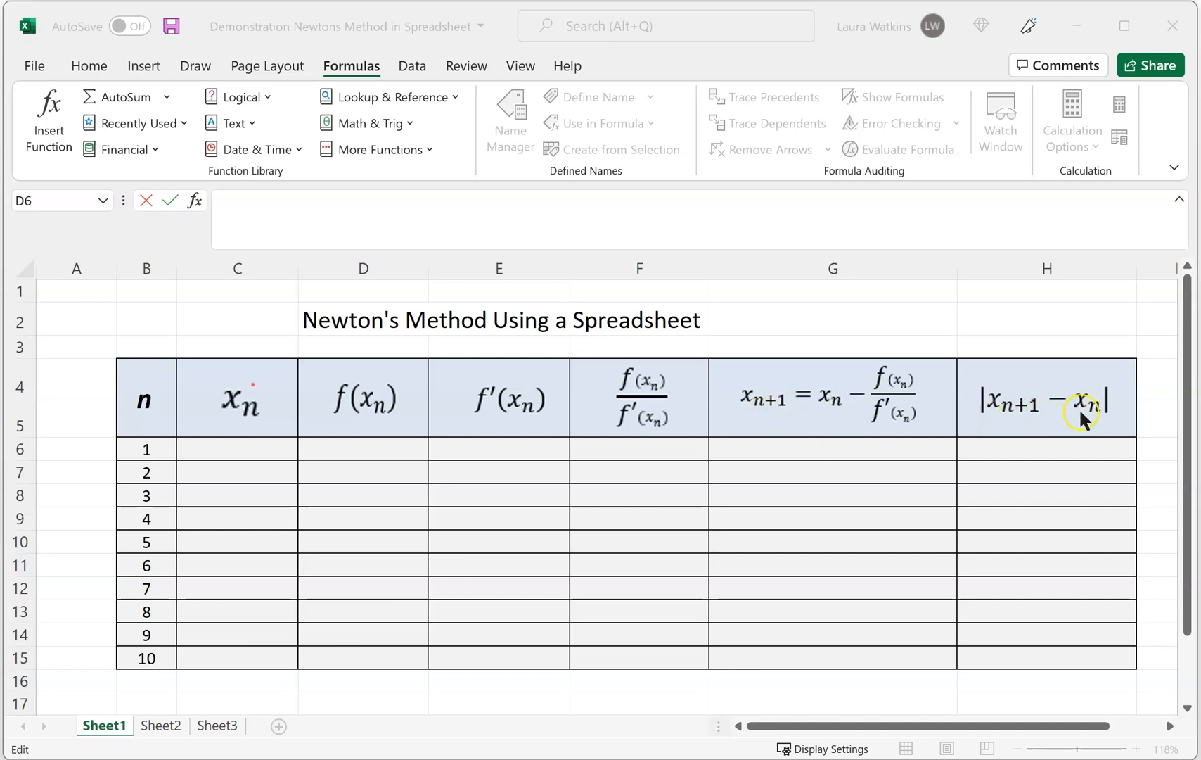
pyautogui.moveTo(962, 425)
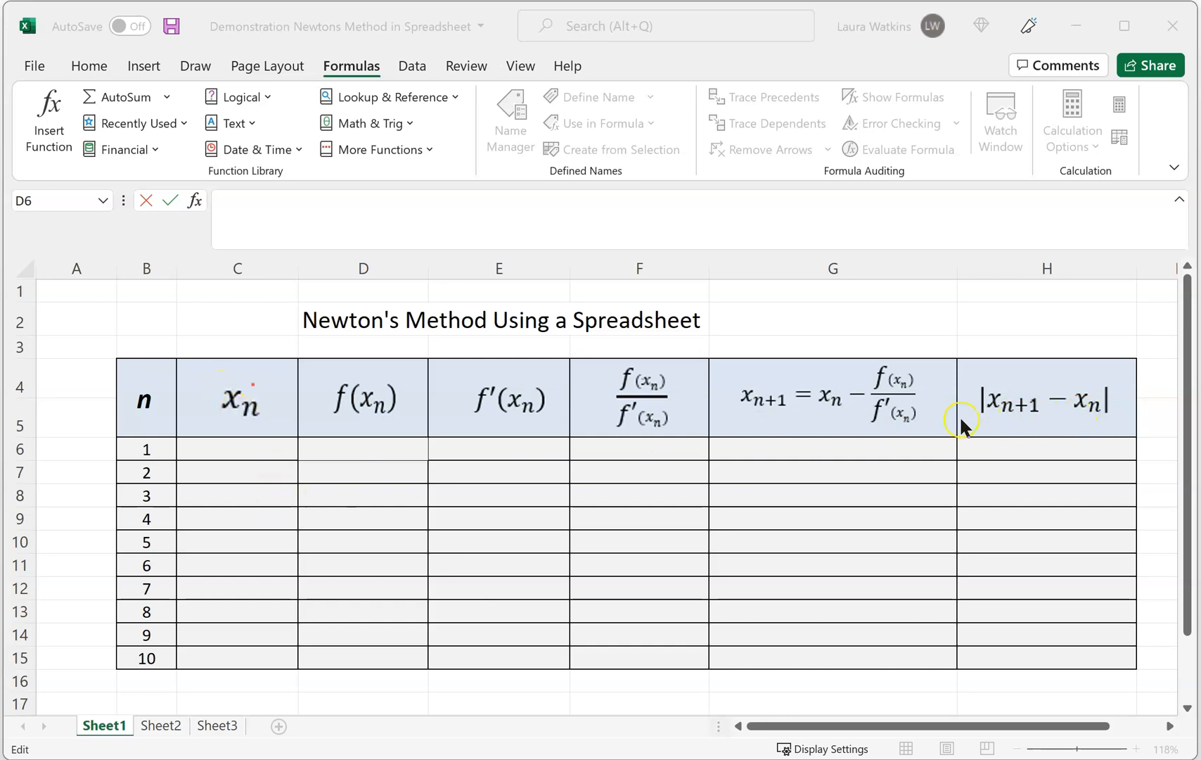
pyautogui.moveTo(1023, 410)
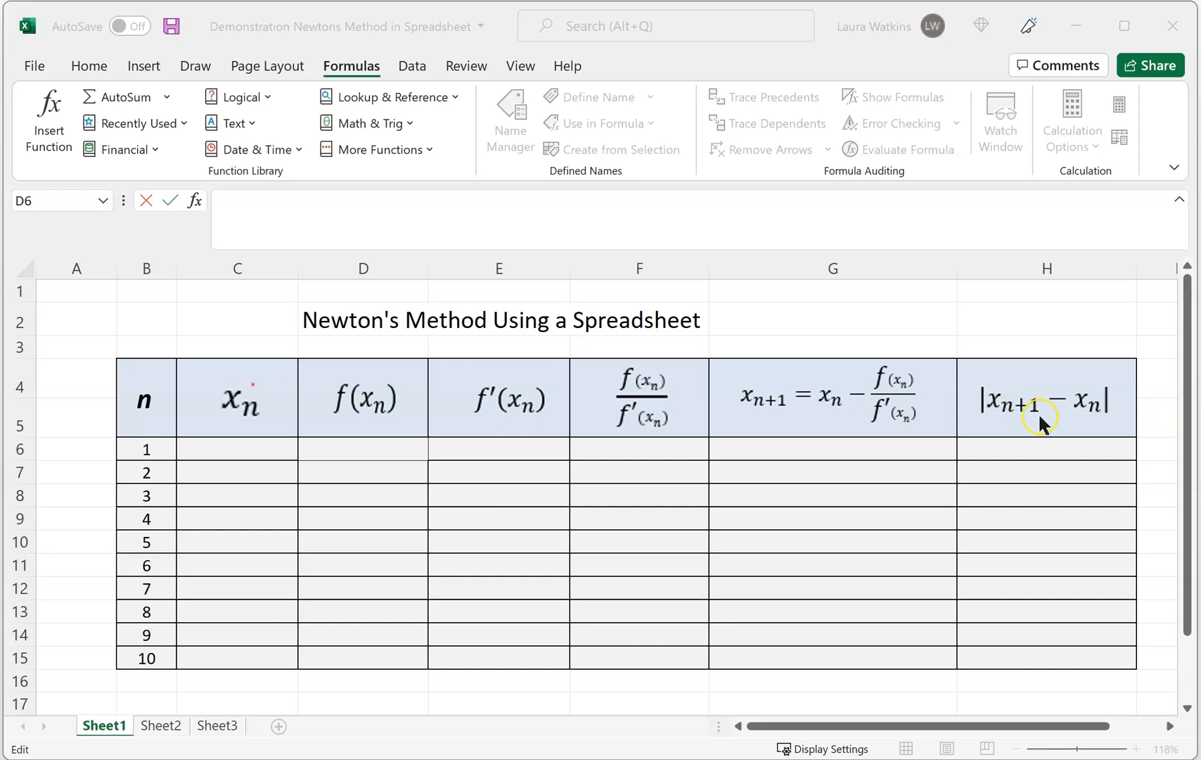
pyautogui.moveTo(1072, 407)
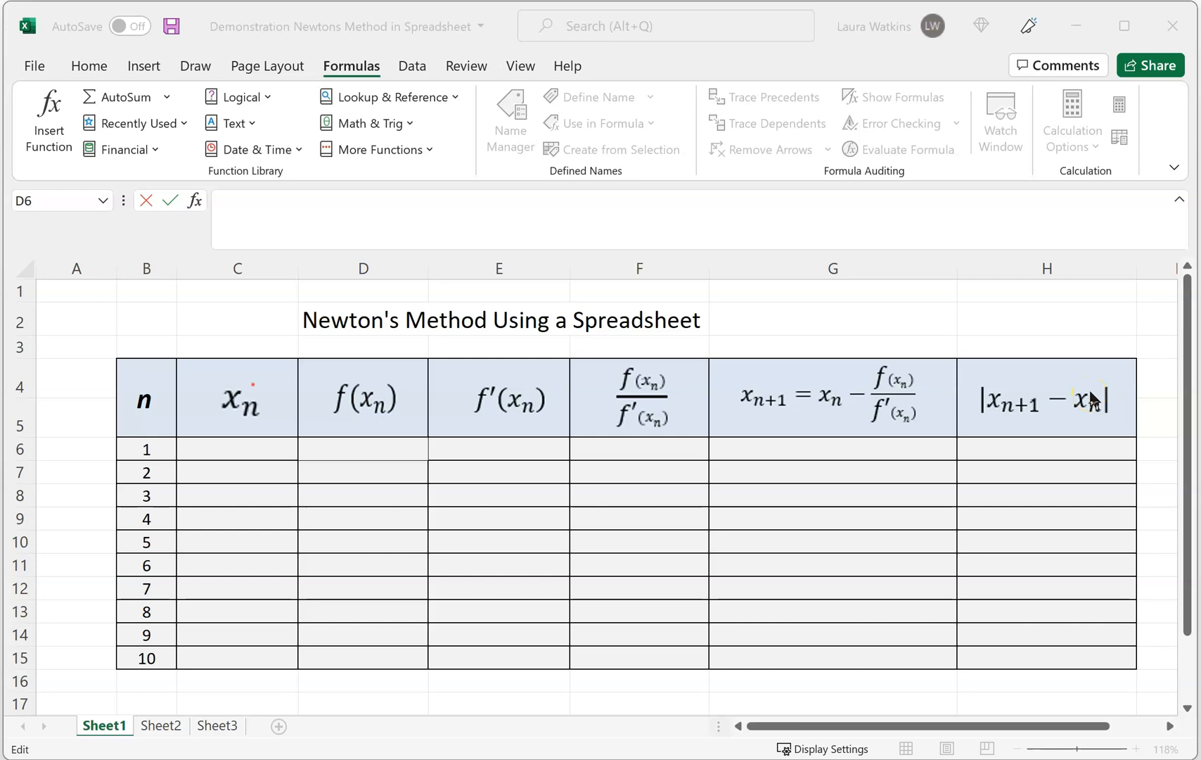
pyautogui.moveTo(1044, 446)
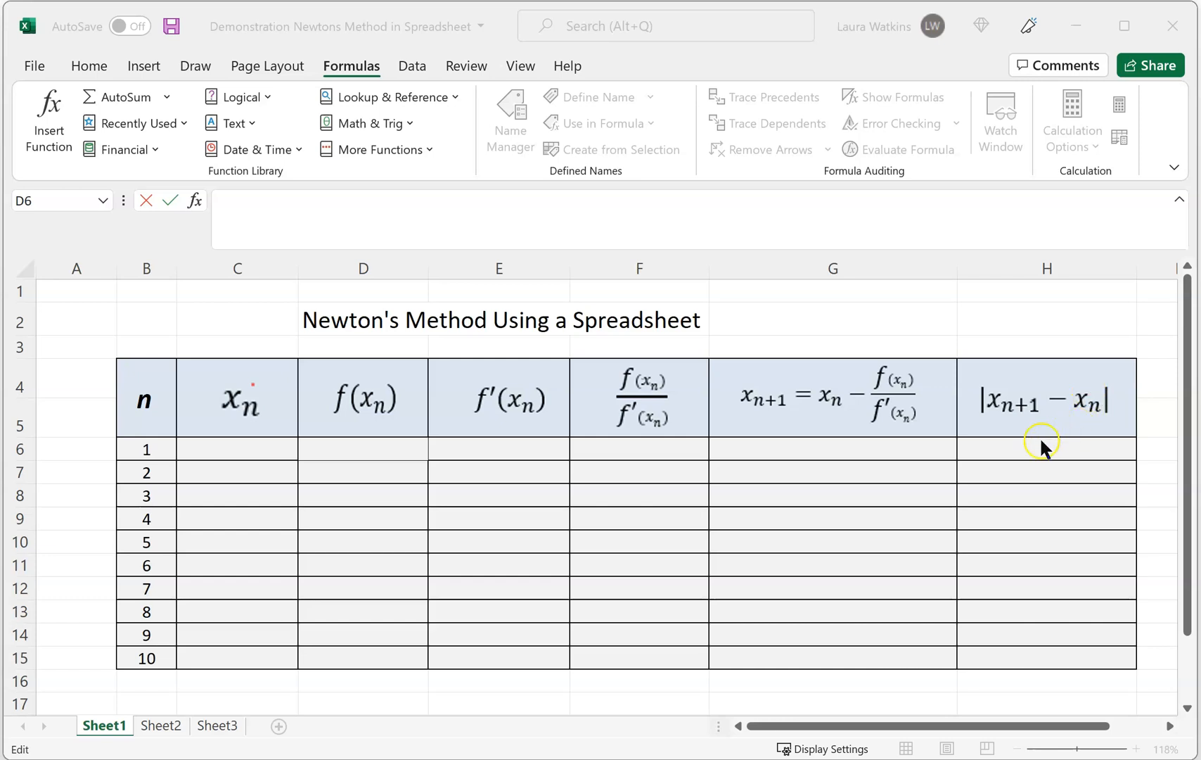
pyautogui.moveTo(1048, 489)
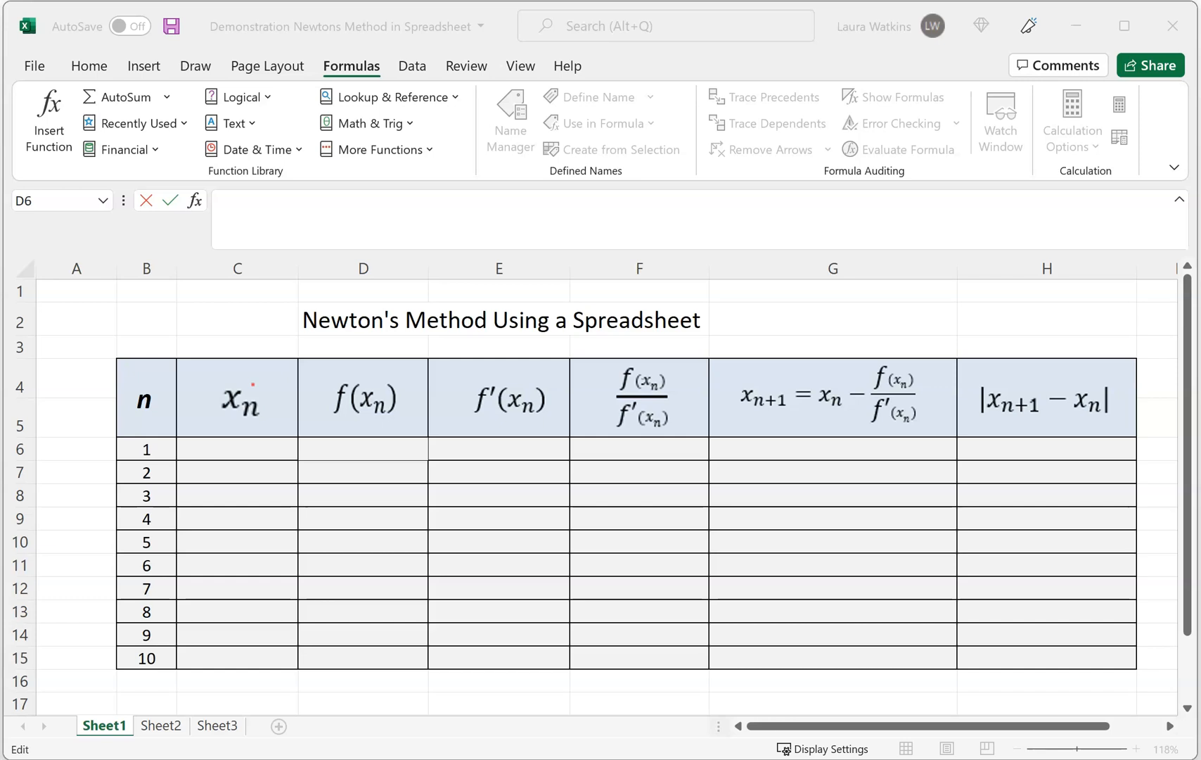
pyautogui.moveTo(1067, 708)
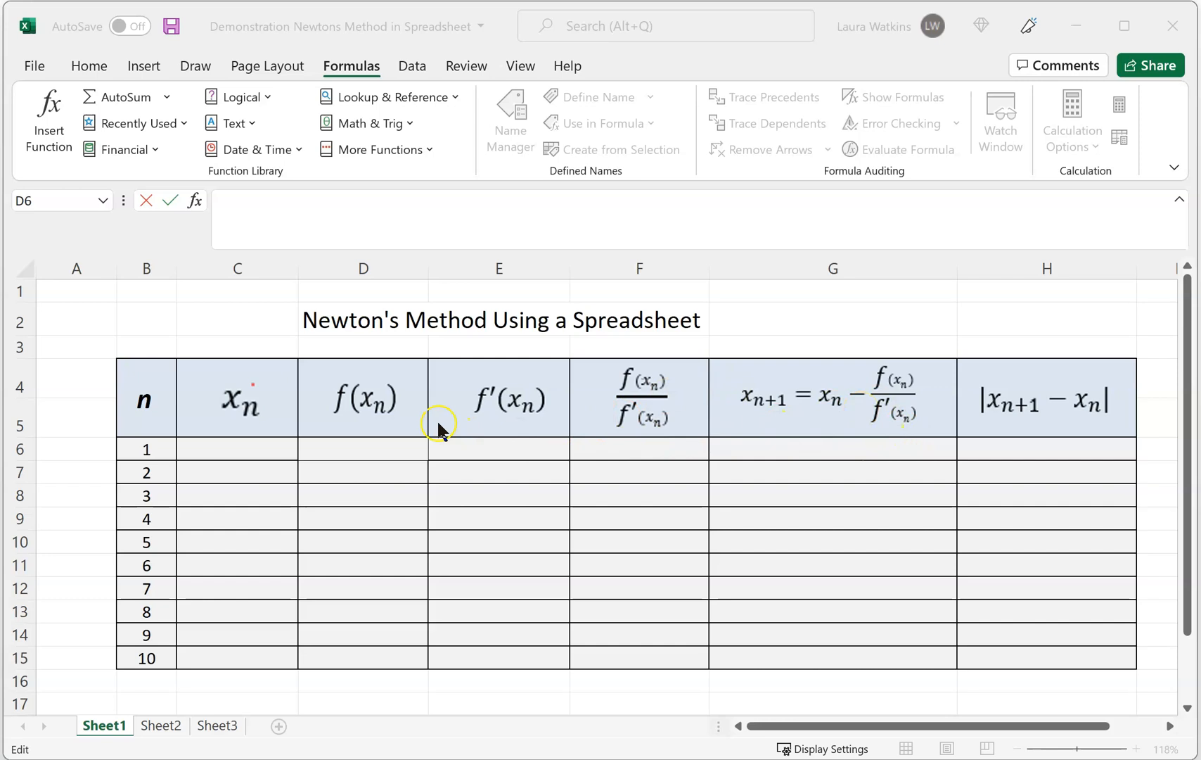
pyautogui.moveTo(623, 361)
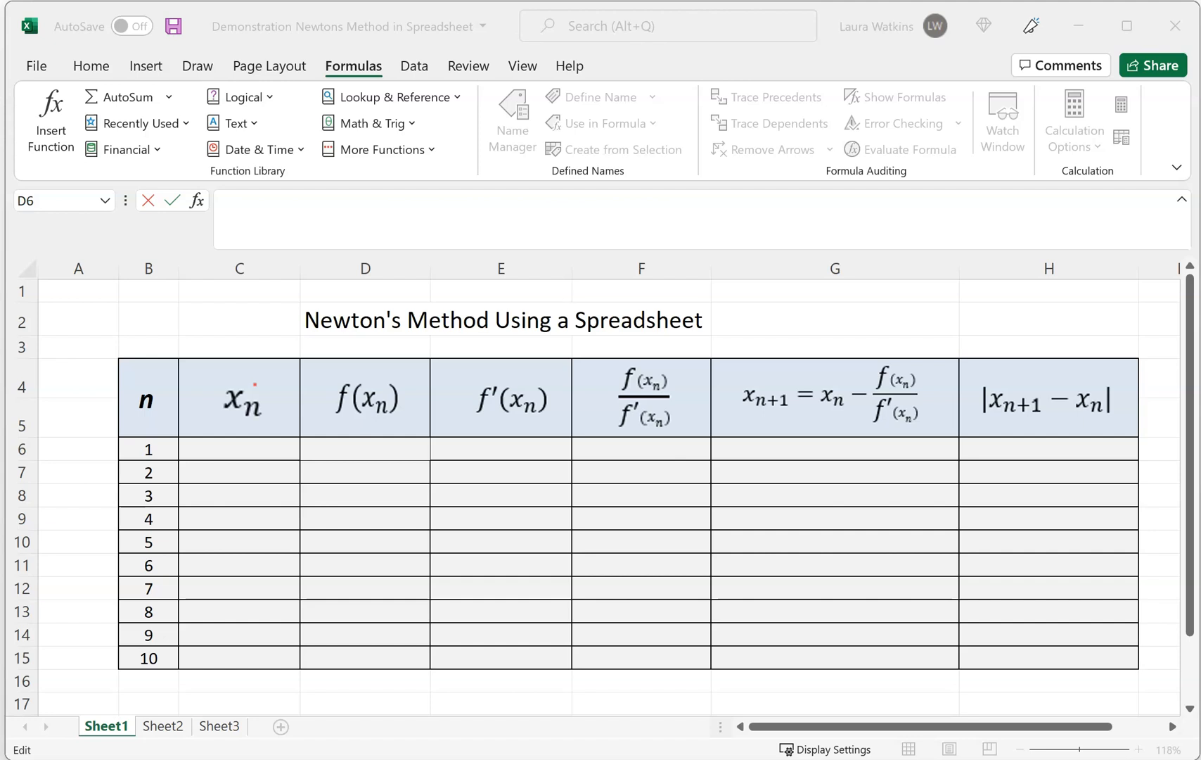
pyautogui.moveTo(1140, 648)
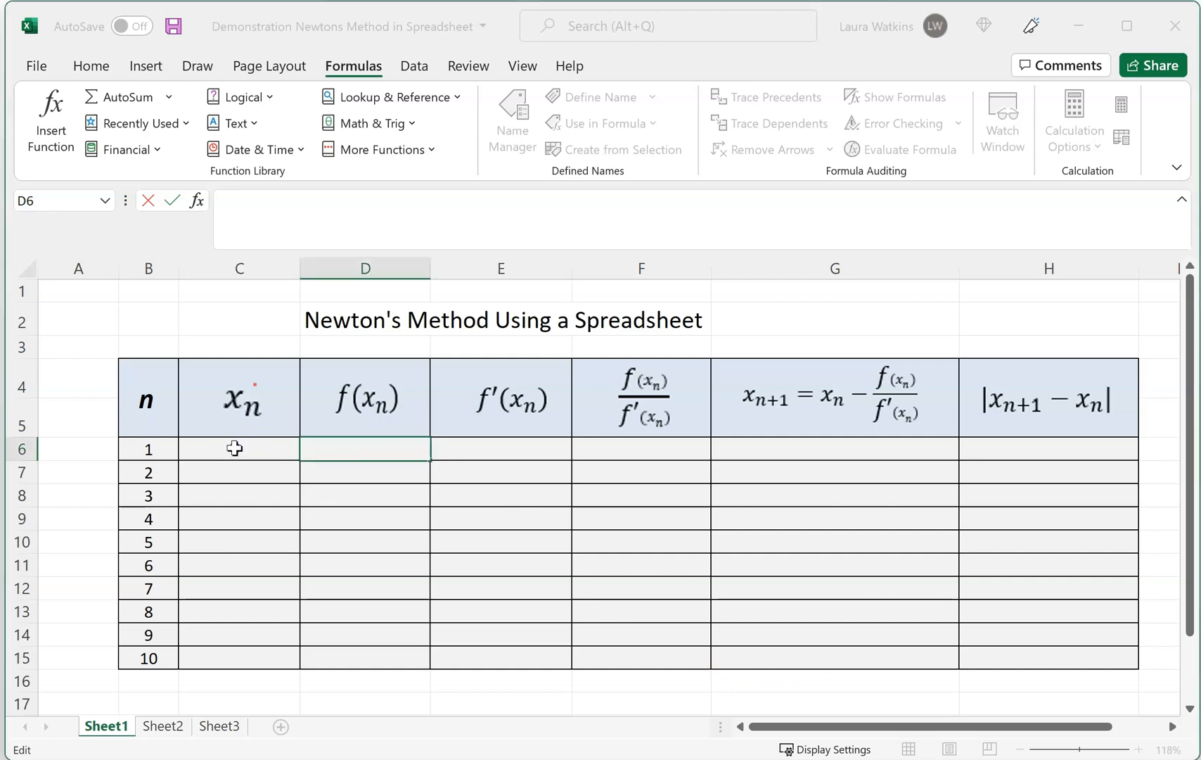
# Step: Enter 1 in C6 as the first x_n value
pyautogui.click(238, 449)
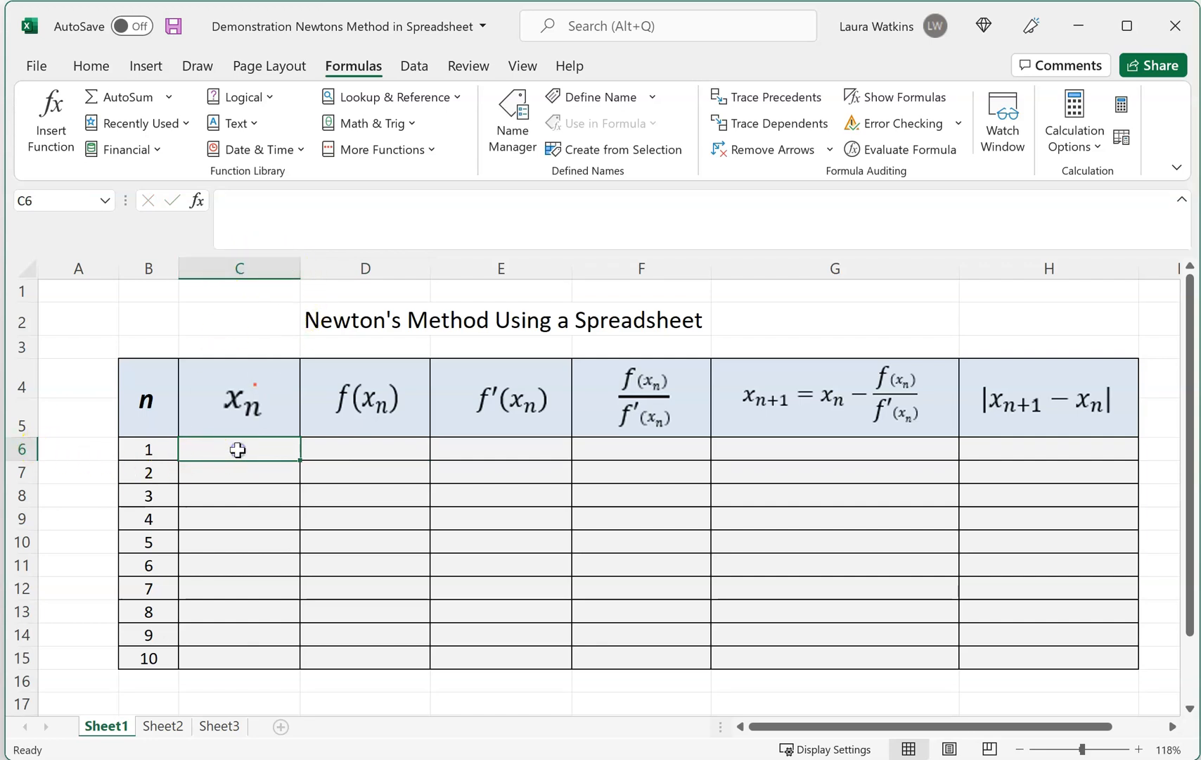
pyautogui.write('1')
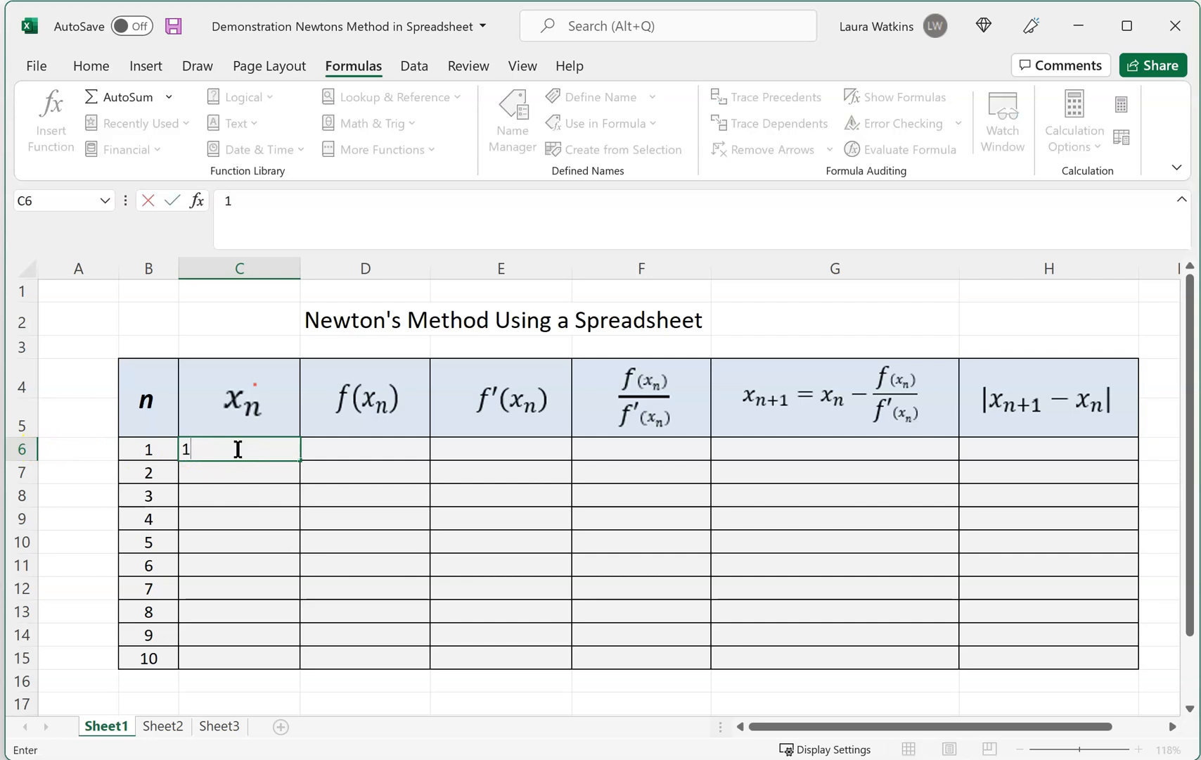
pyautogui.press('enter')
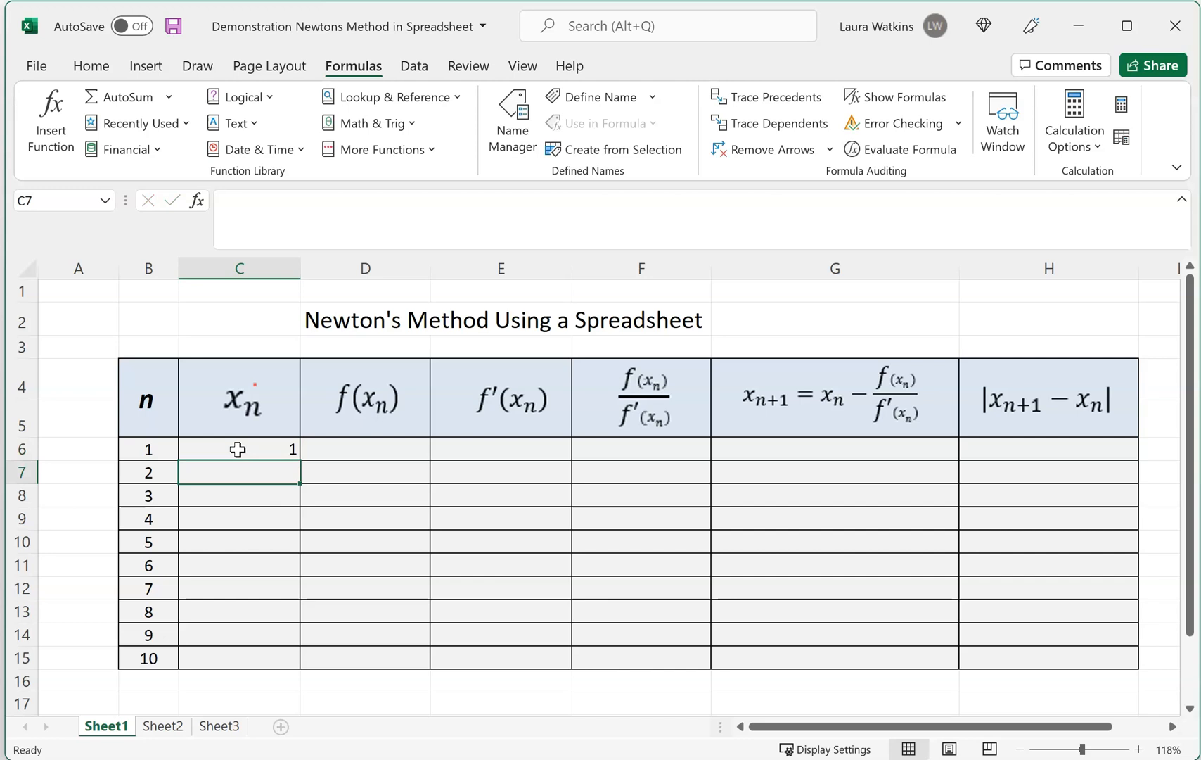
# Step: Select the first f(x_n) cell D6 to begin its formula
pyautogui.click(238, 448)
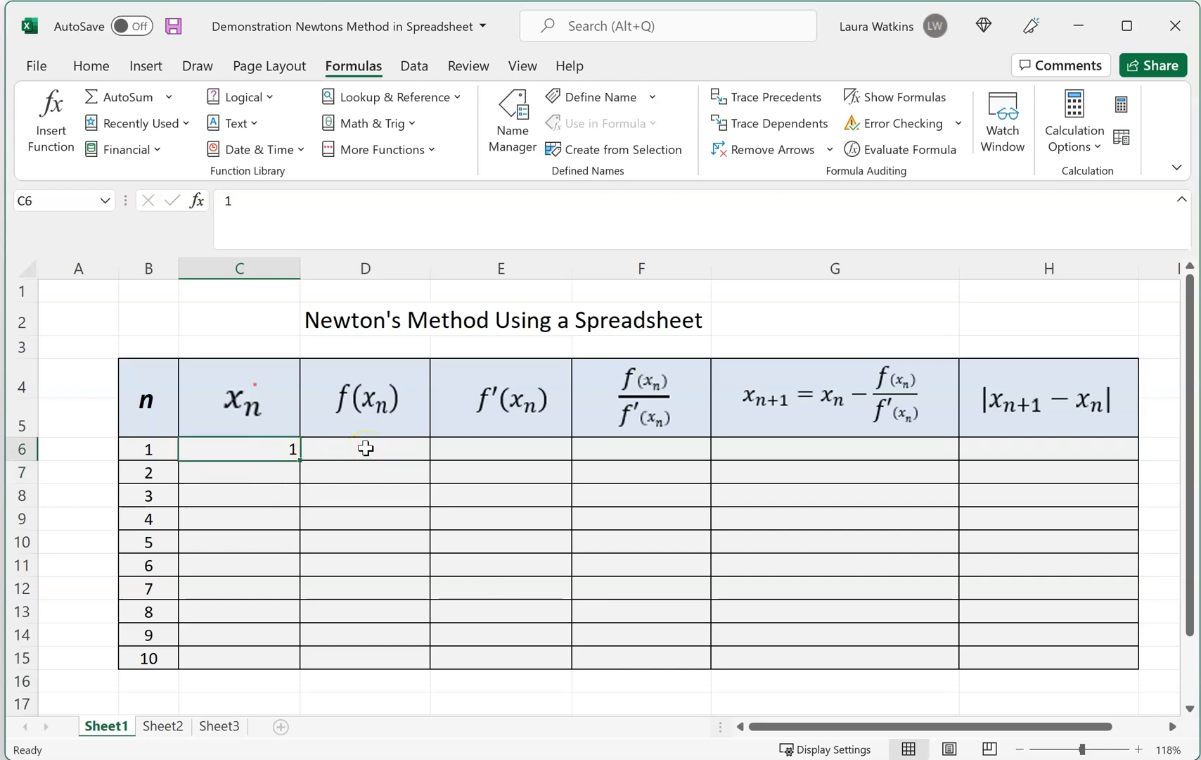
pyautogui.click(364, 449)
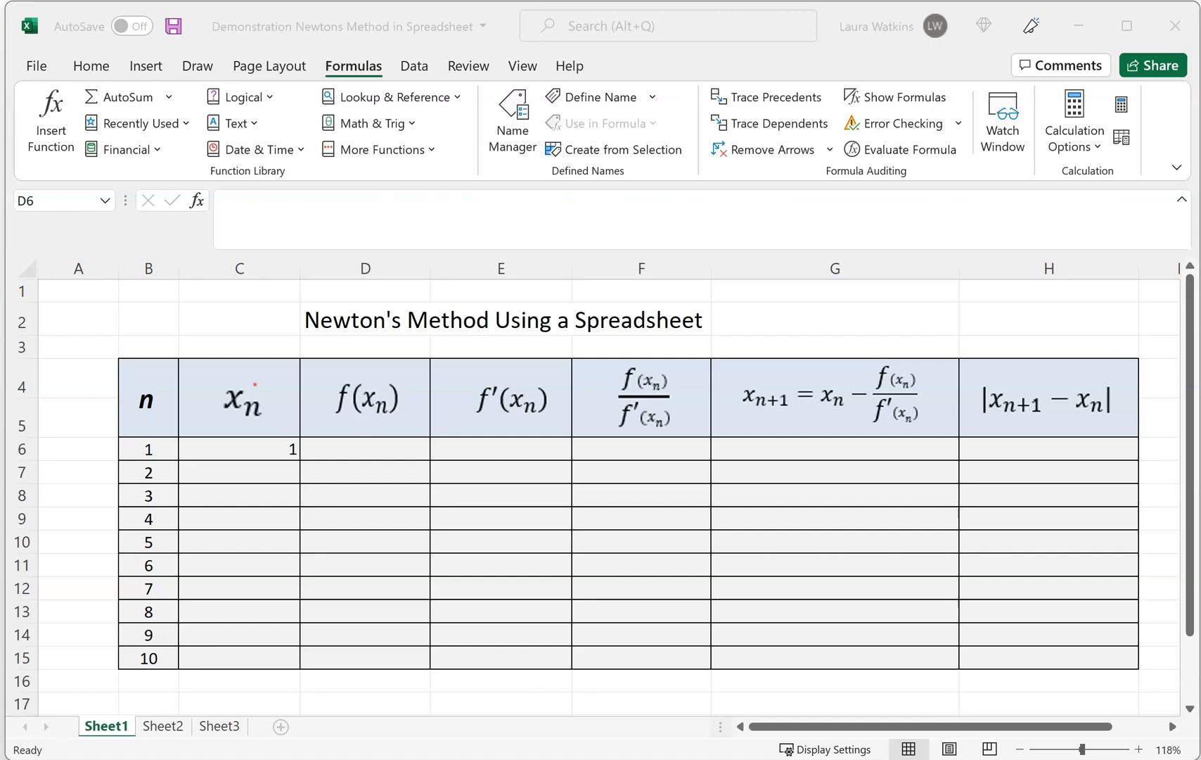
pyautogui.click(365, 449)
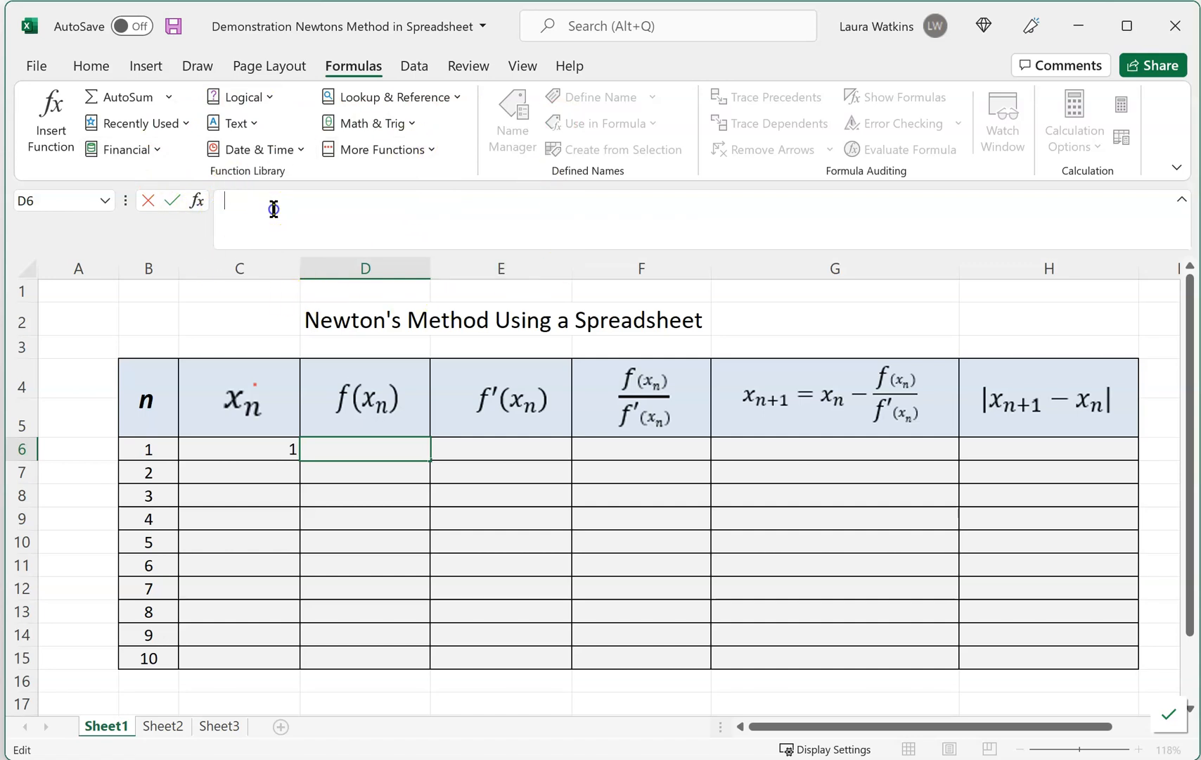
pyautogui.write('=')
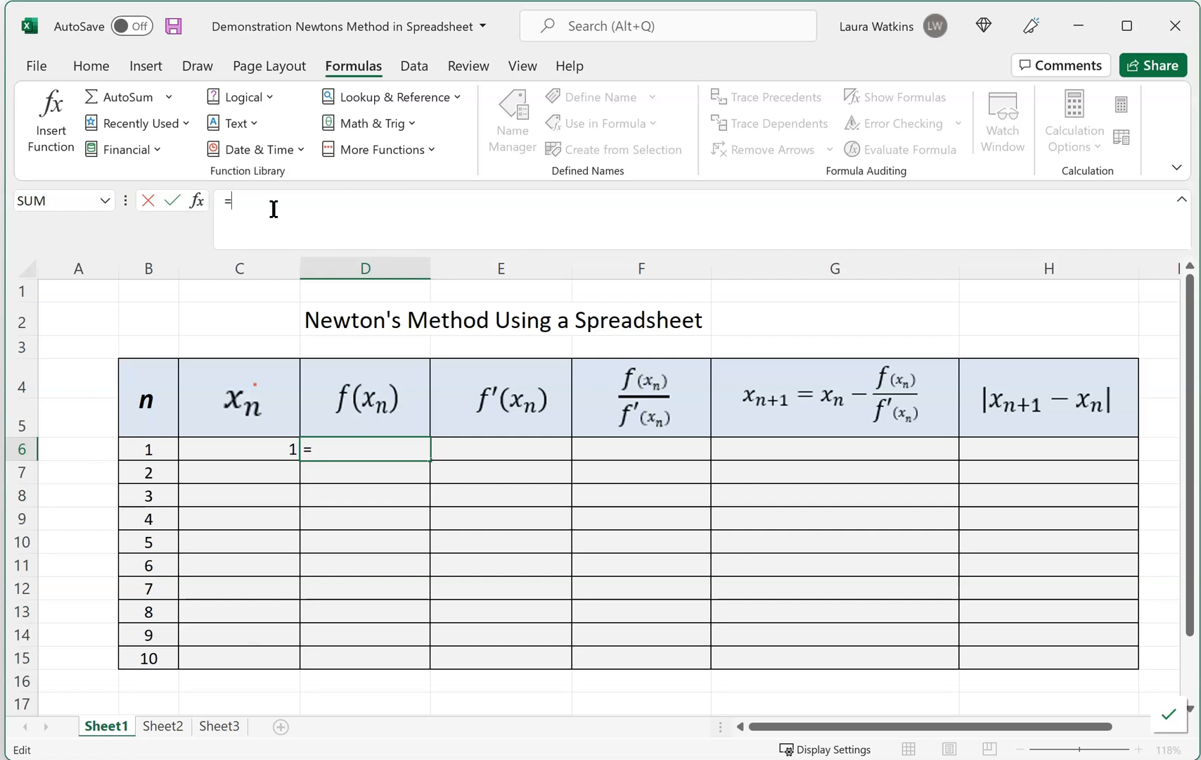
pyautogui.write('2*')
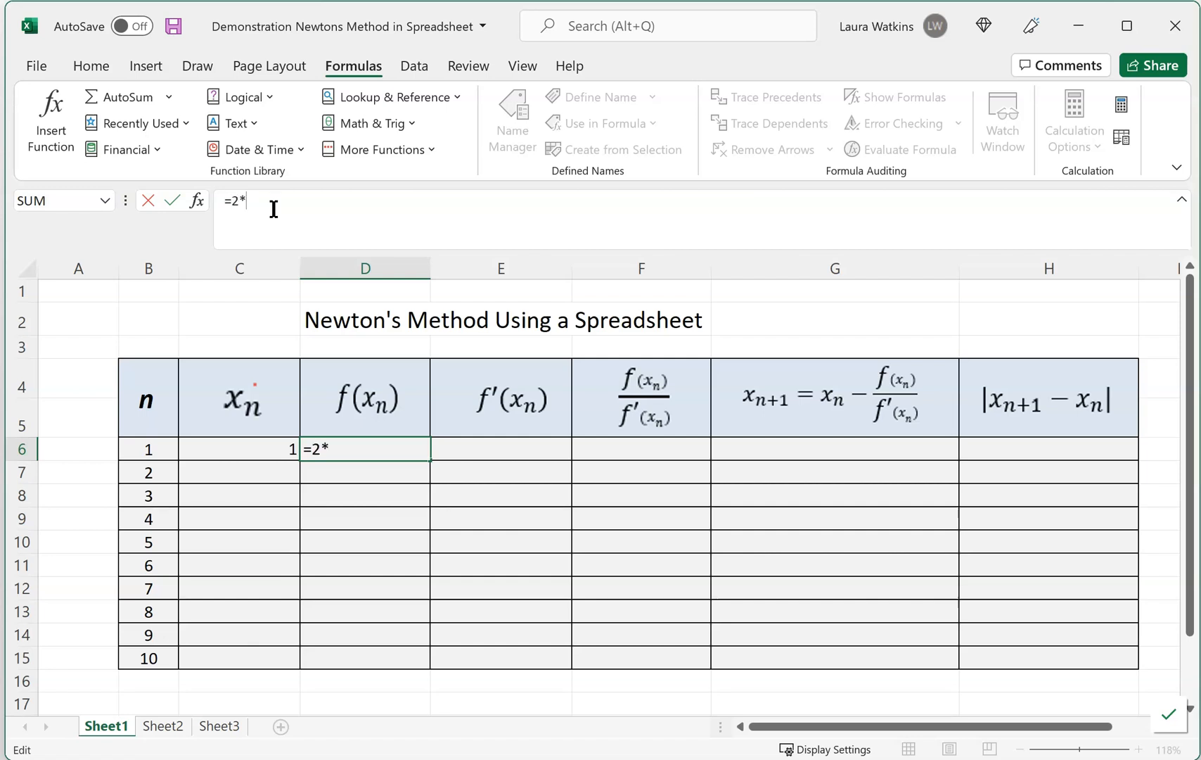
pyautogui.write('1^2')
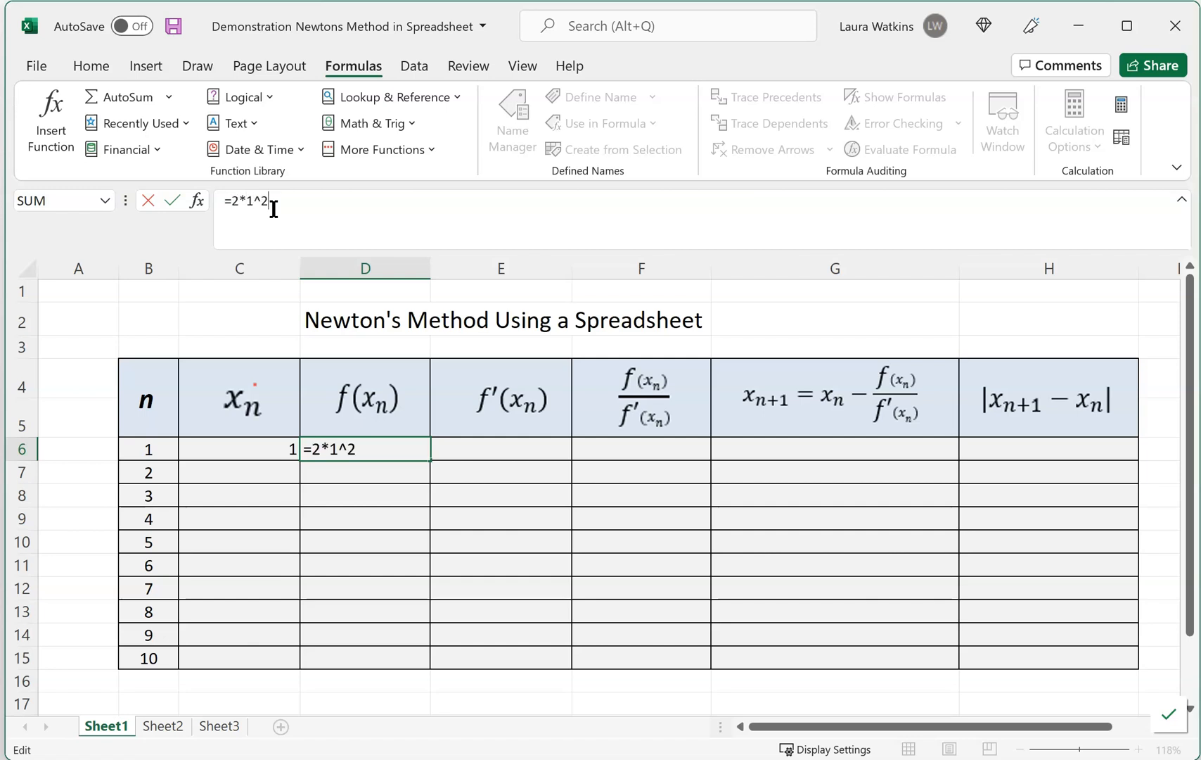
pyautogui.write('-3')
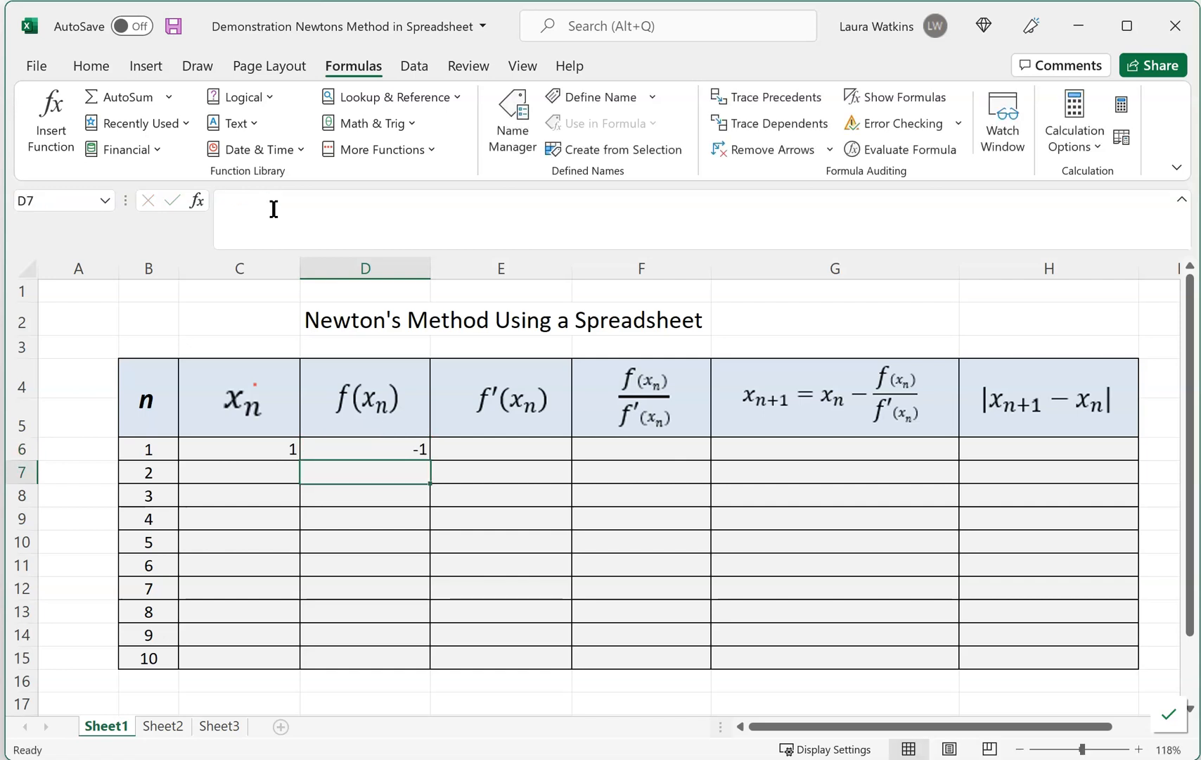
pyautogui.click(365, 449)
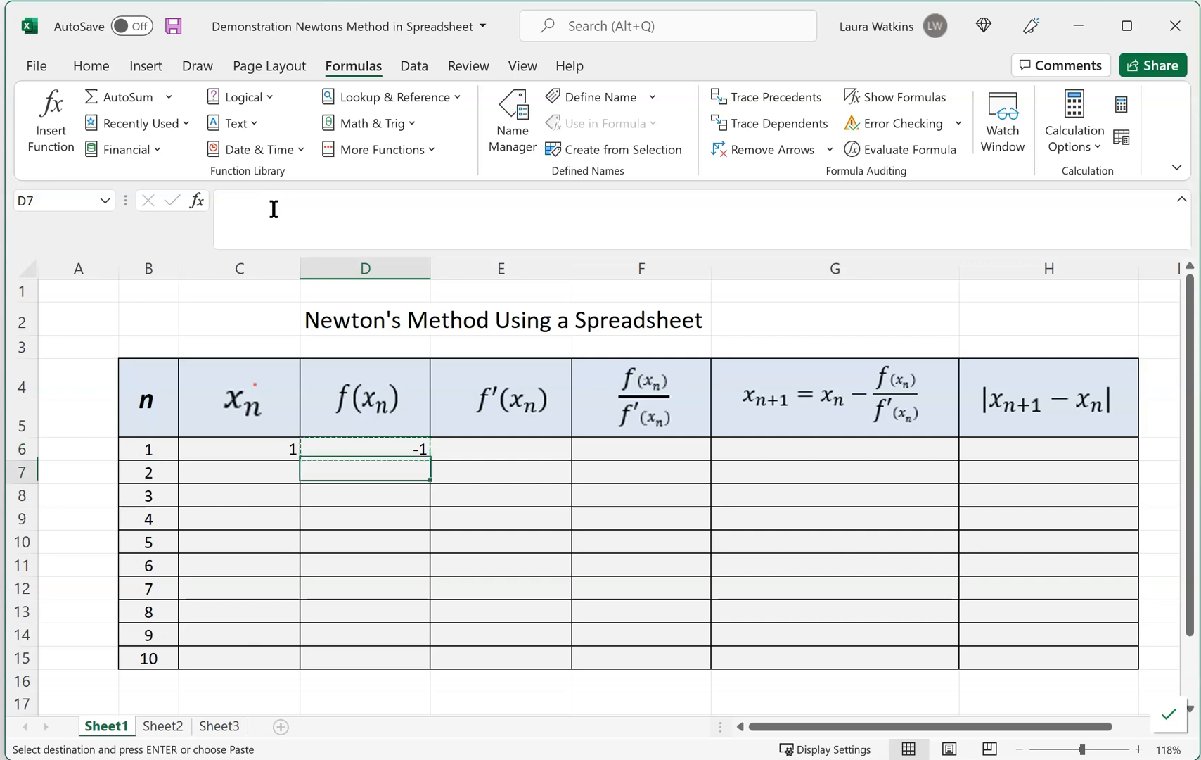
pyautogui.press('ctrl+v')
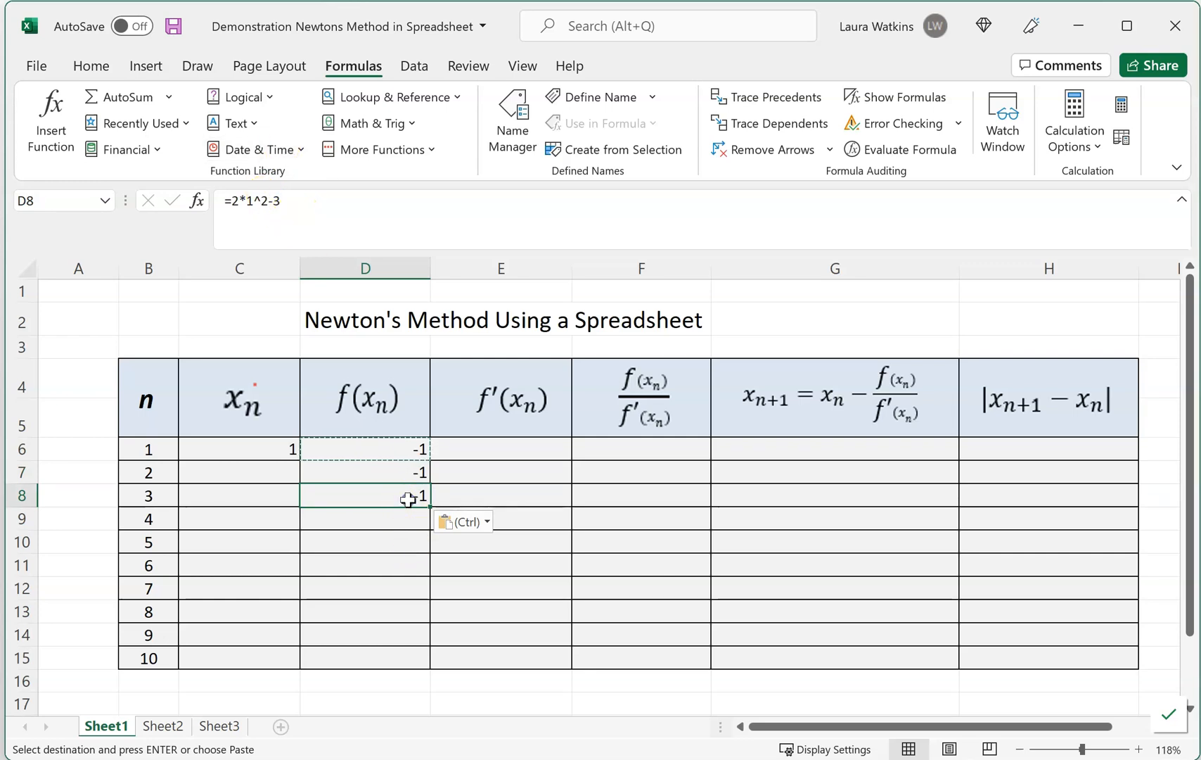
pyautogui.click(364, 472)
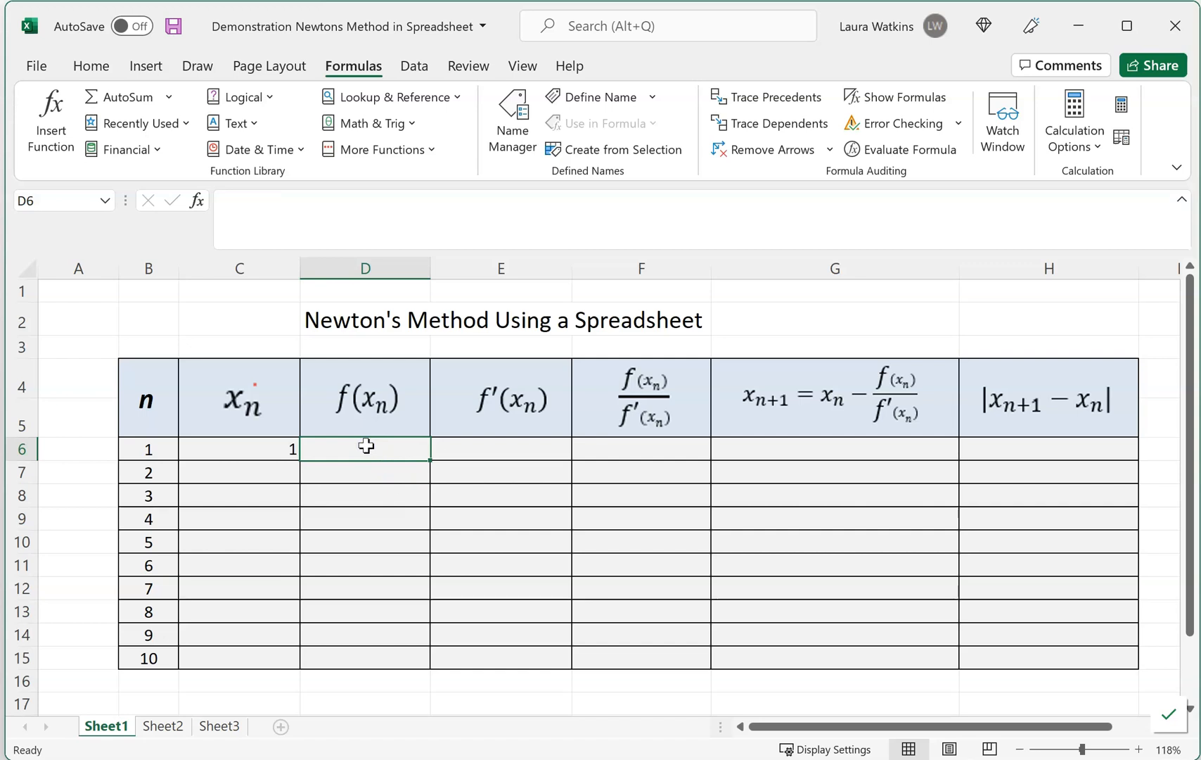
# Step: Enter =2*C6^2-3 in D6 so f(x_n) shows -1
pyautogui.write('=')
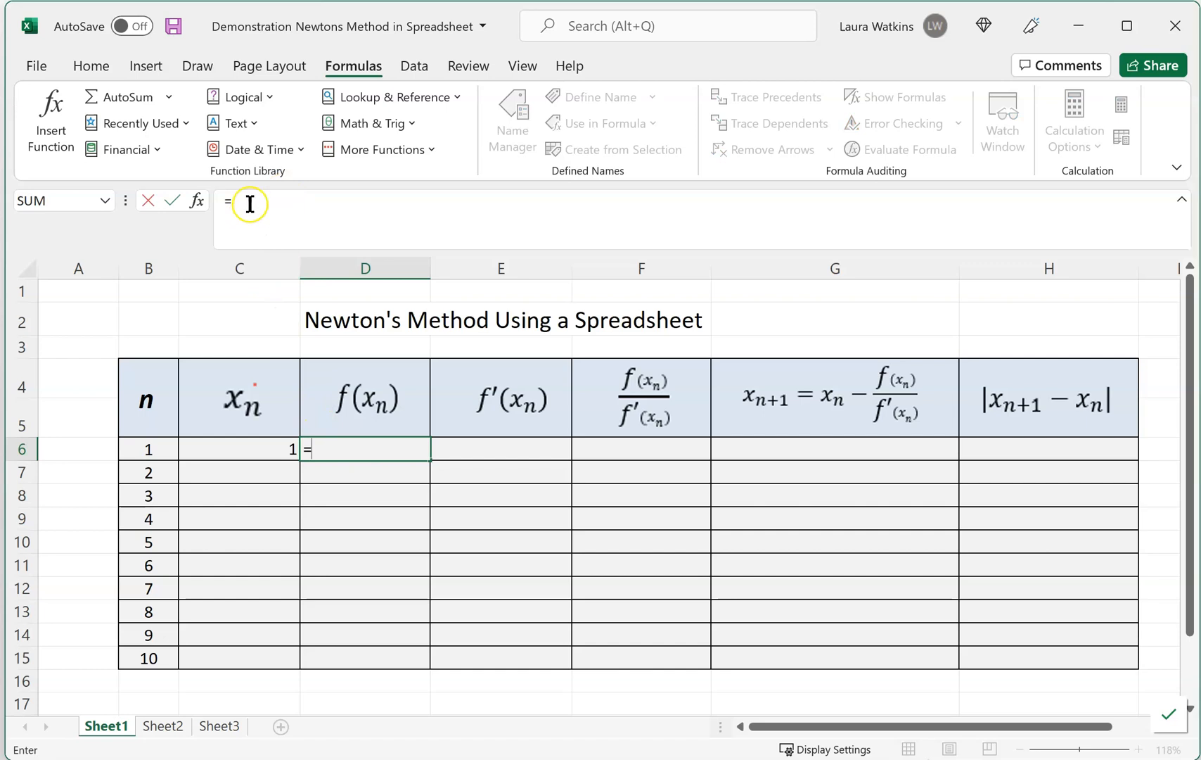
pyautogui.moveTo(307, 207)
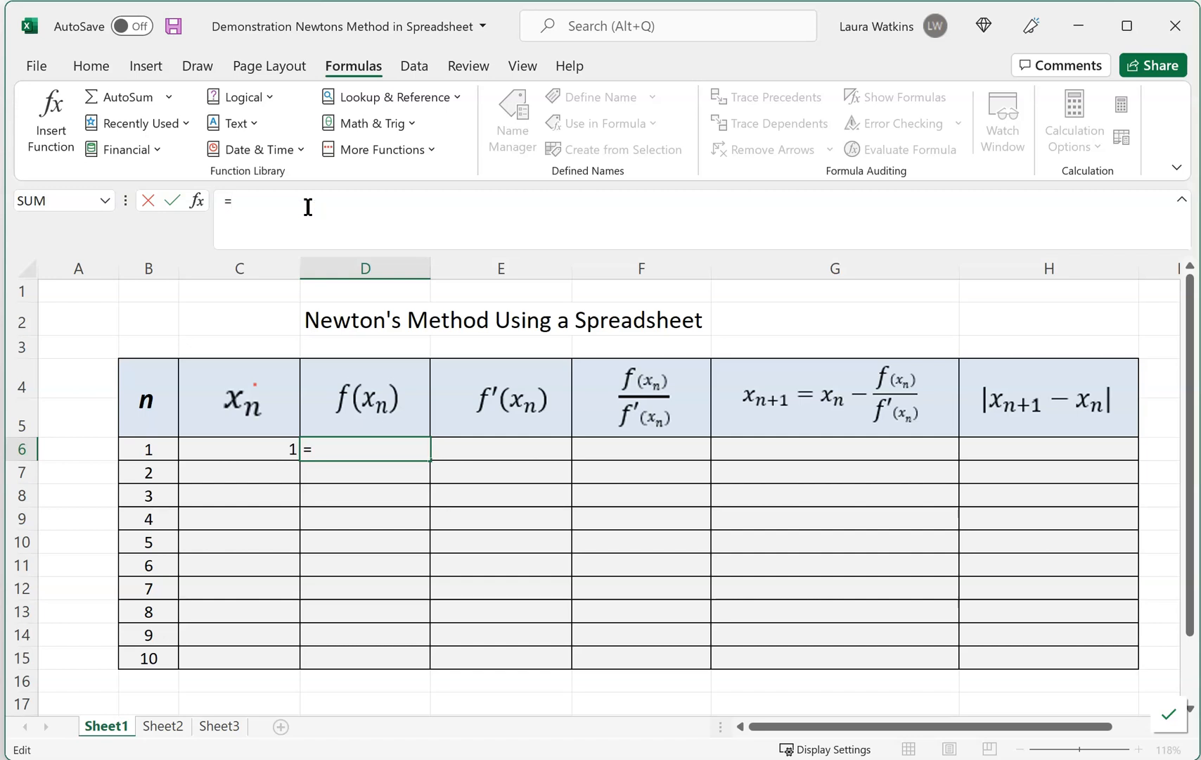
pyautogui.write('2')
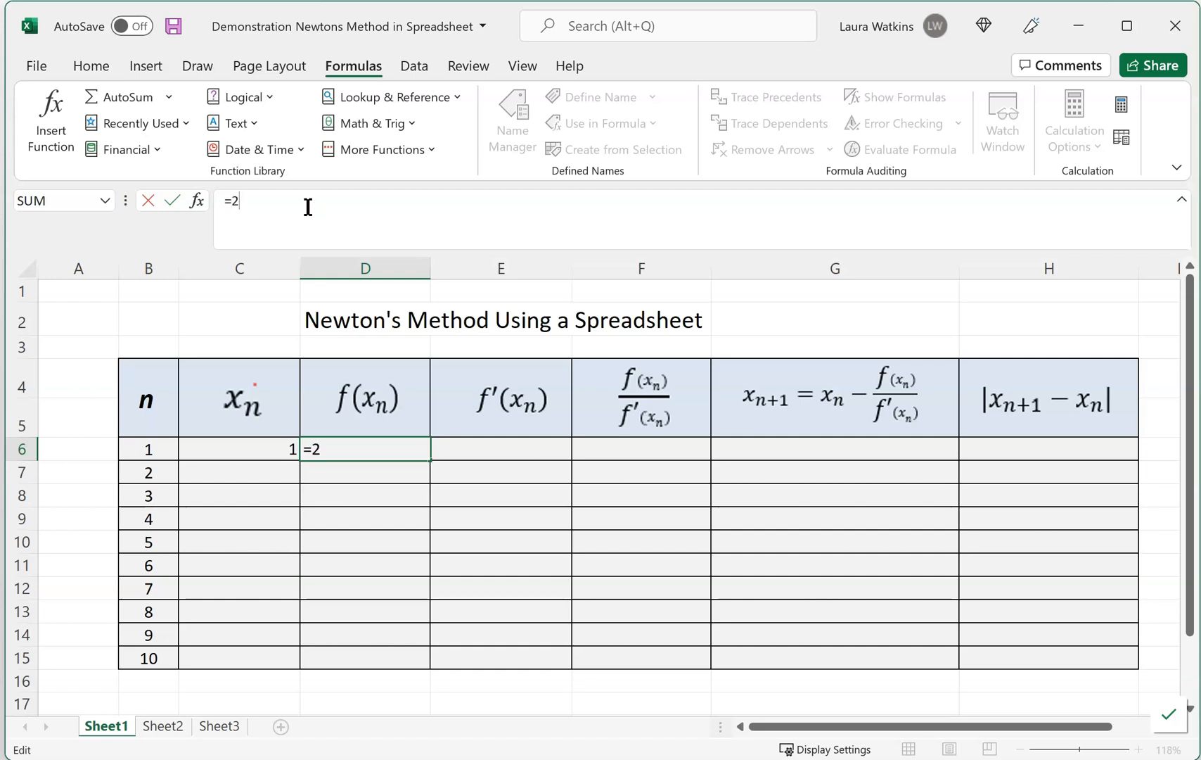
pyautogui.write('*')
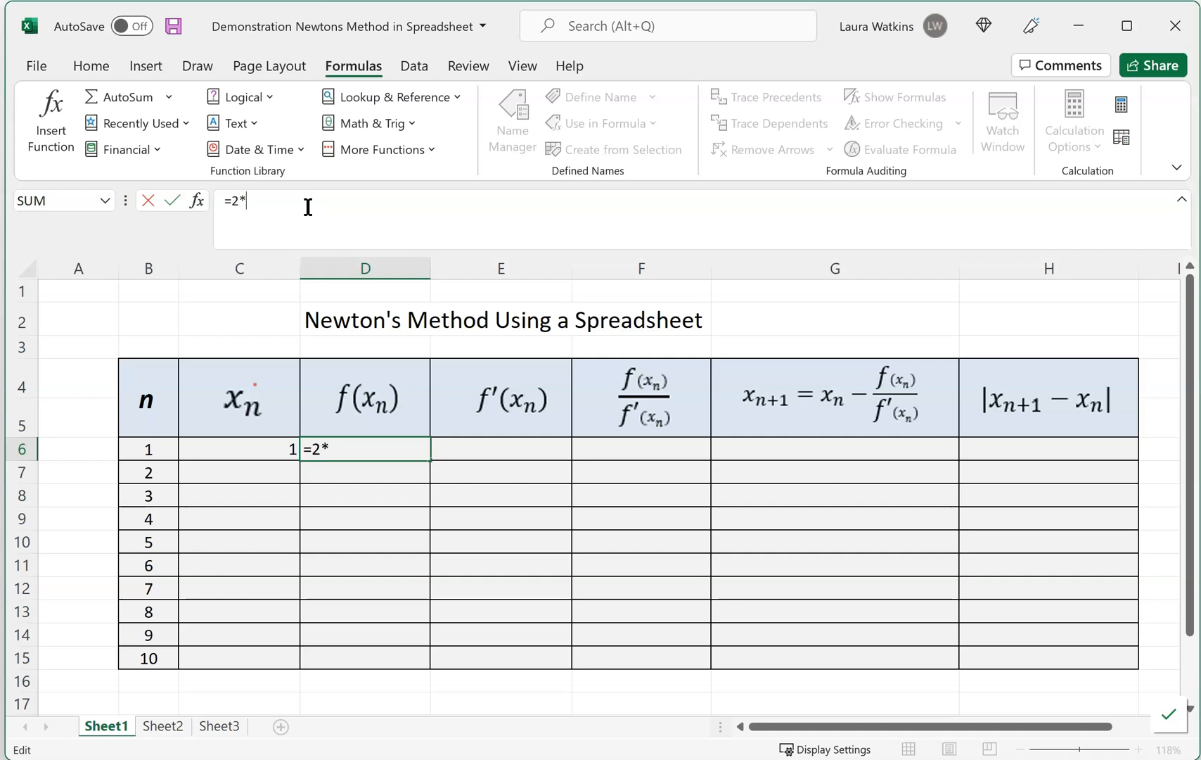
pyautogui.write('c')
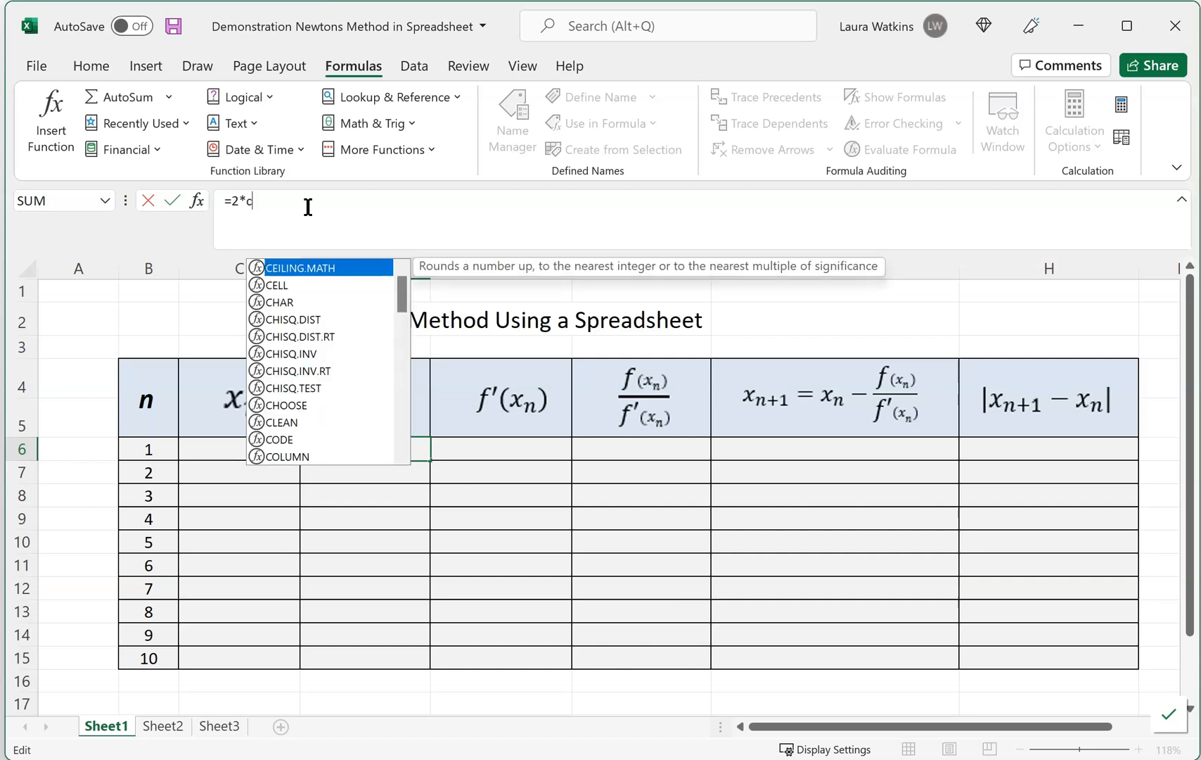
pyautogui.write('6^')
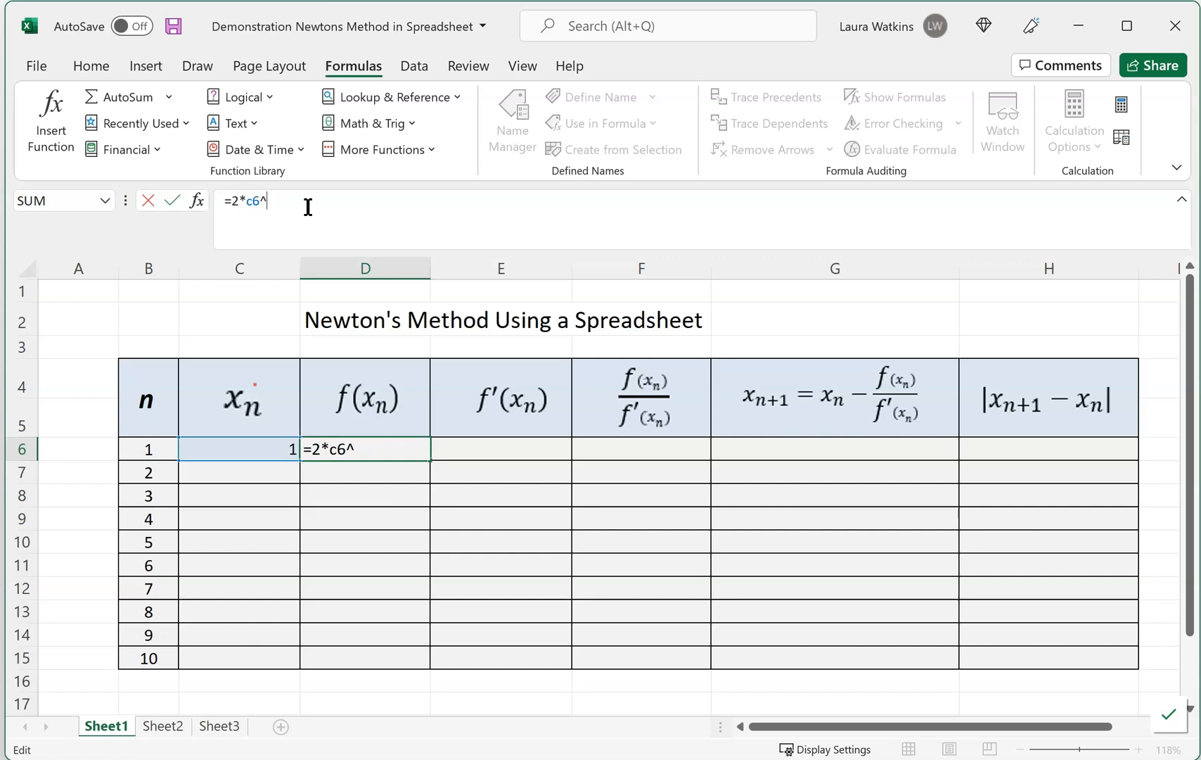
pyautogui.write('2')
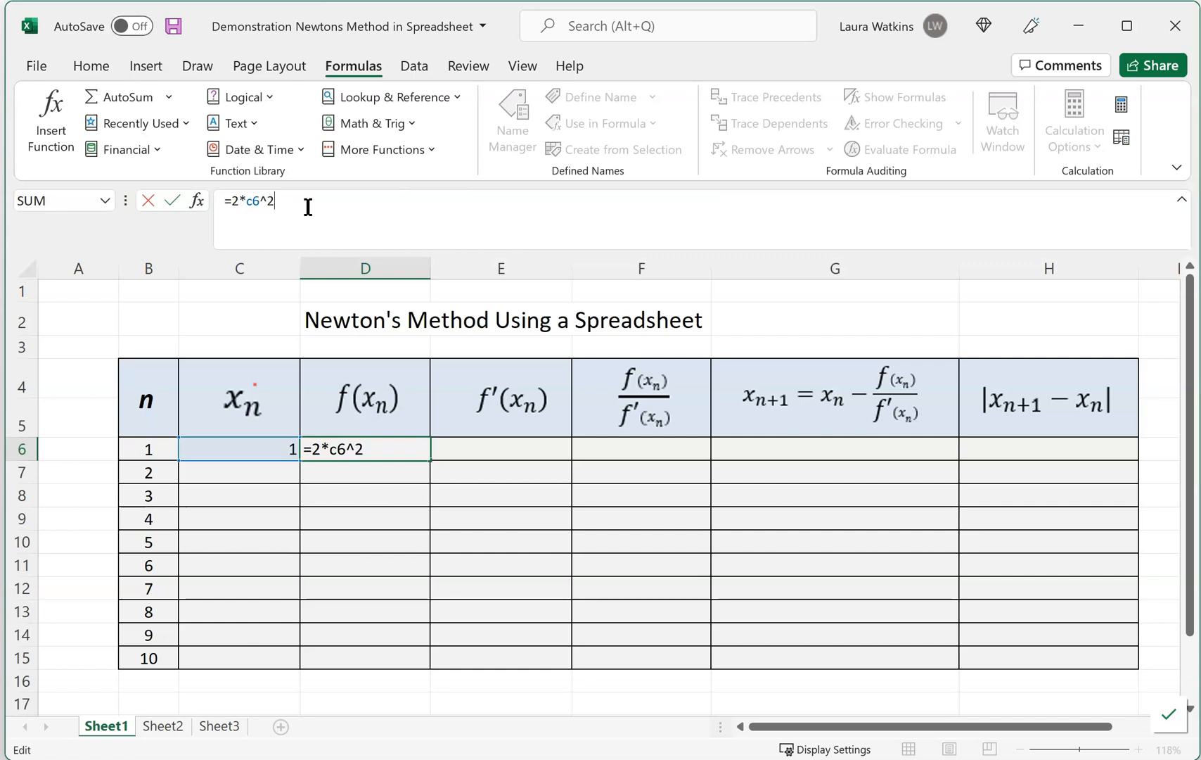
pyautogui.write('-3')
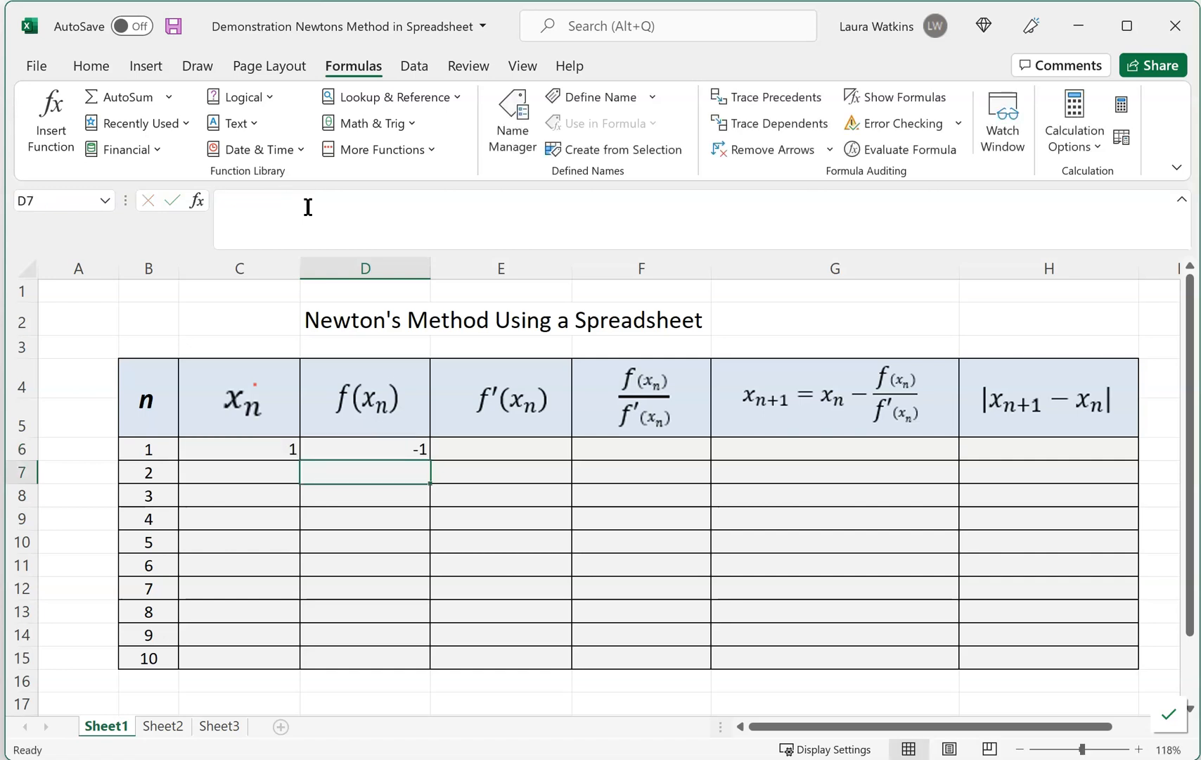
pyautogui.click(364, 449)
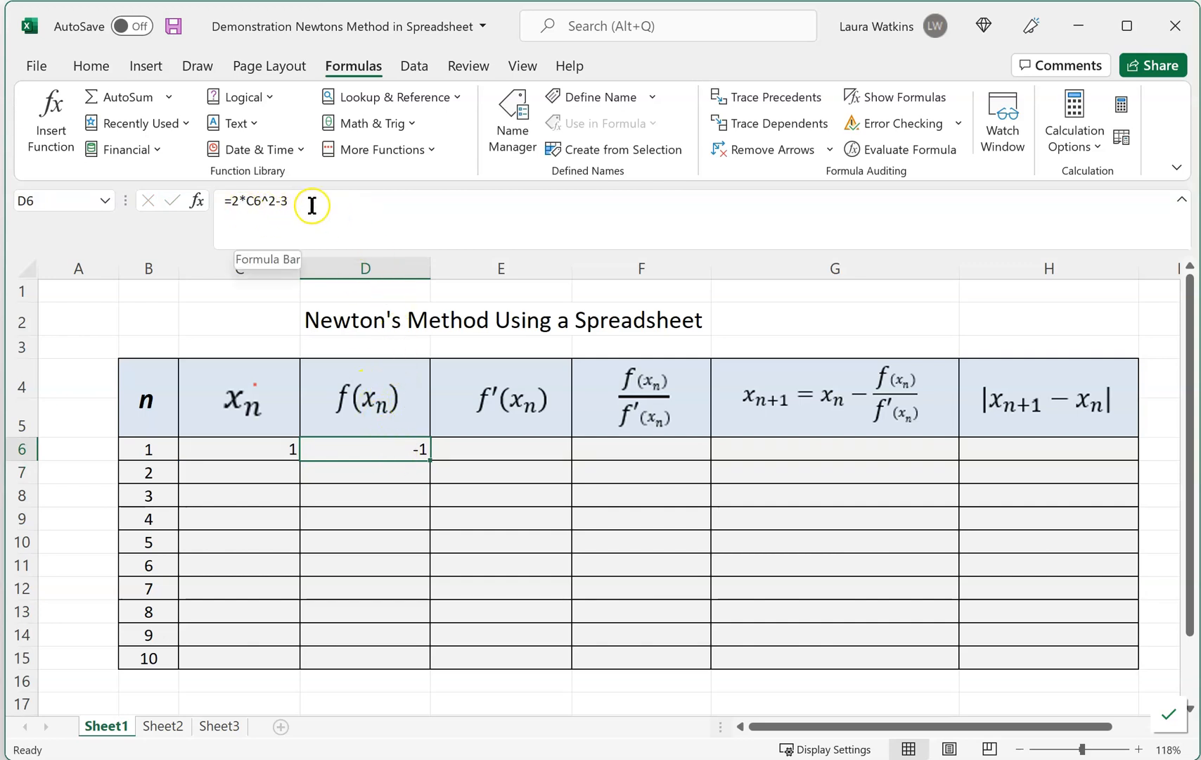
pyautogui.doubleClick(365, 448)
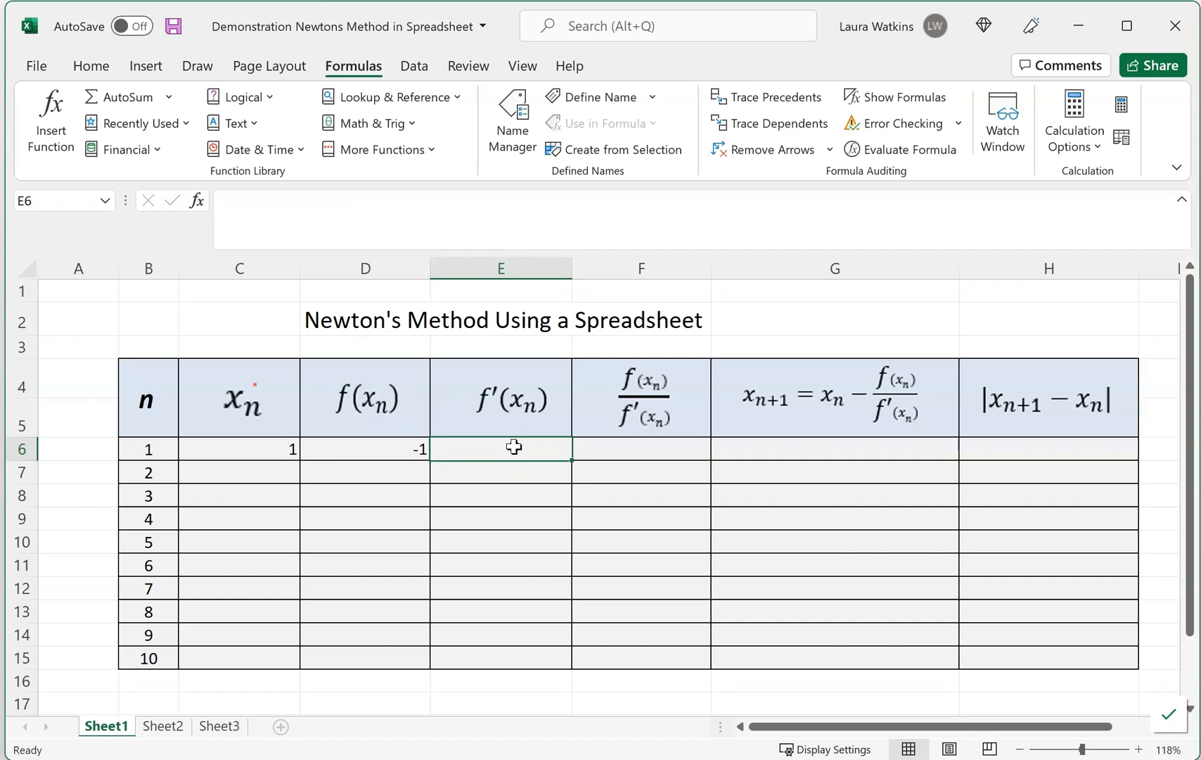
# Step: Enter =4*C6 in E6 so the derivative shows 4
pyautogui.click(514, 448)
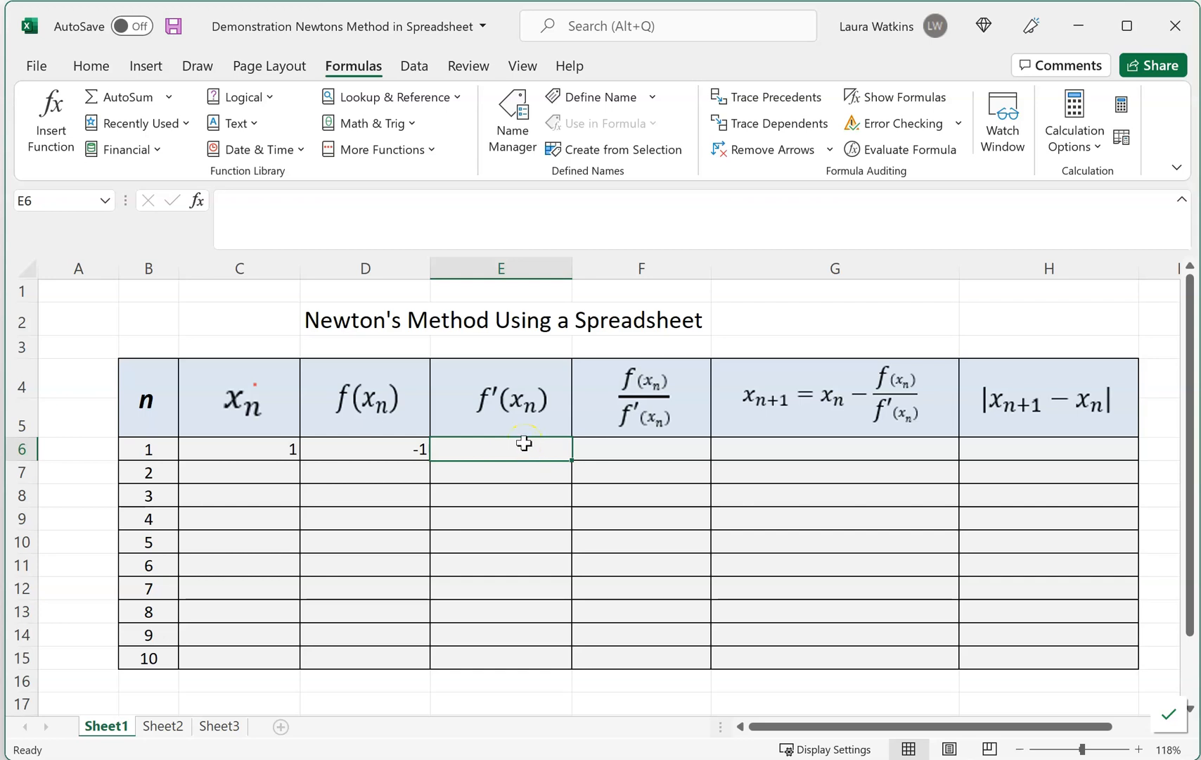
pyautogui.moveTo(524, 447)
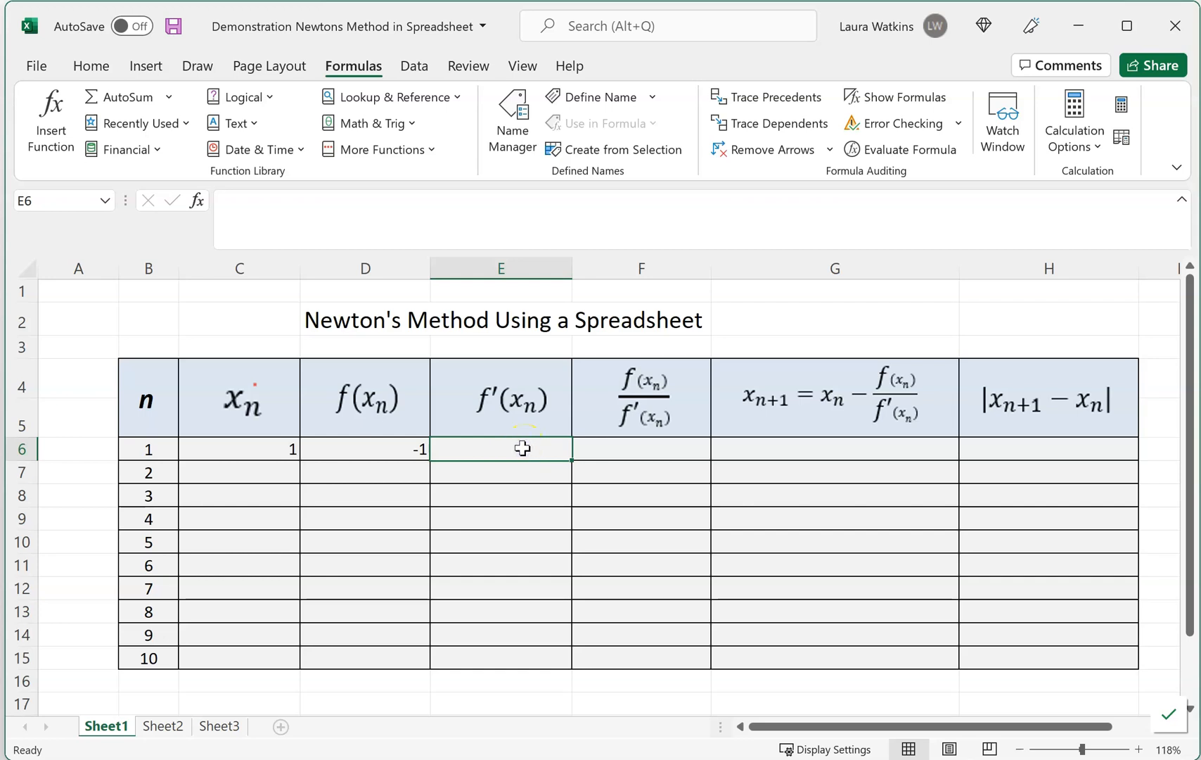
pyautogui.write('=')
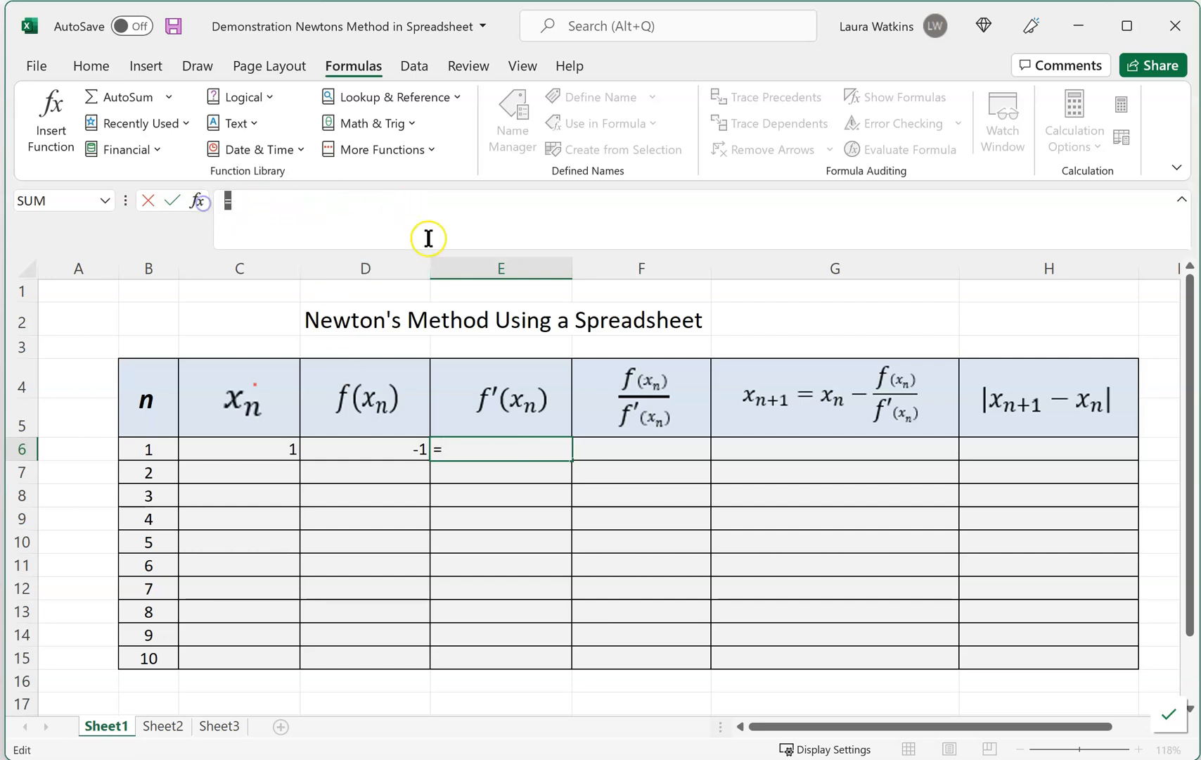
pyautogui.write('4')
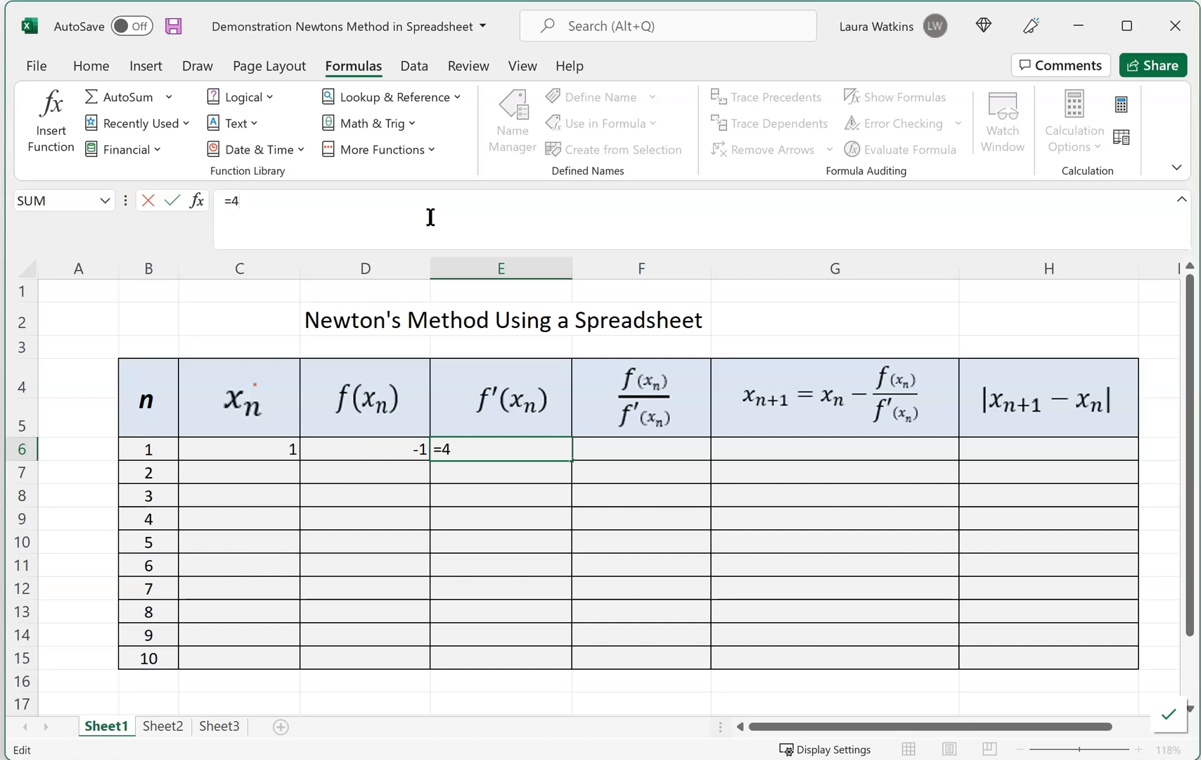
pyautogui.write('*')
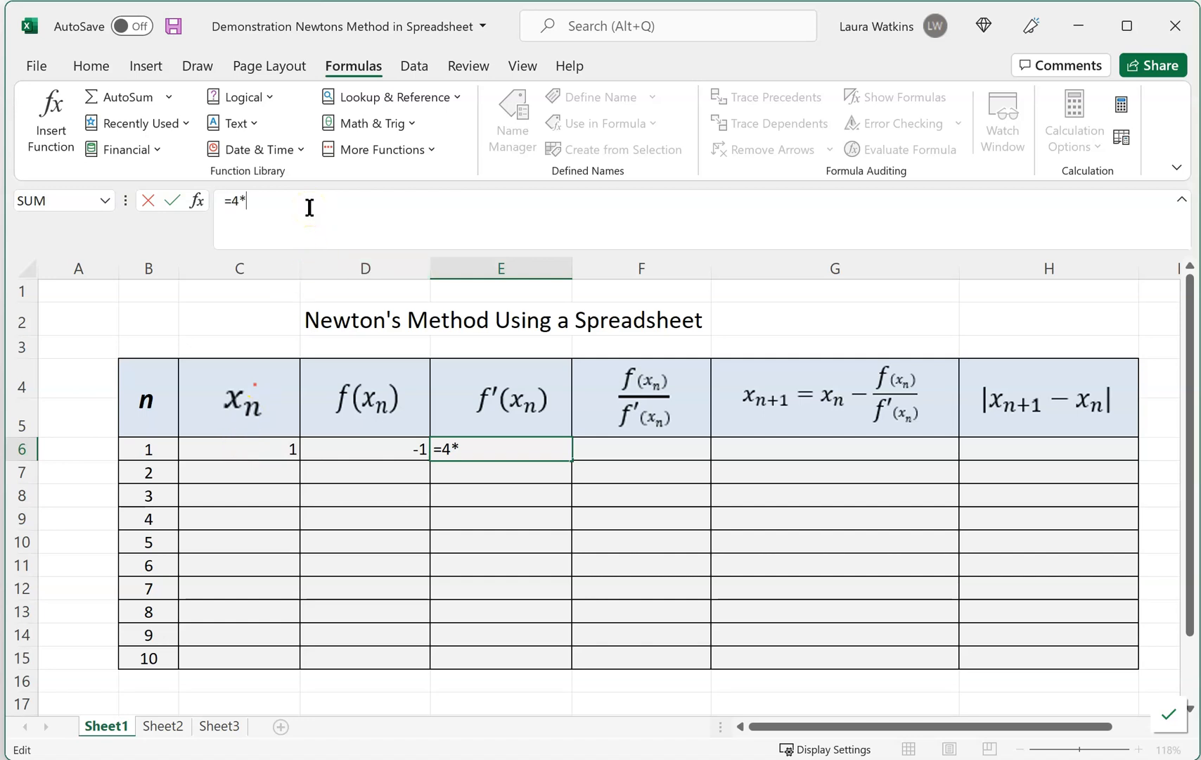
pyautogui.click(239, 449)
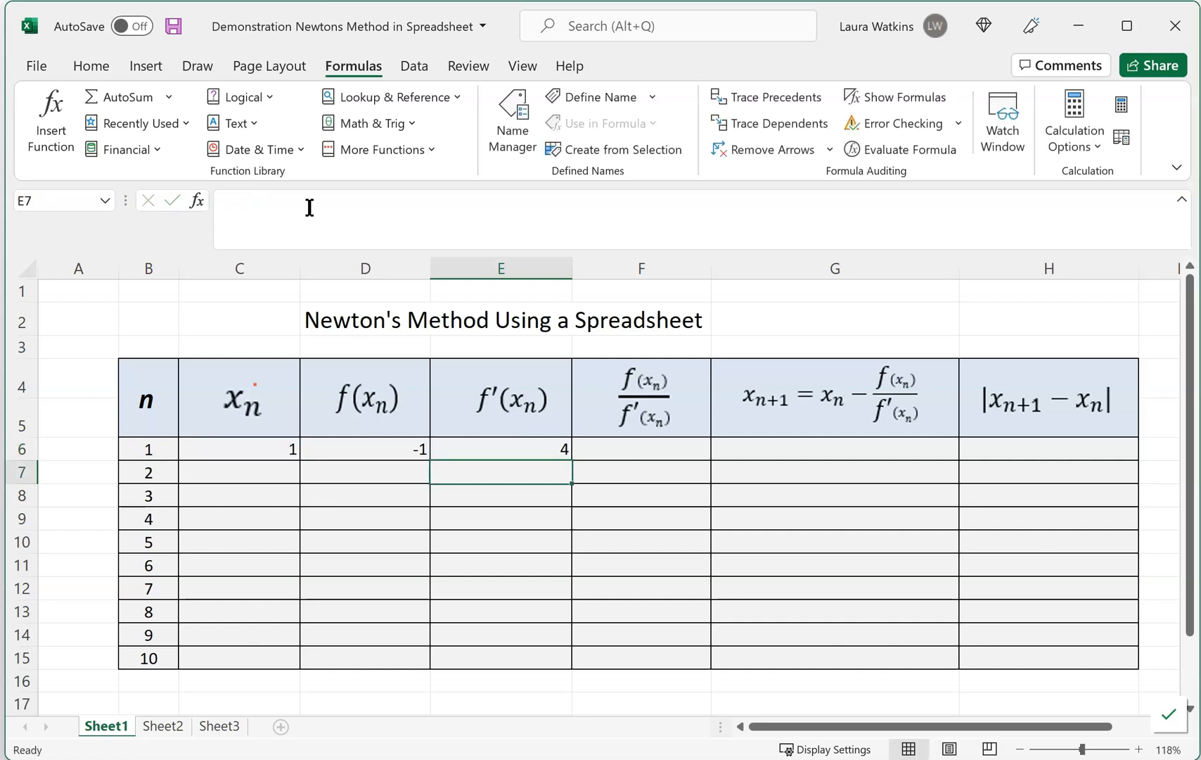
pyautogui.click(500, 449)
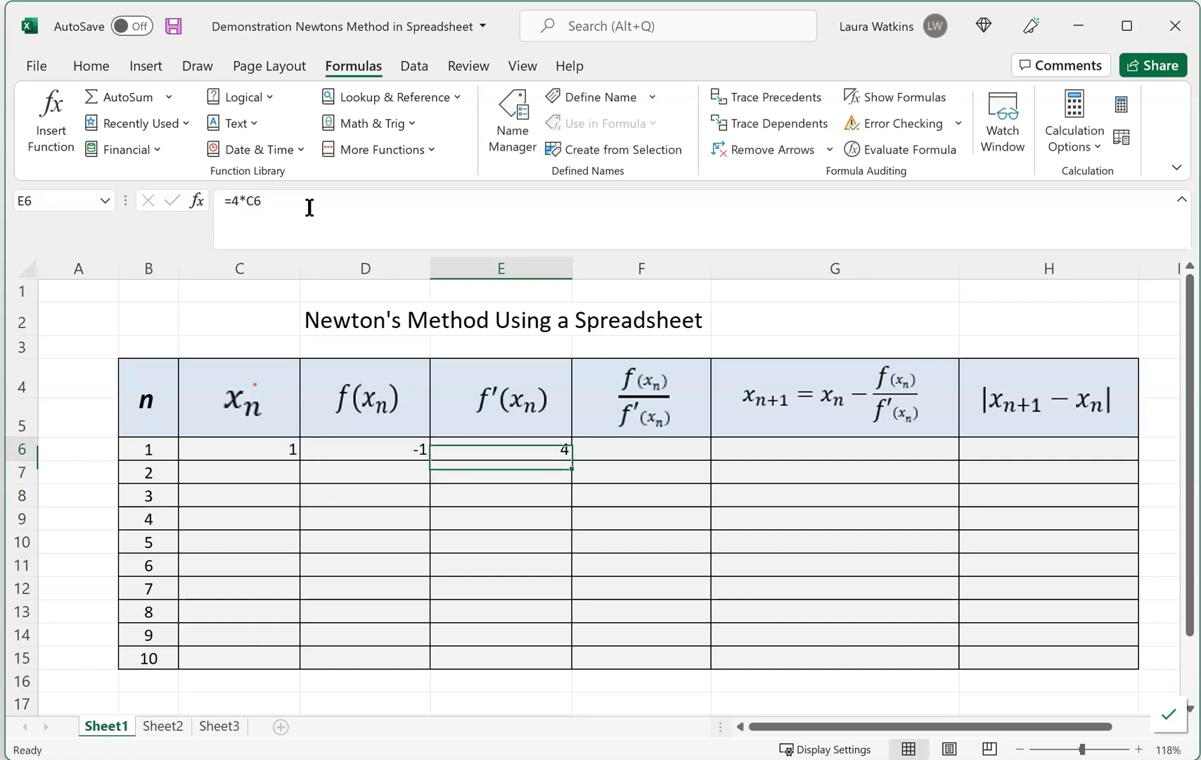
pyautogui.click(641, 448)
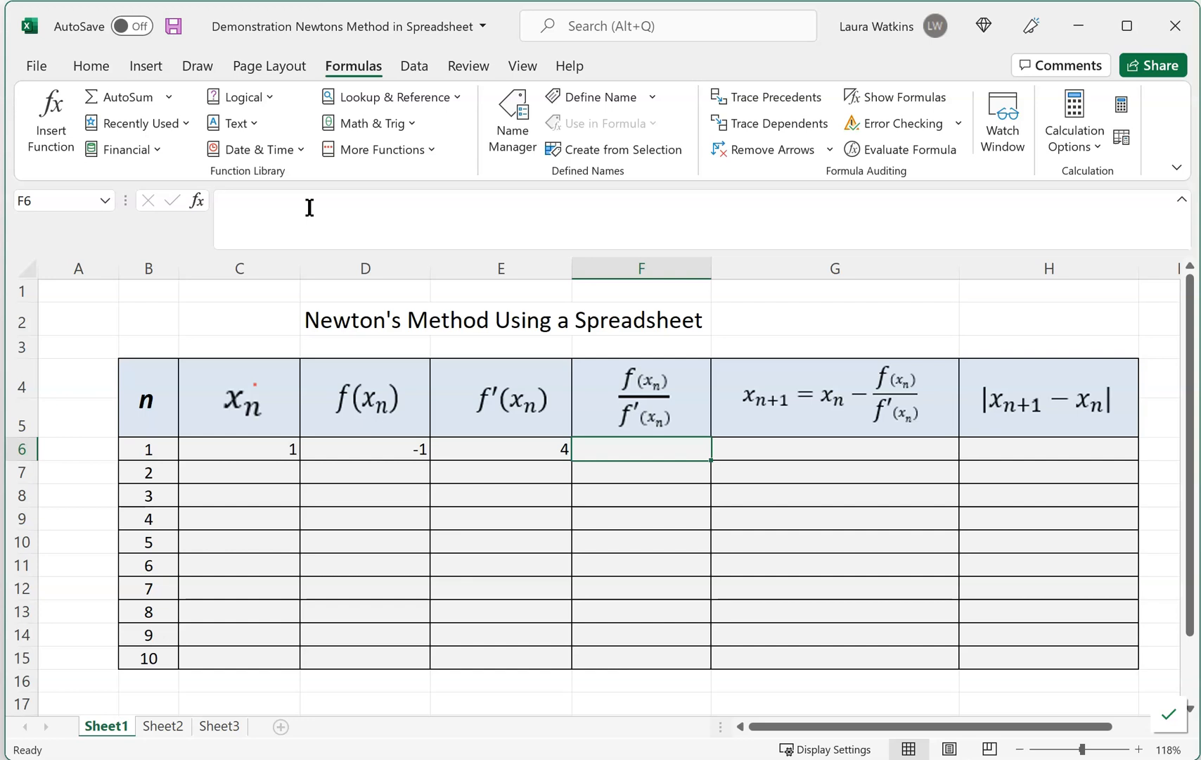
pyautogui.moveTo(739, 441)
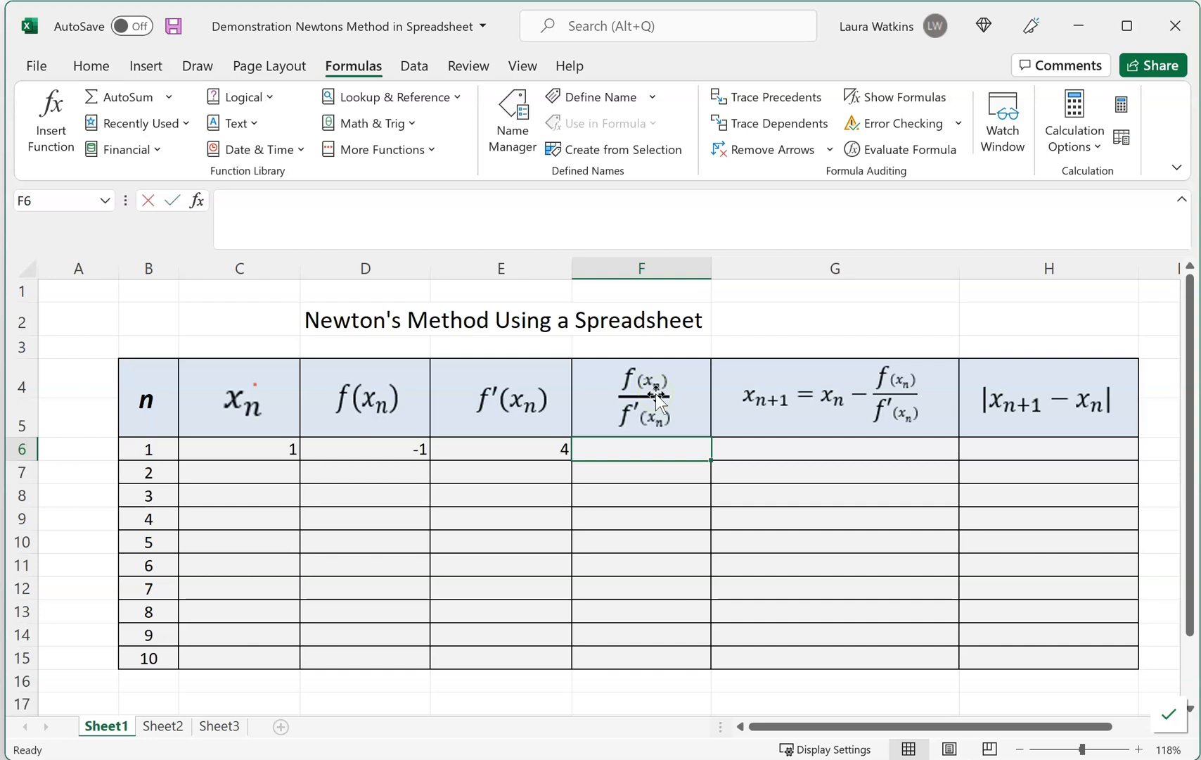
# Step: Enter =D6/E6 in F6, giving a ratio of -0.25
pyautogui.write('=')
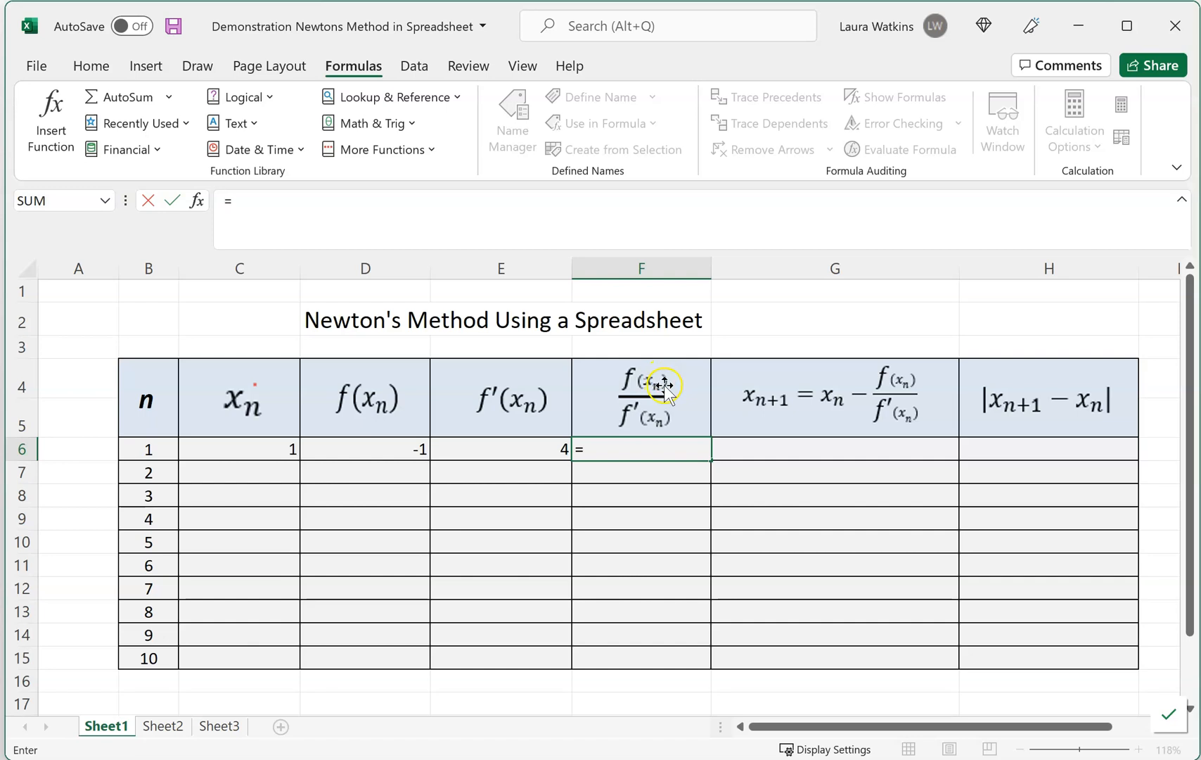
pyautogui.moveTo(598, 360)
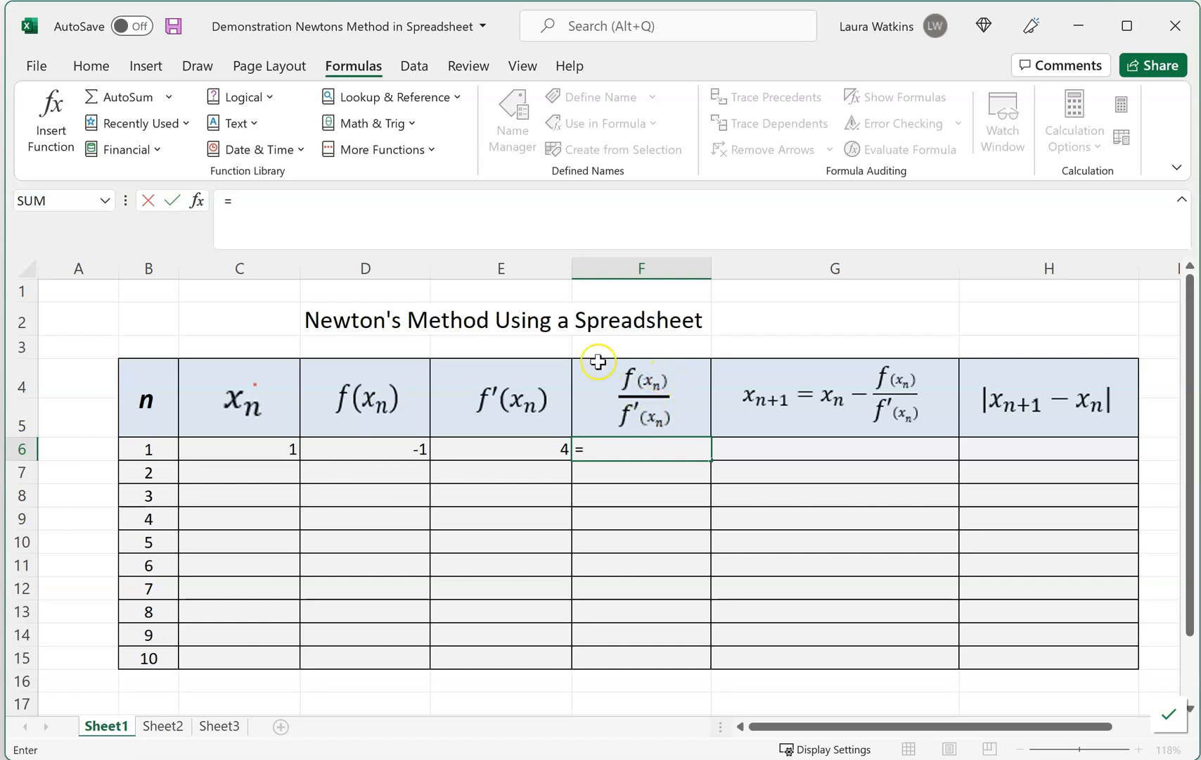
pyautogui.click(364, 450)
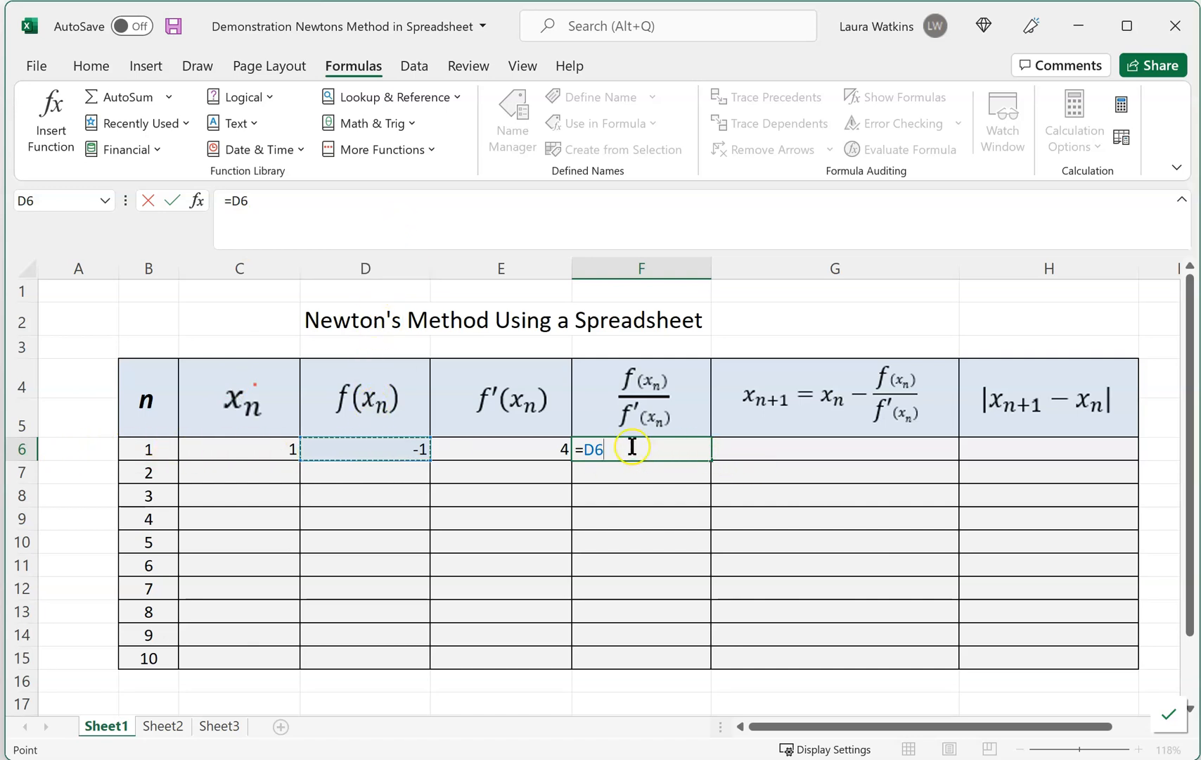
pyautogui.write('/')
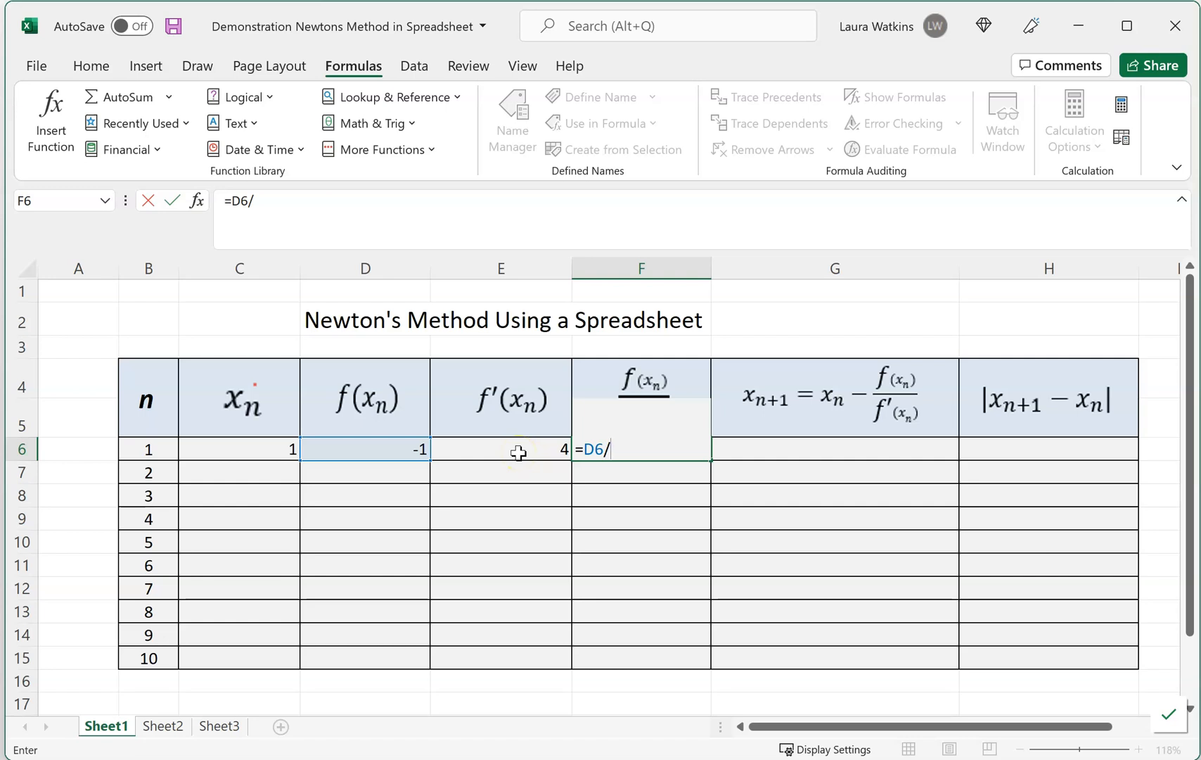
pyautogui.click(500, 449)
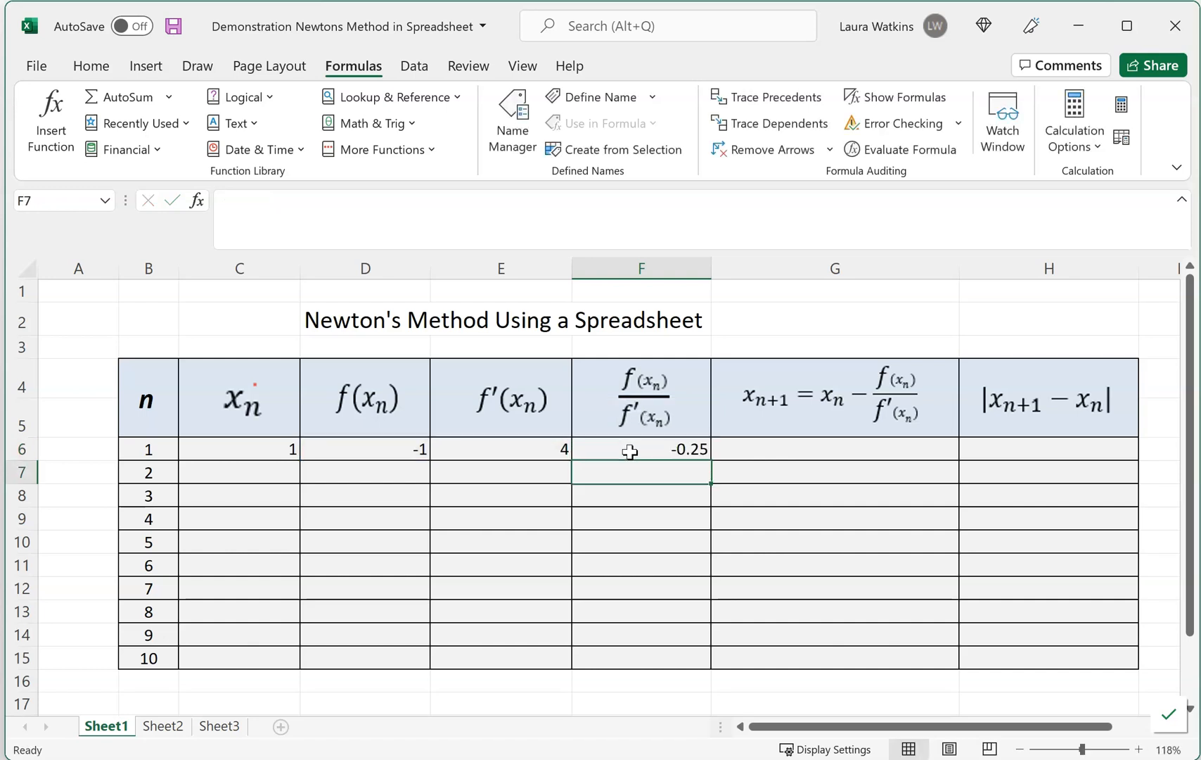
pyautogui.click(640, 450)
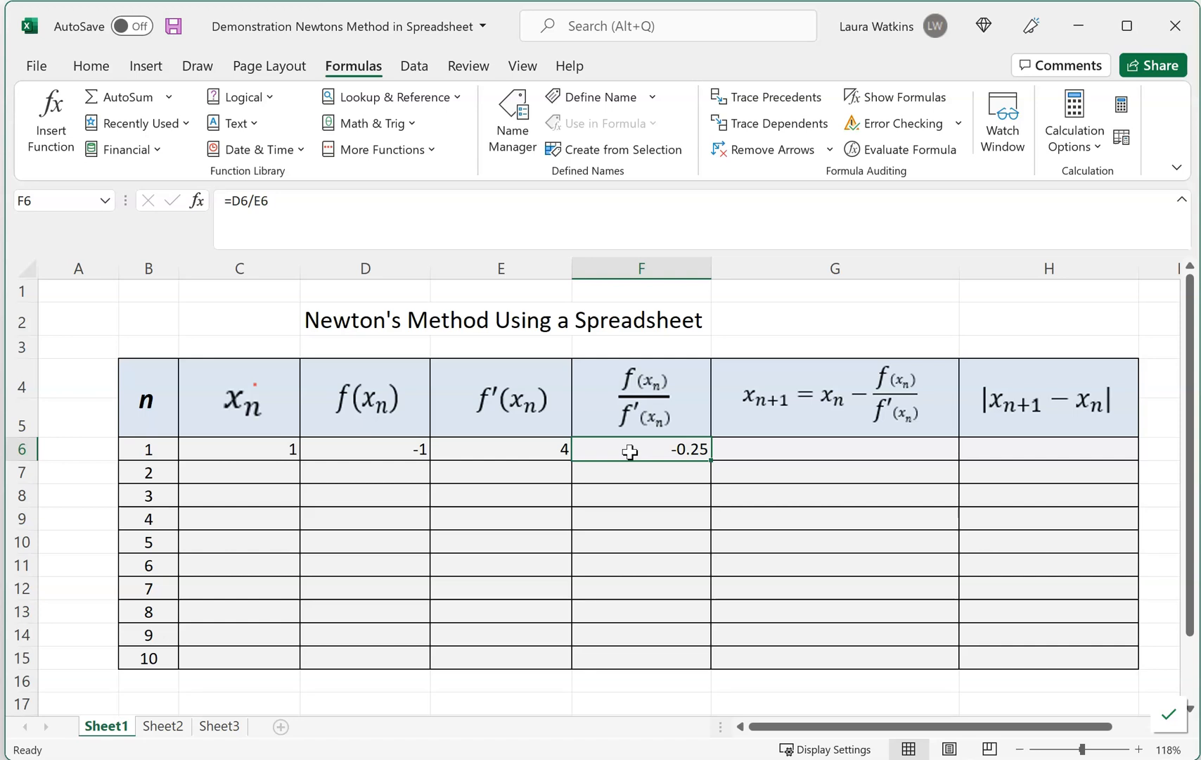
pyautogui.click(834, 449)
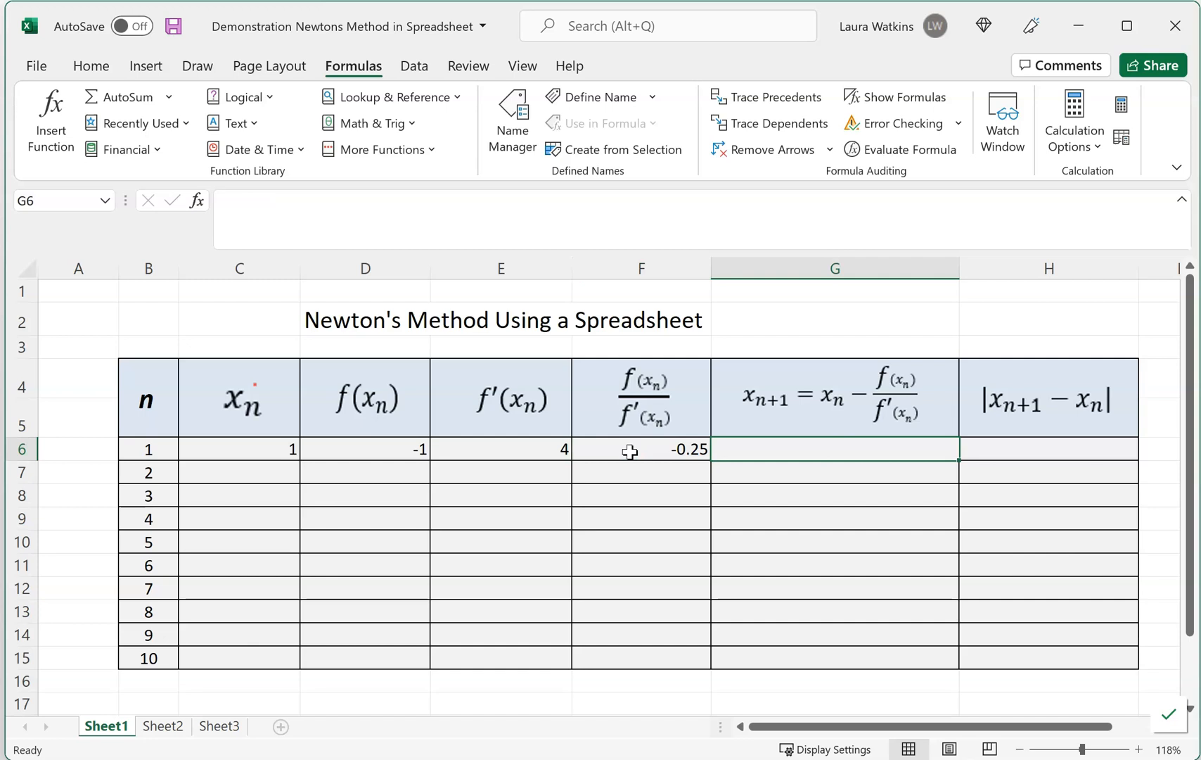
# Step: Enter =C6-F6 in G6 so the next estimate is 1.25
pyautogui.write('=')
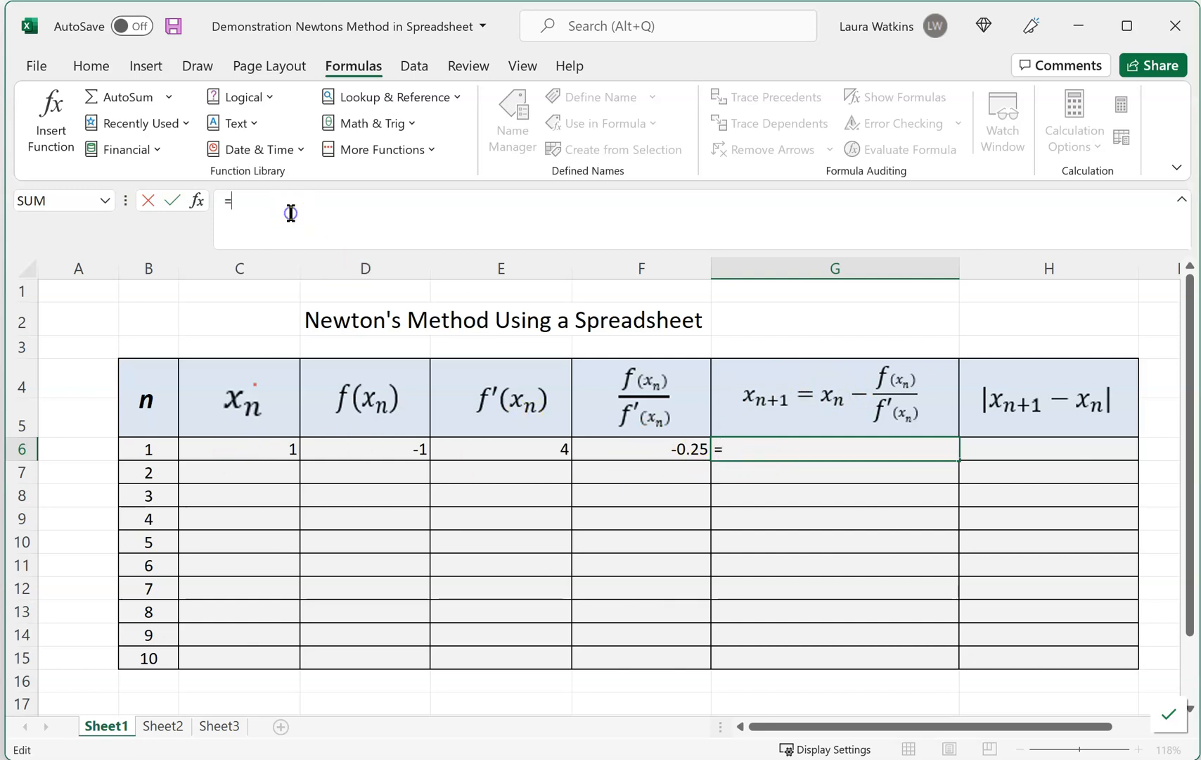
pyautogui.click(239, 449)
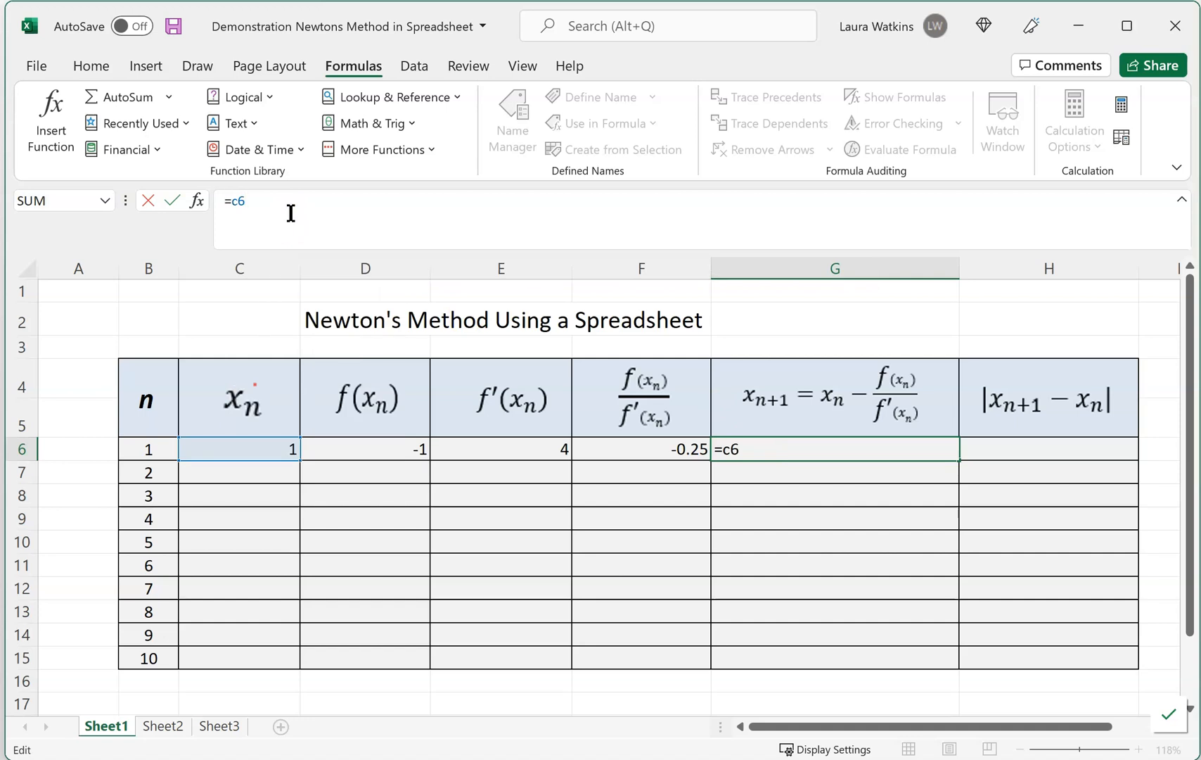
pyautogui.write('-')
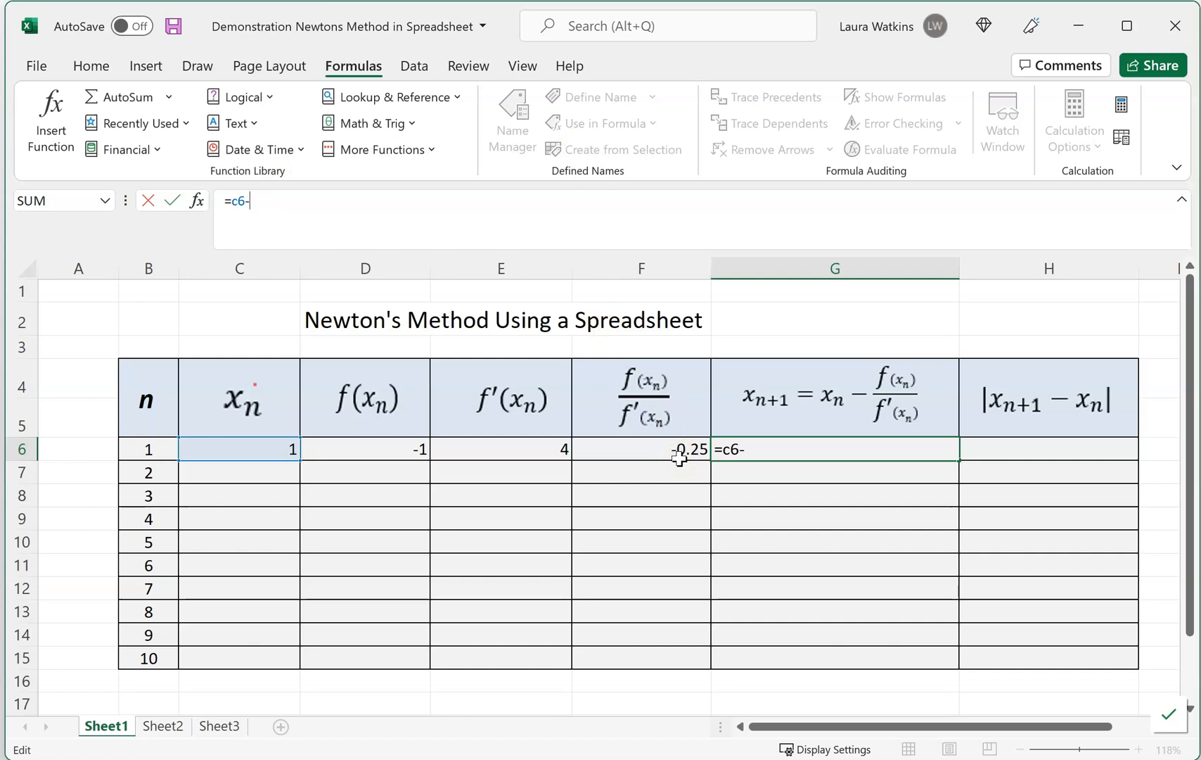
pyautogui.moveTo(814, 450)
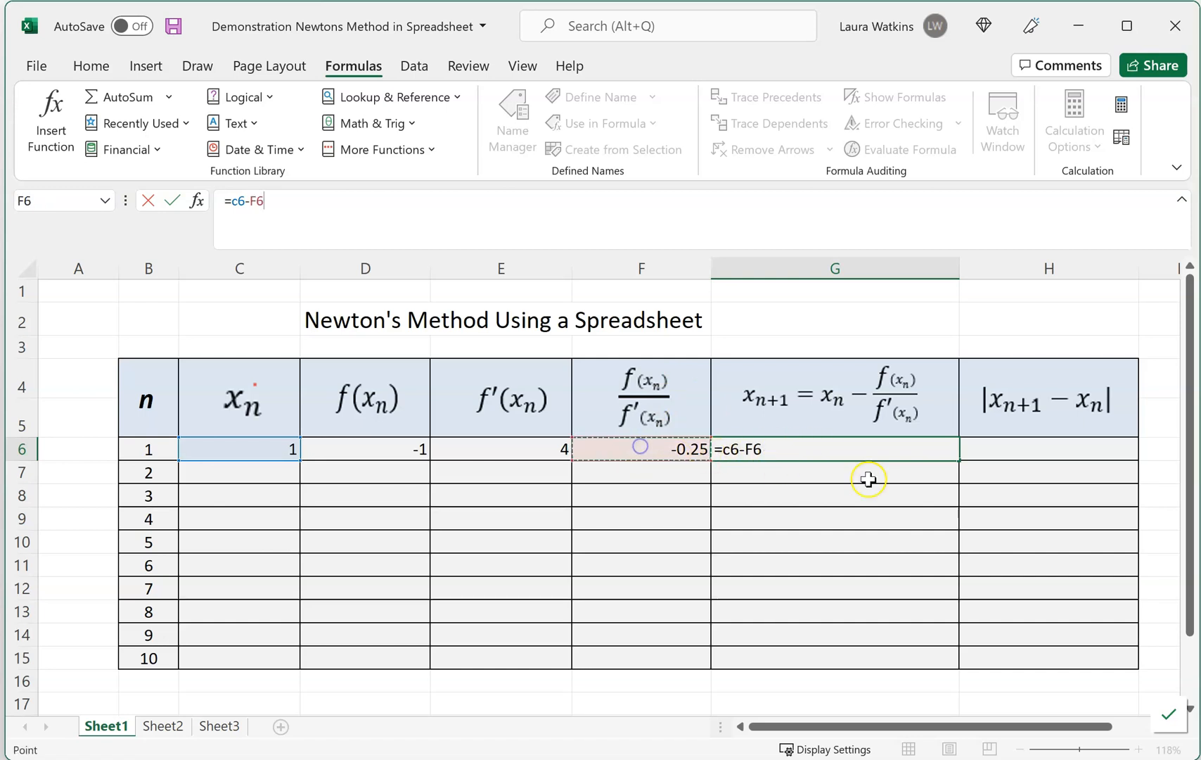
pyautogui.moveTo(918, 399)
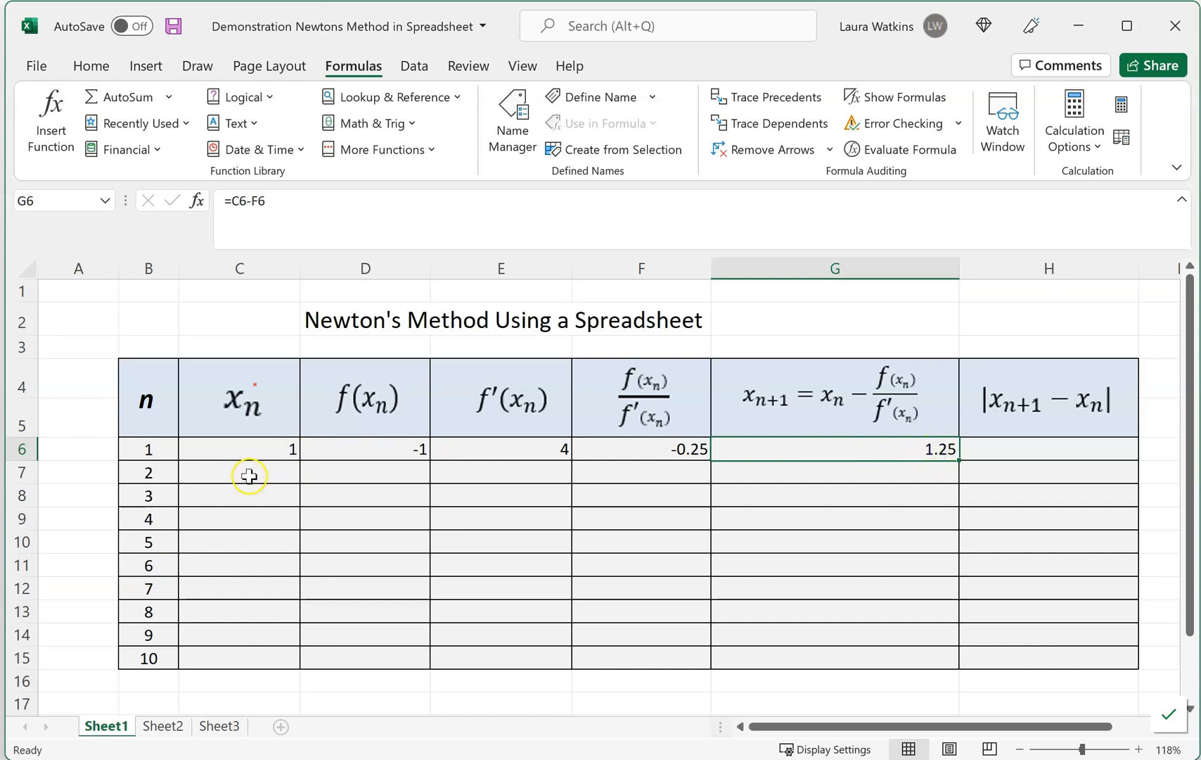
pyautogui.moveTo(249, 475); pyautogui.dragTo(754, 473)
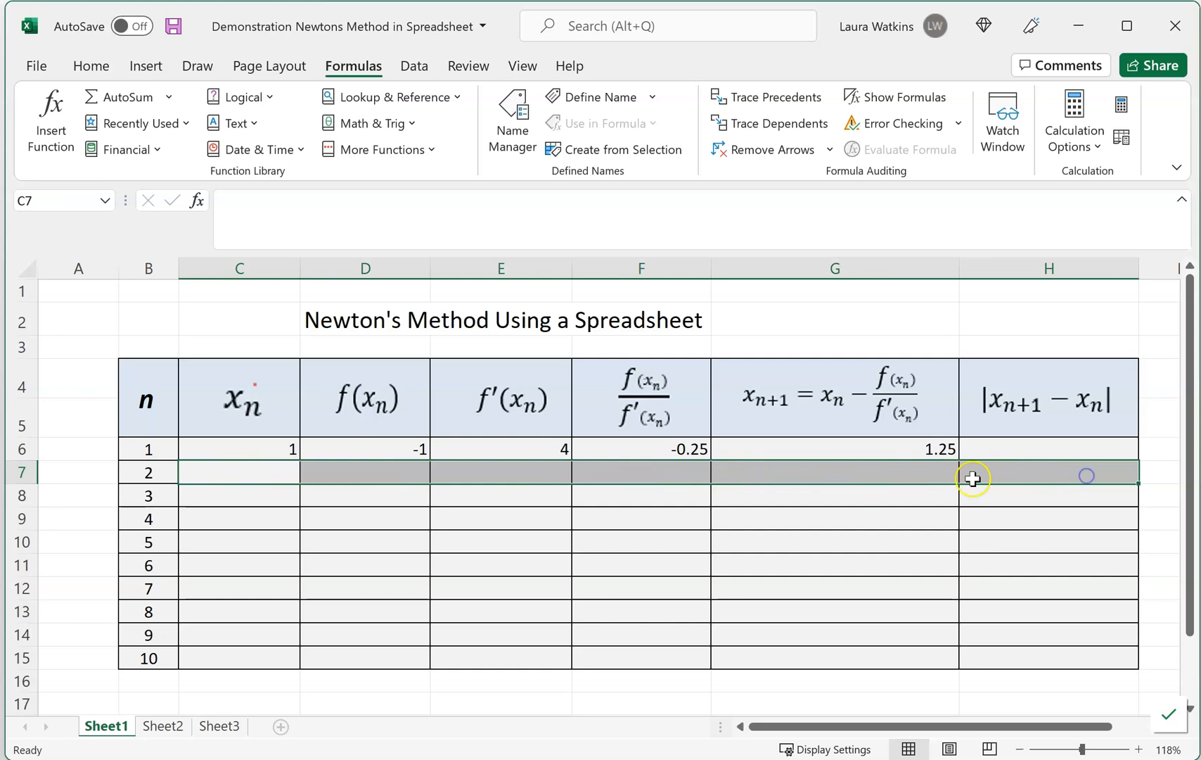
# Step: Set C7 to =G6 so the second iteration starts at 1.25
pyautogui.click(834, 449)
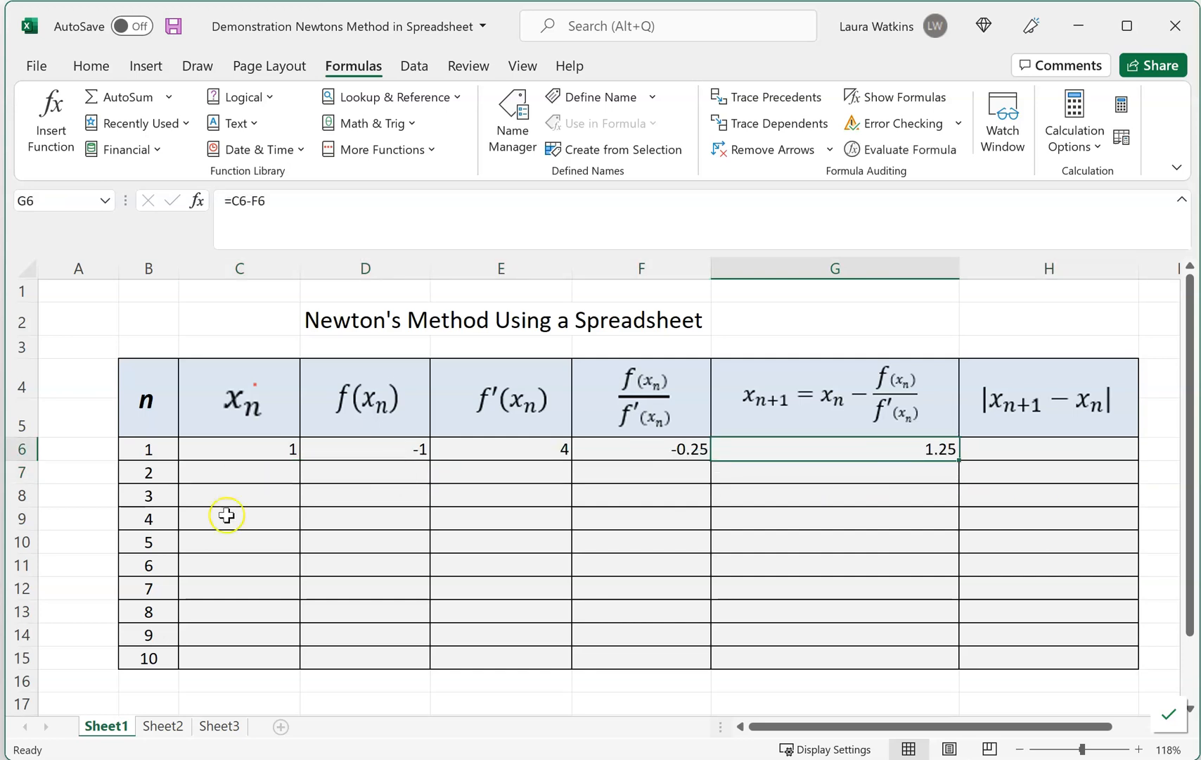
pyautogui.moveTo(250, 477)
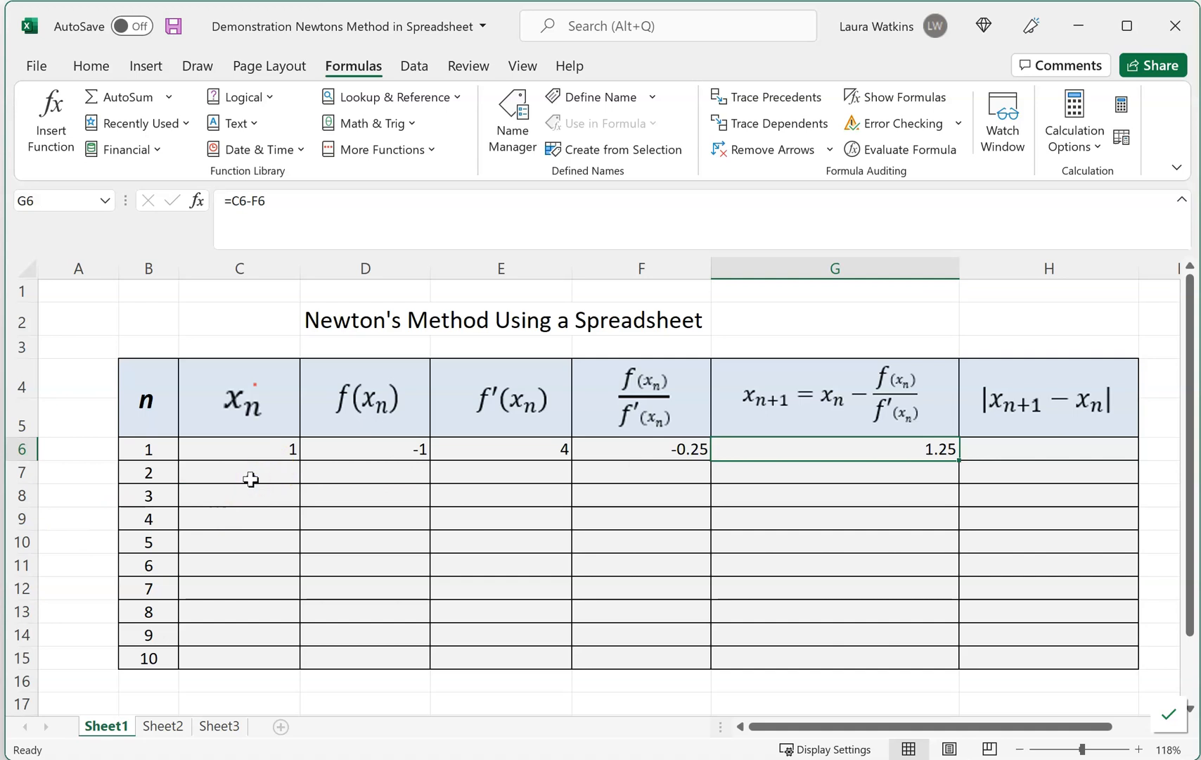
pyautogui.write('=g')
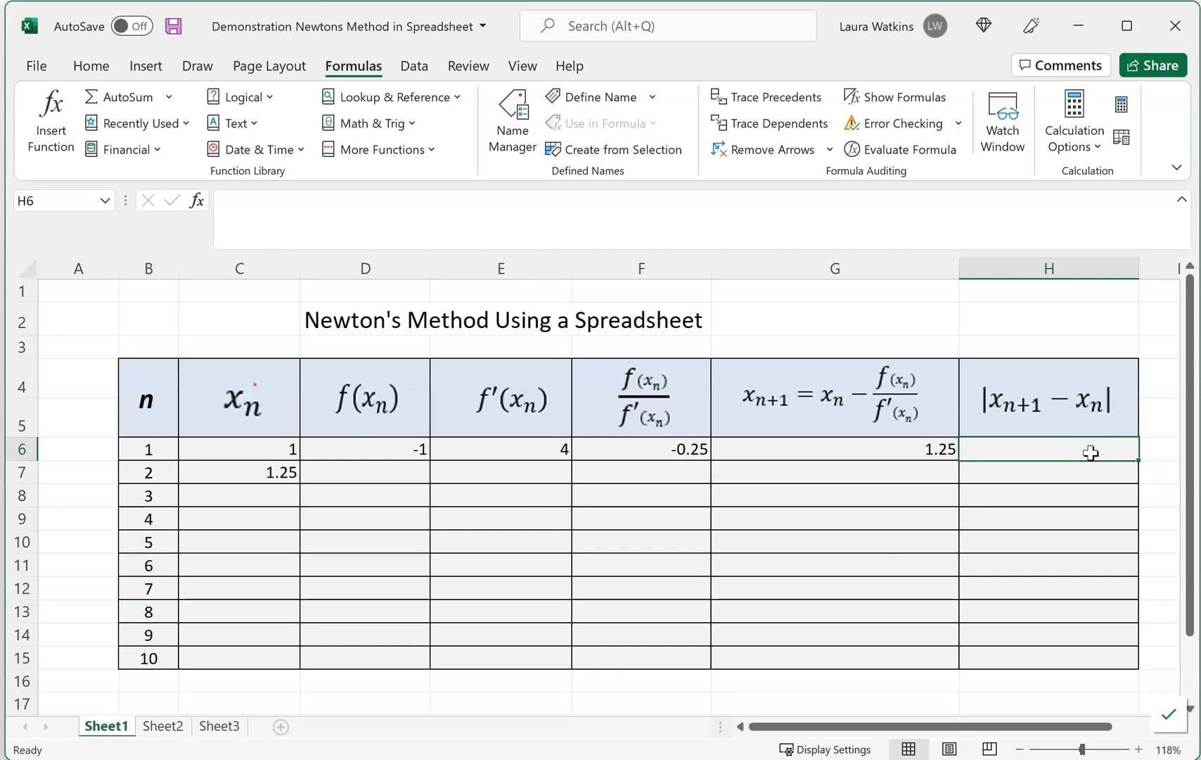
# Step: Enter =ABS(G6-C6) in H6, showing a difference of 0.25
pyautogui.write('=')
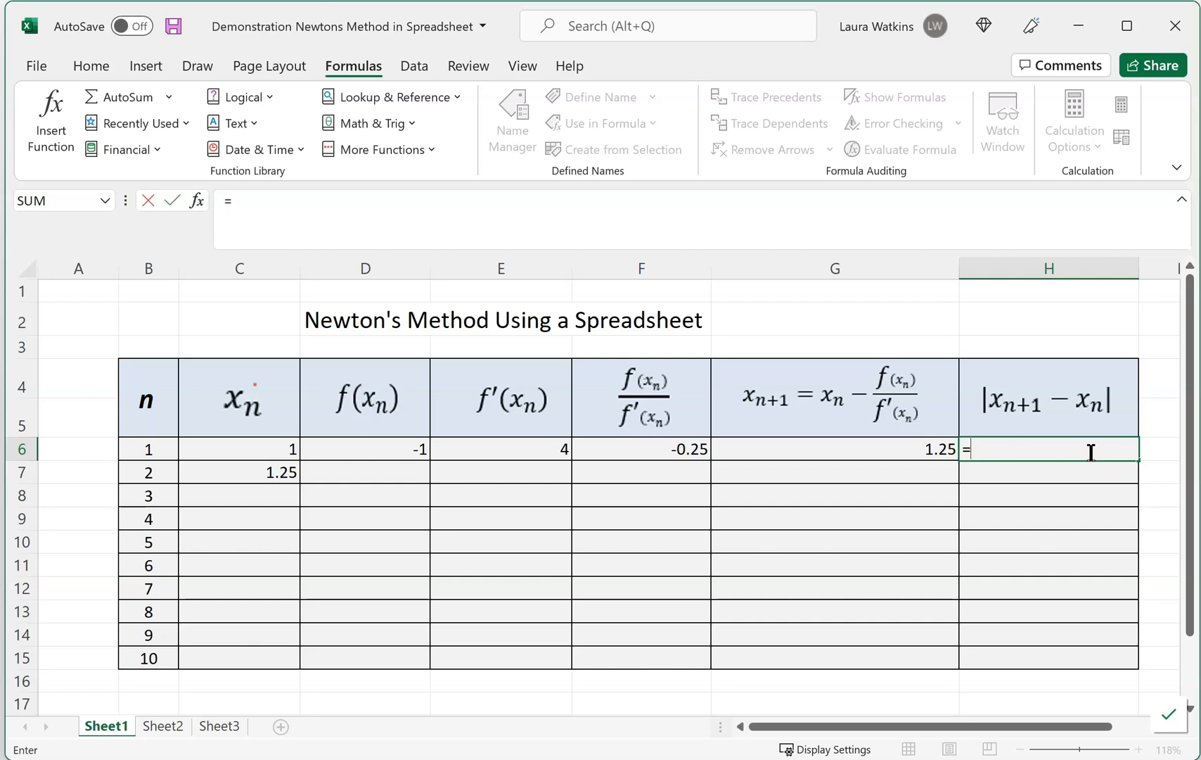
pyautogui.write('ABS(')
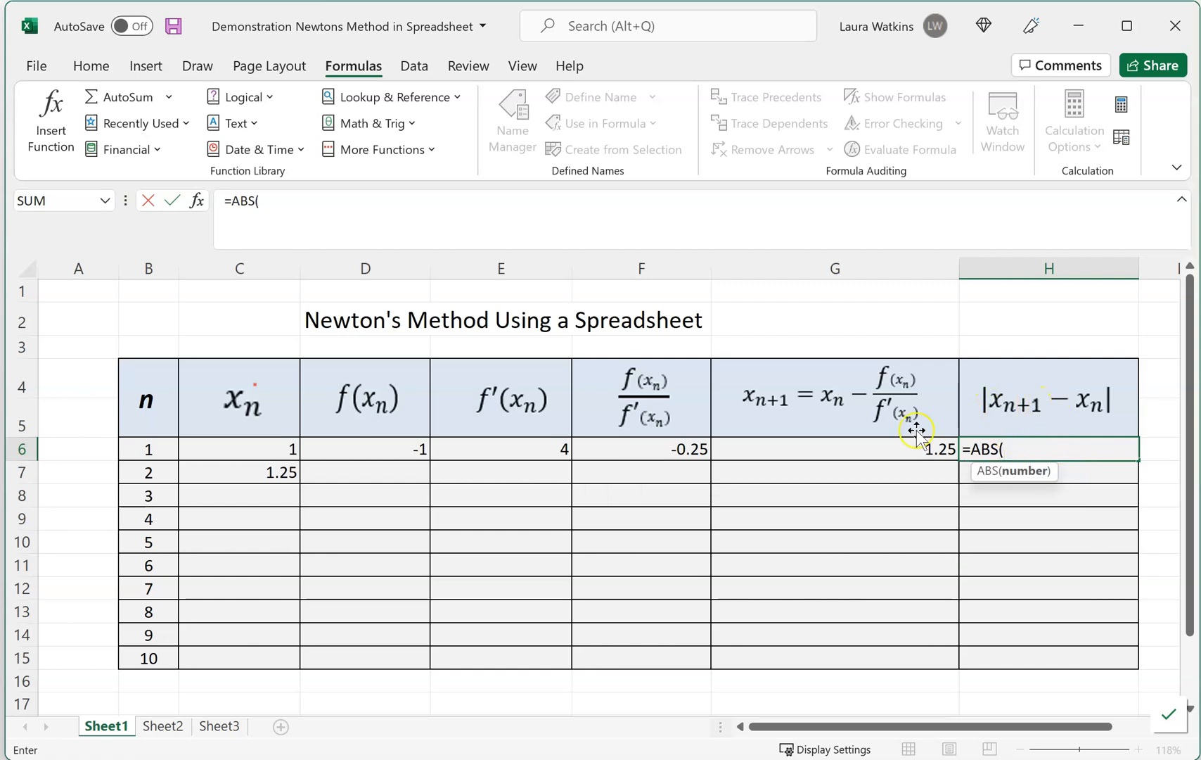
pyautogui.moveTo(1033, 424)
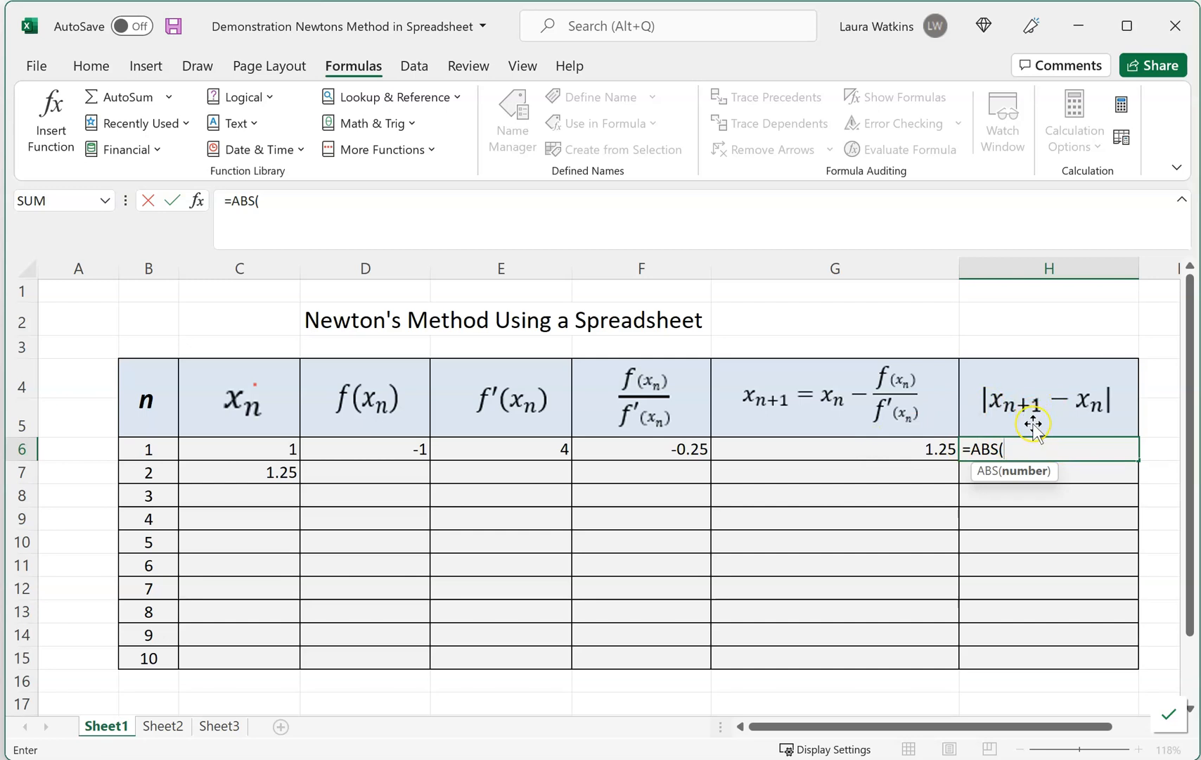
pyautogui.write('g')
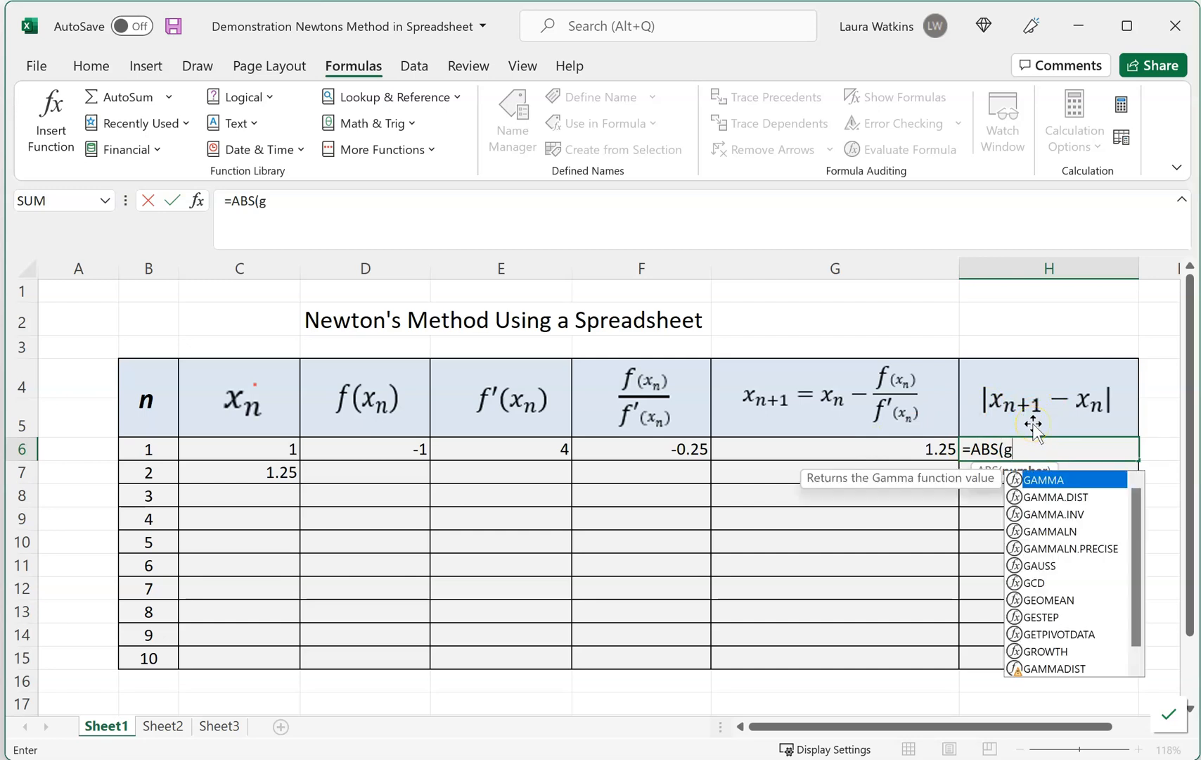
pyautogui.write('6')
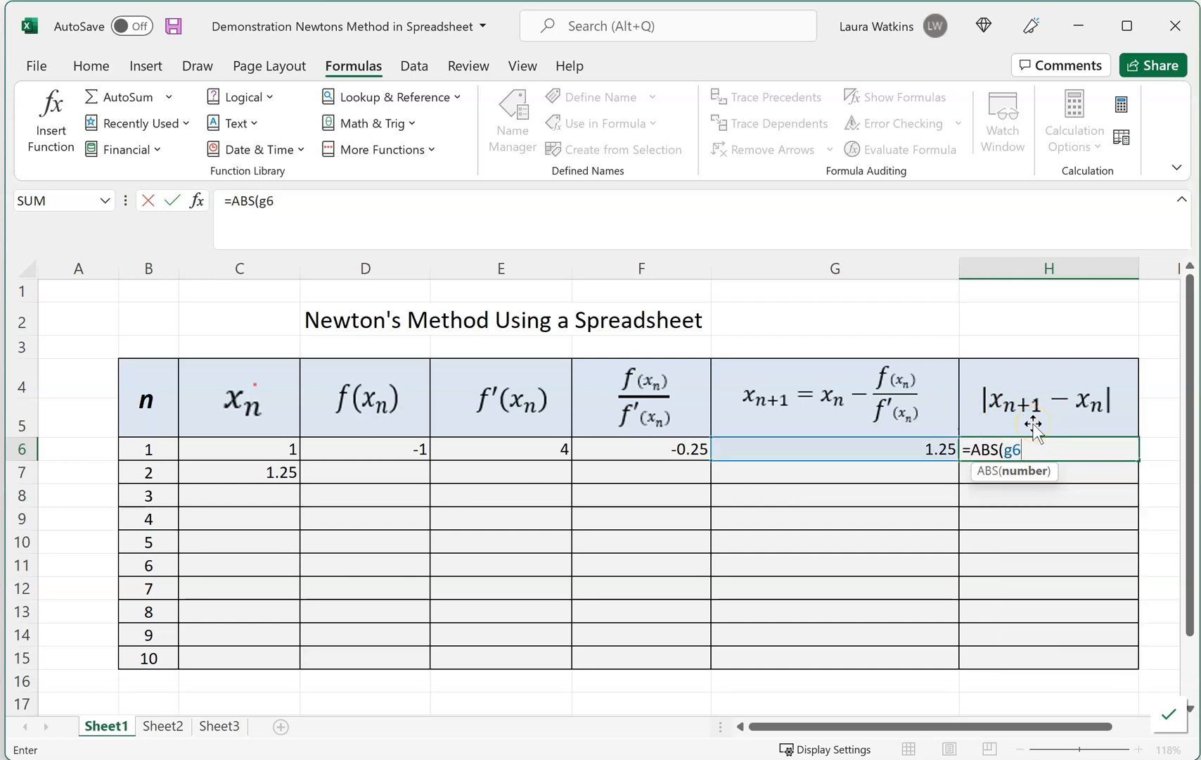
pyautogui.write('-')
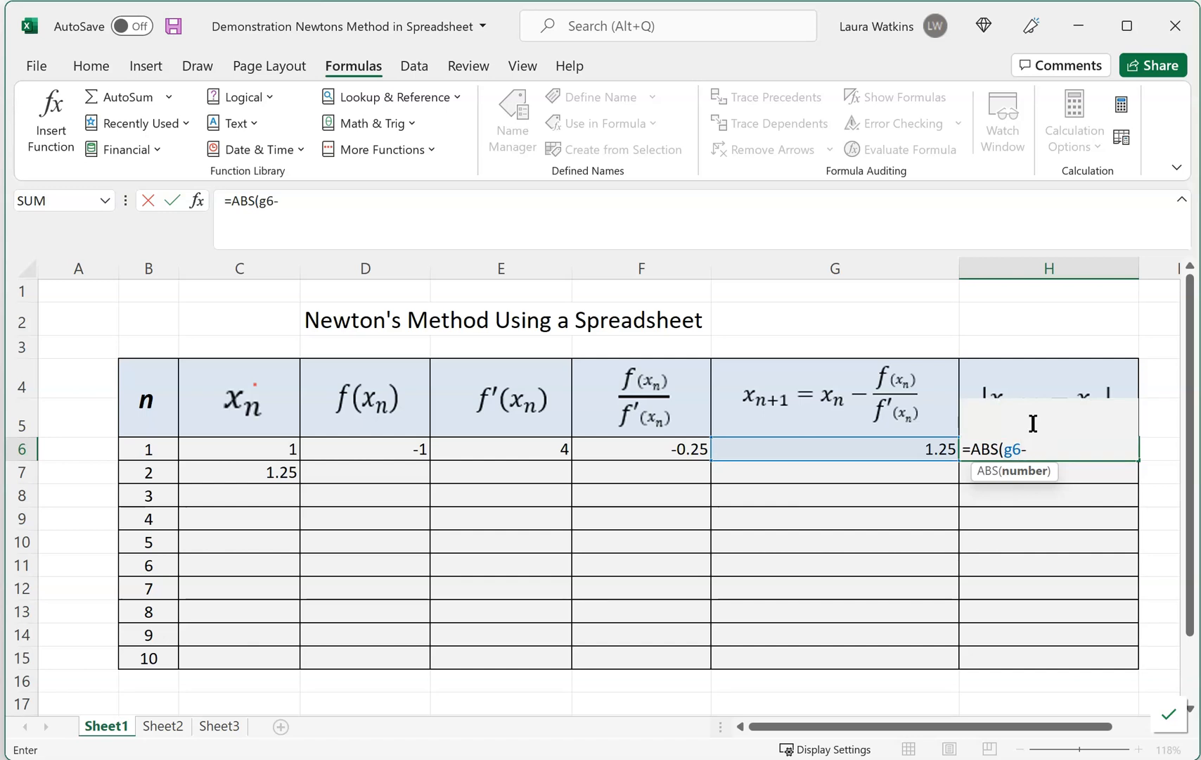
pyautogui.click(238, 449)
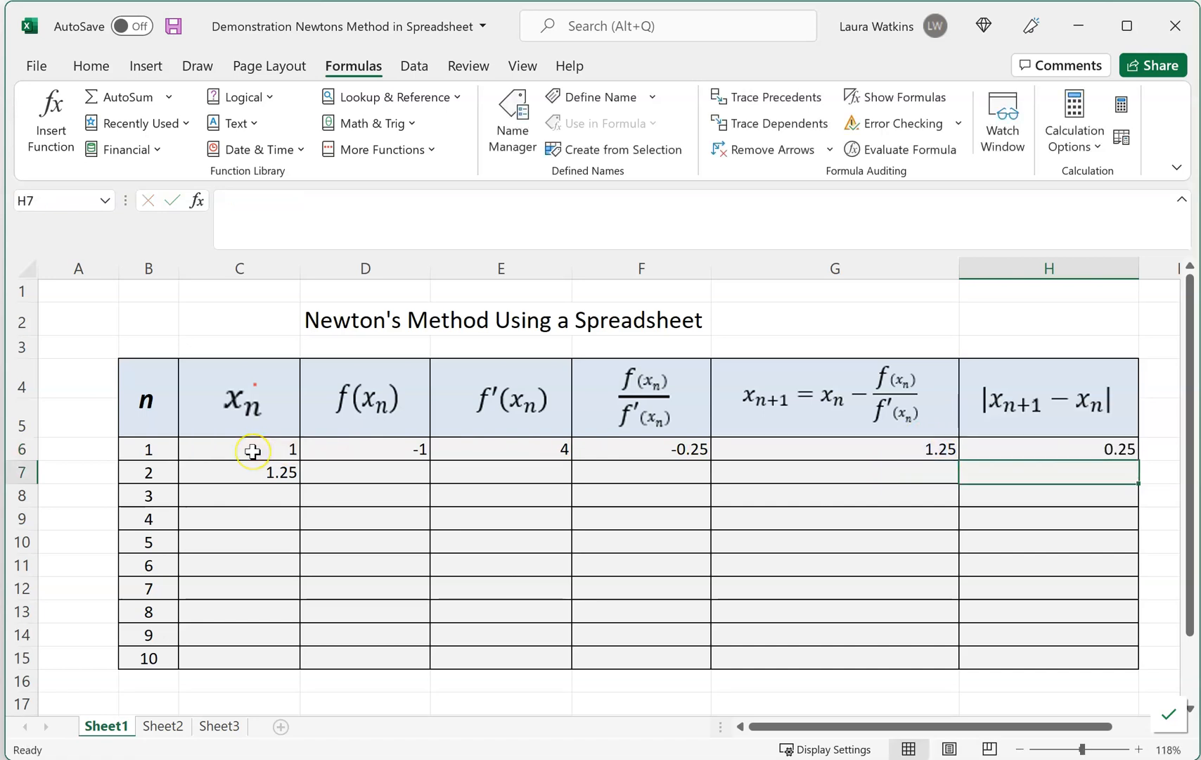
pyautogui.moveTo(1156, 453)
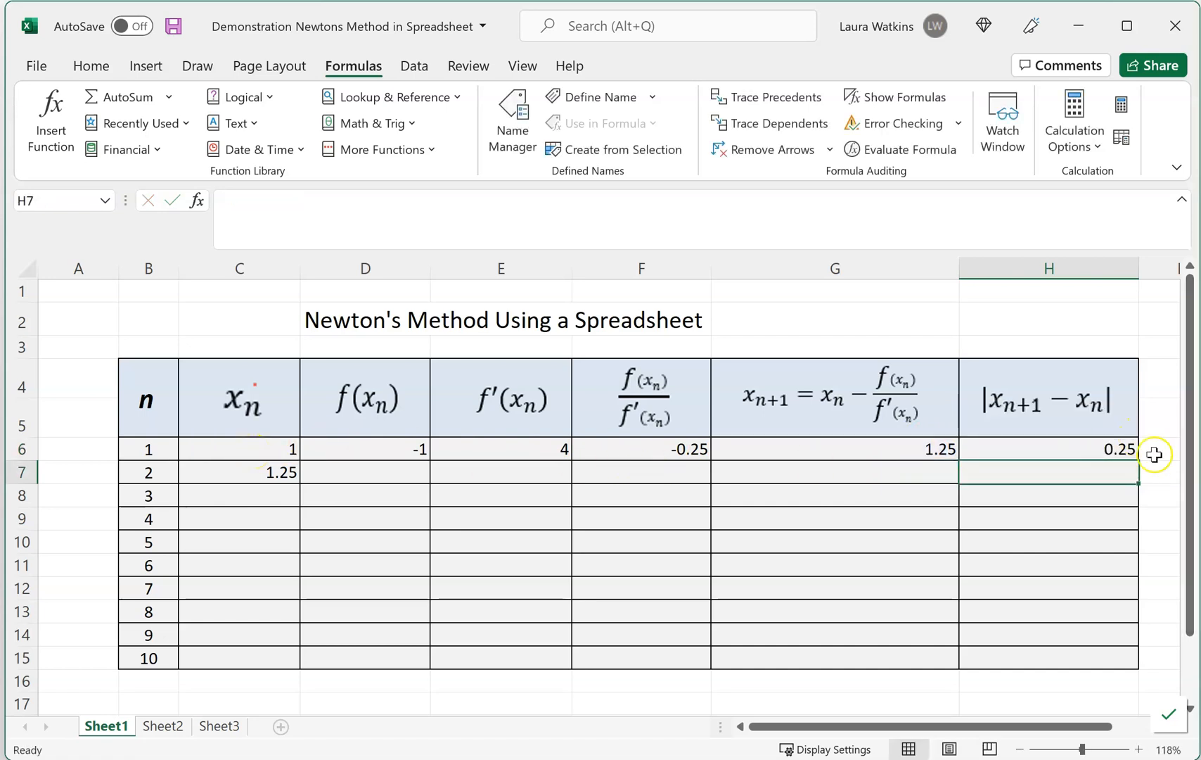
pyautogui.moveTo(1082, 451)
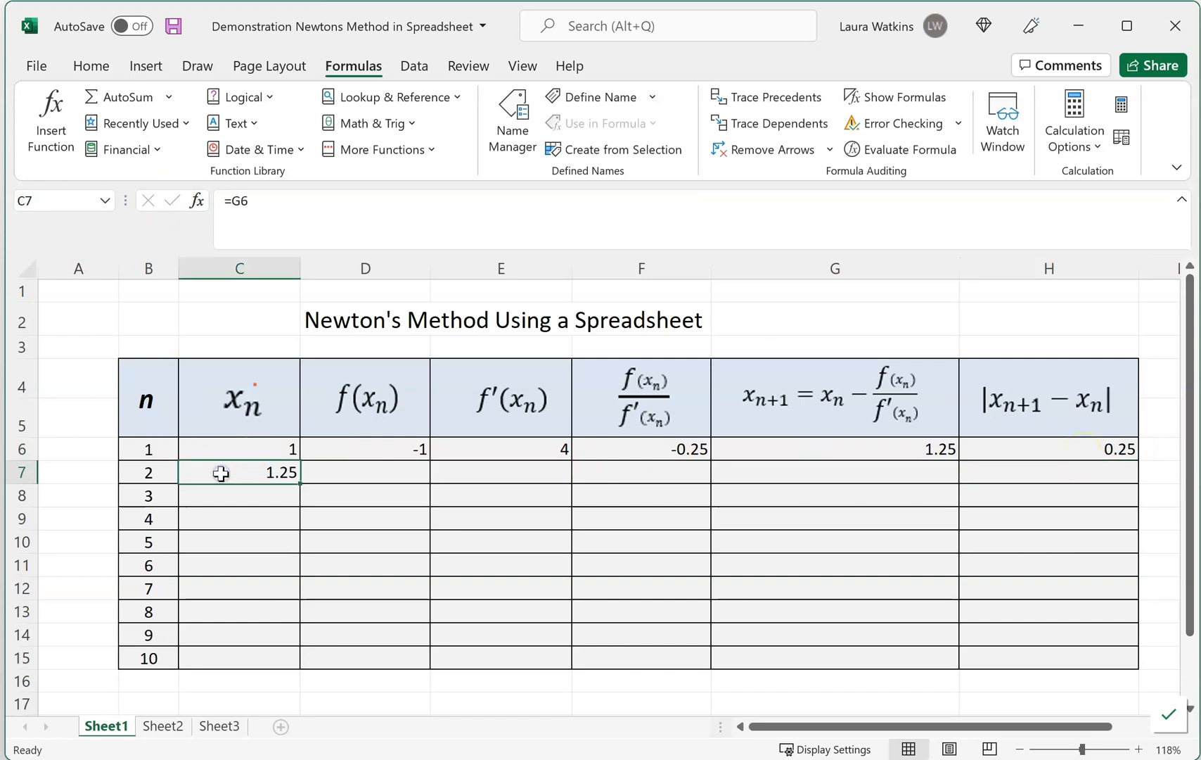
# Step: Copy the first iteration's formulas in D6:H6
pyautogui.click(835, 449)
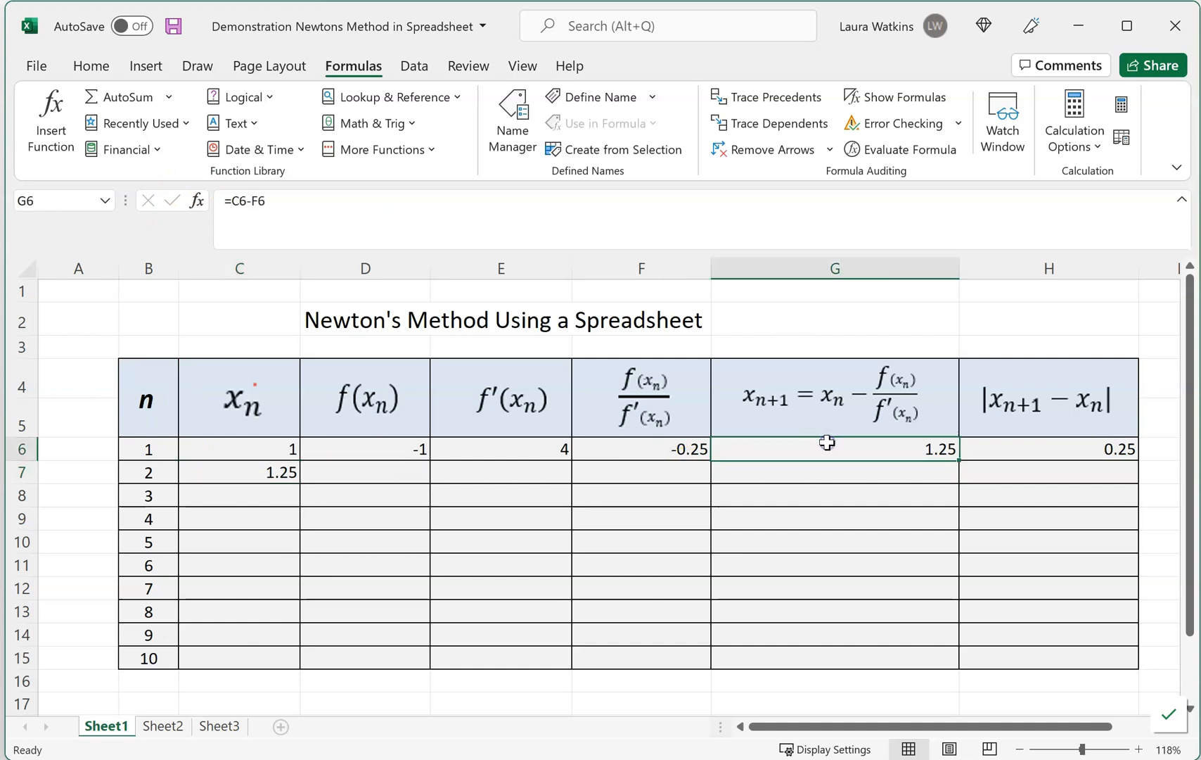
pyautogui.moveTo(826, 445)
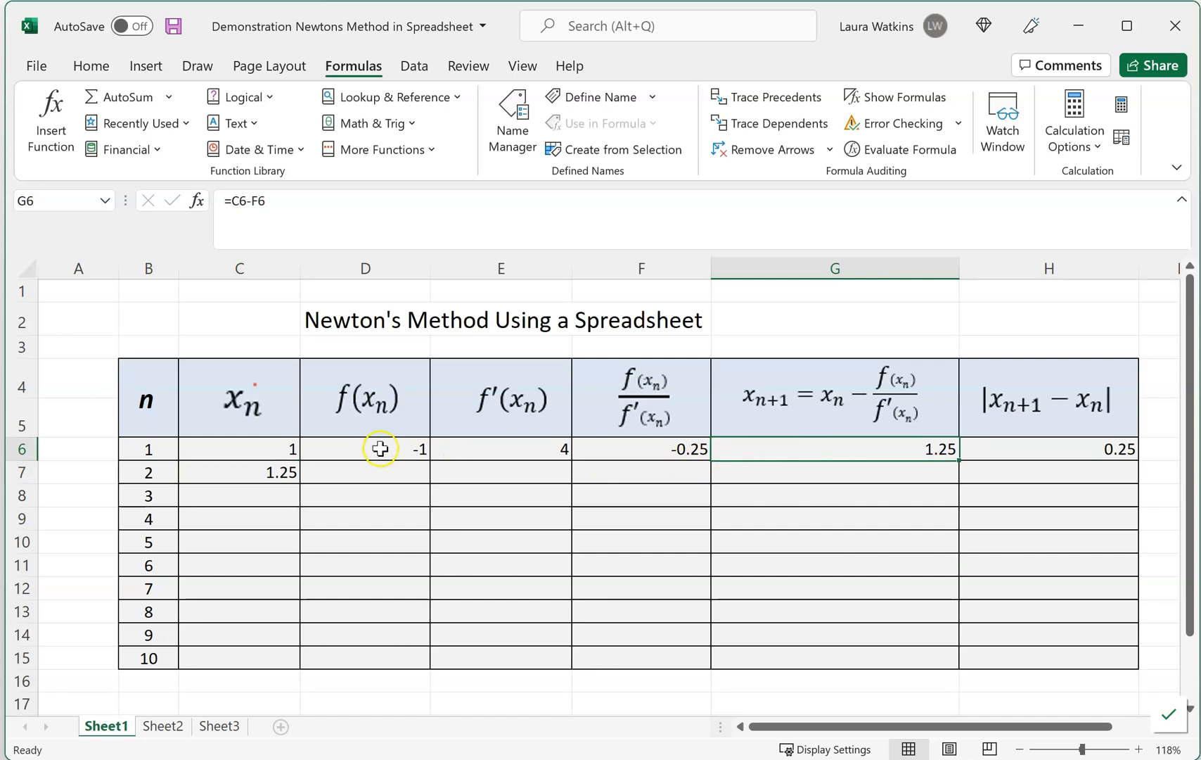
pyautogui.click(364, 449)
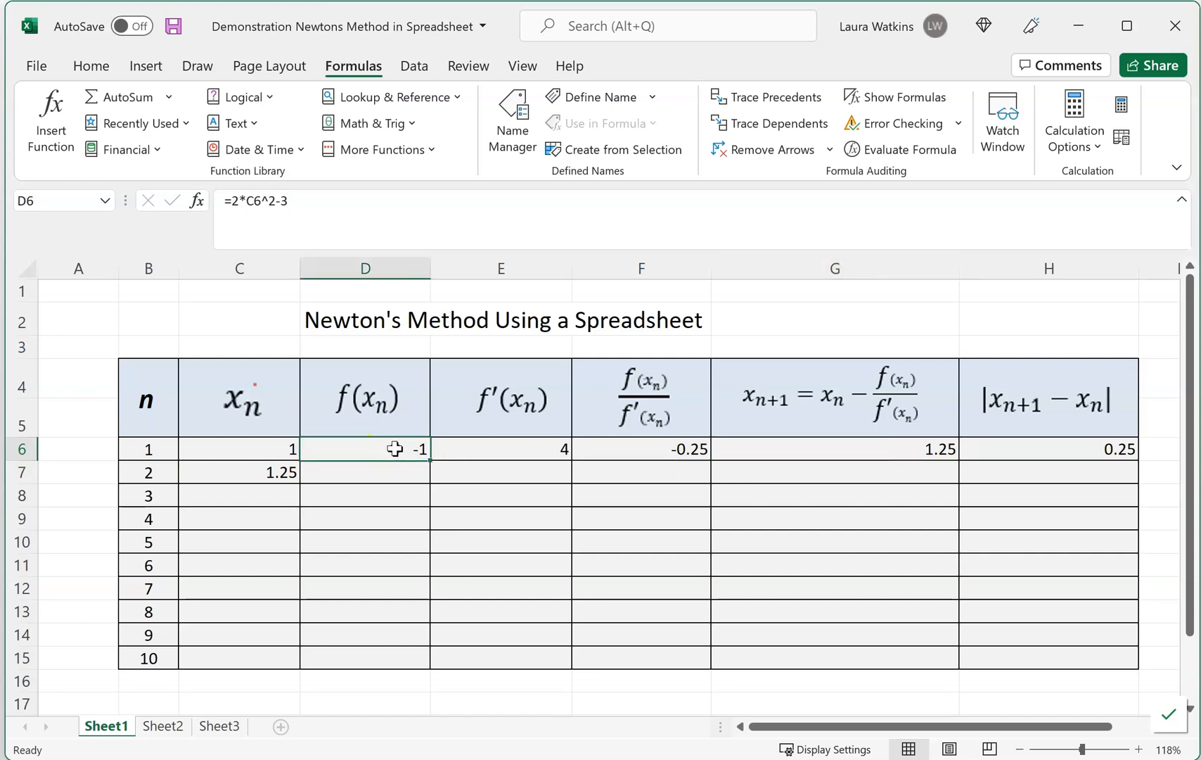
pyautogui.moveTo(364, 448); pyautogui.dragTo(834, 449)
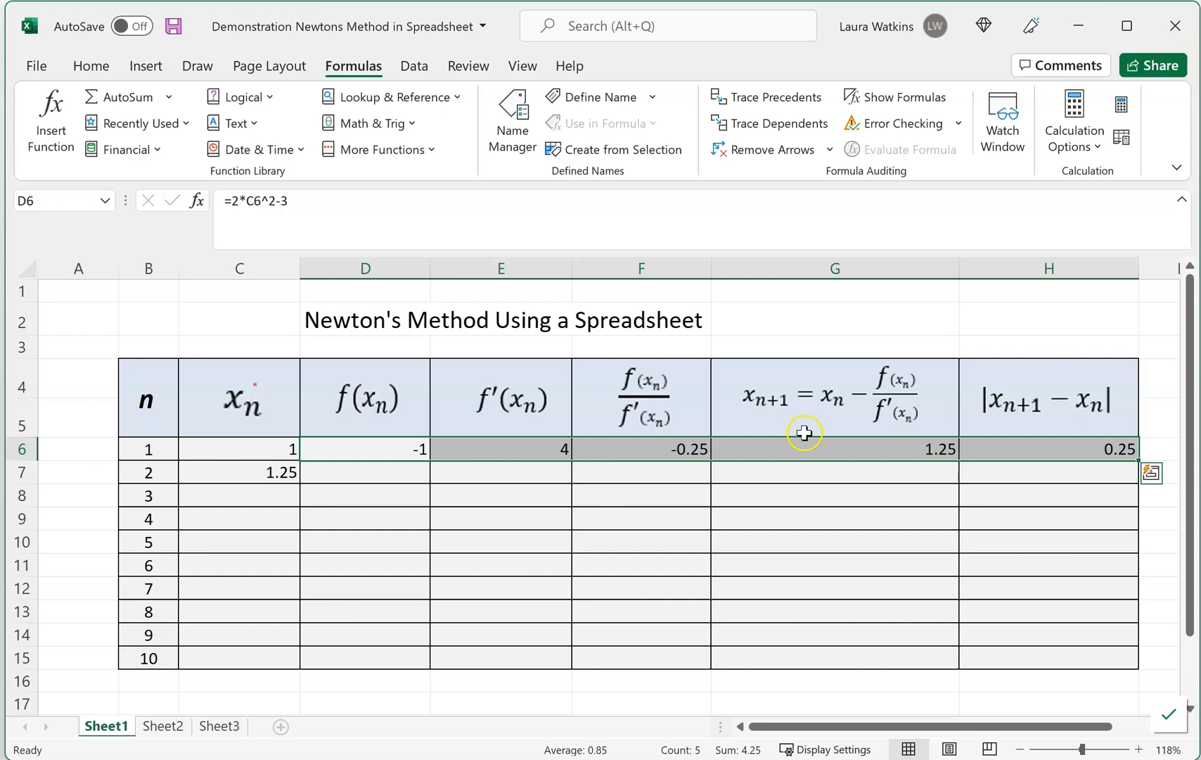
pyautogui.moveTo(107, 73)
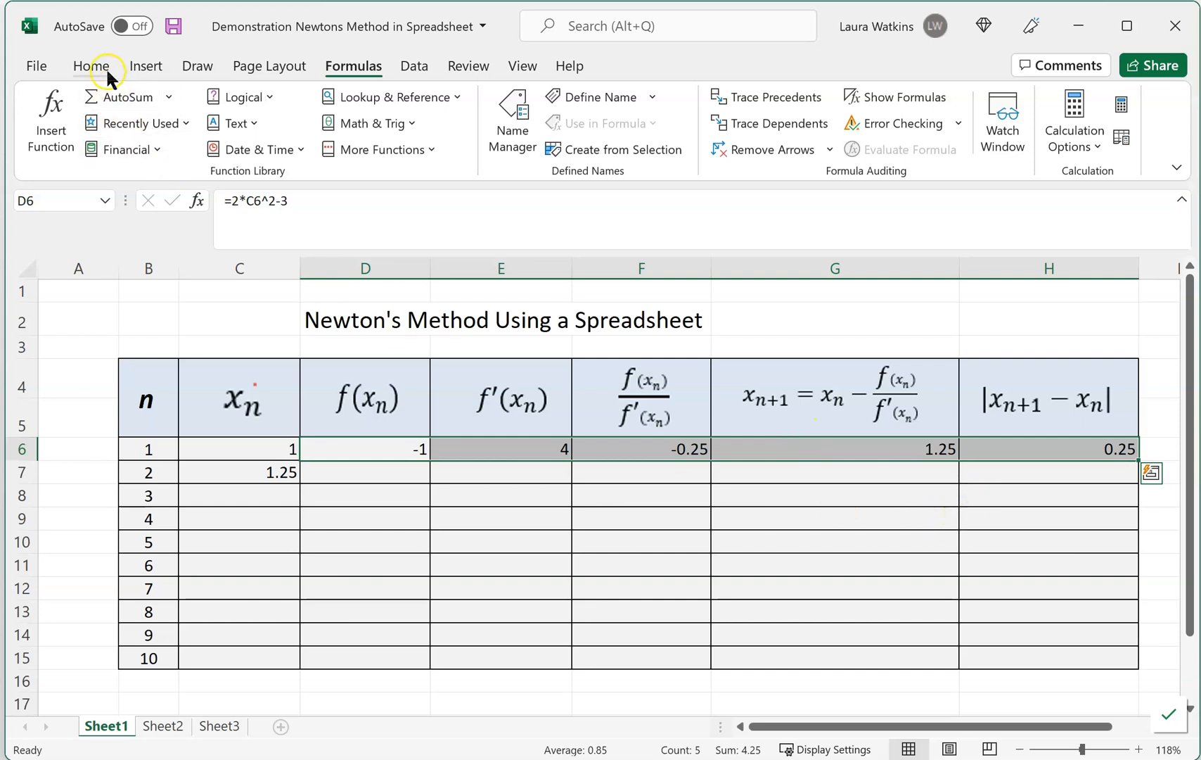
pyautogui.click(91, 66)
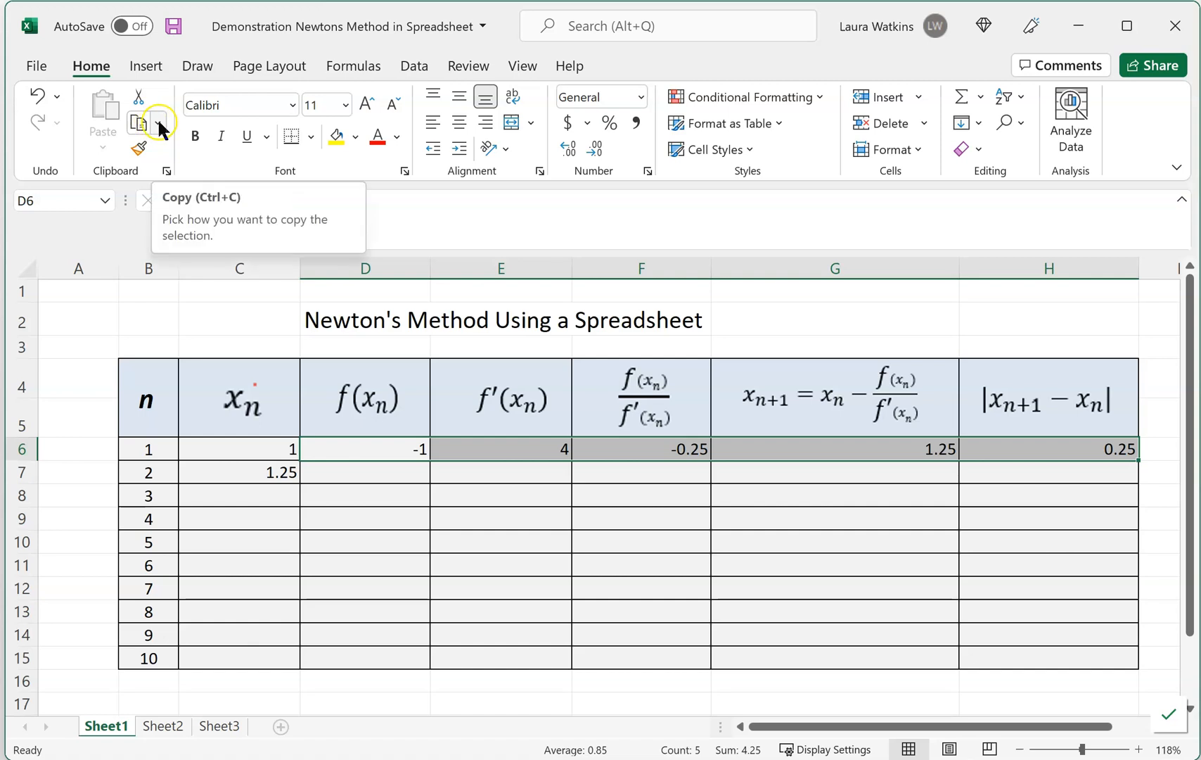
pyautogui.click(136, 122)
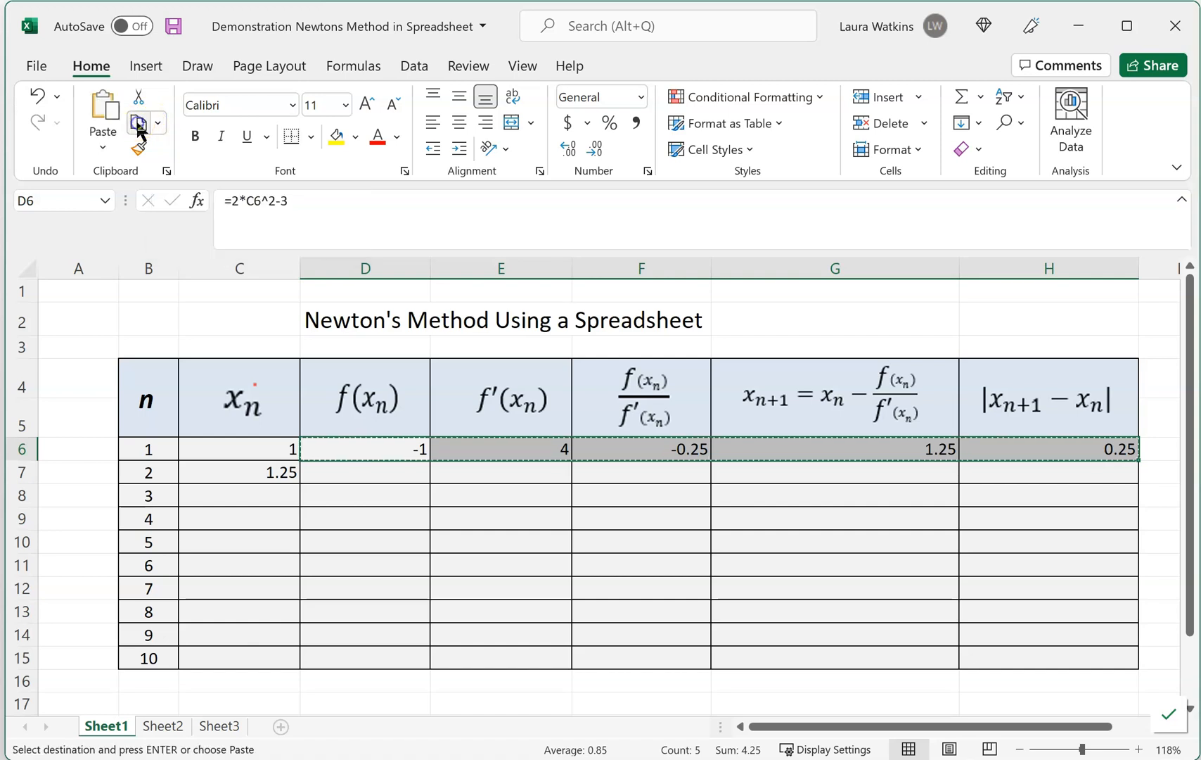
pyautogui.moveTo(353, 469)
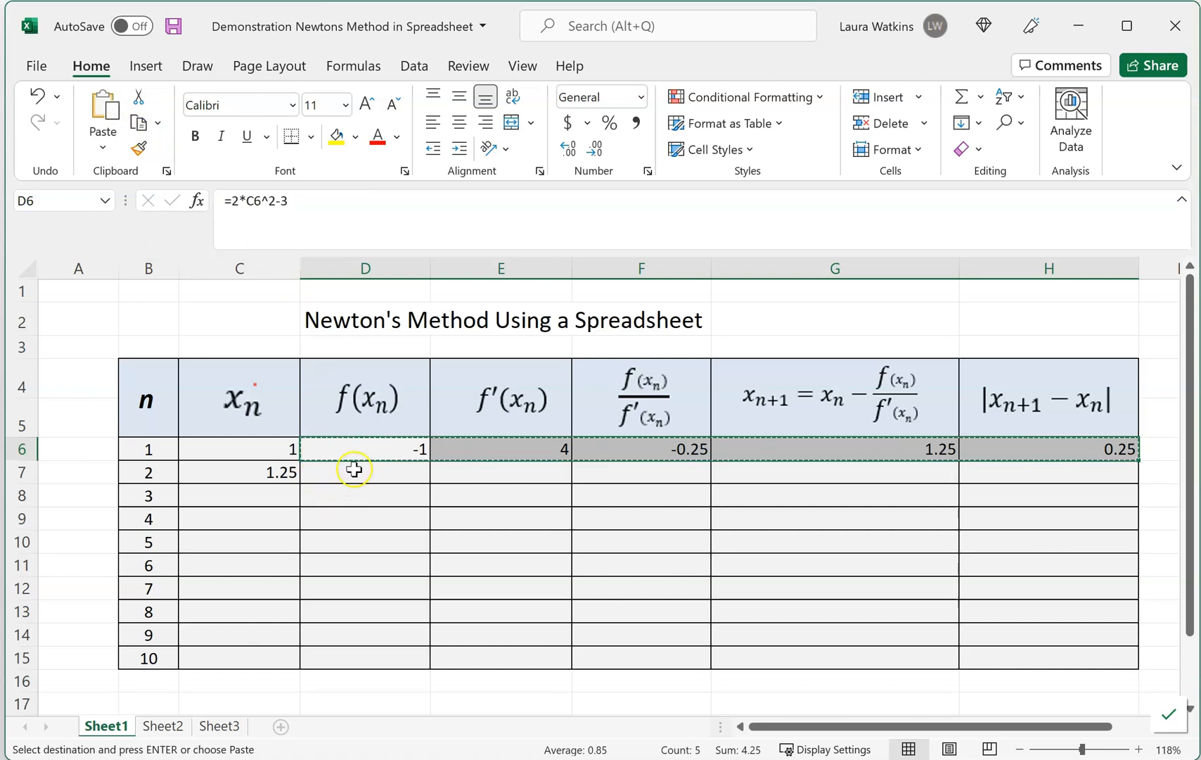
pyautogui.moveTo(326, 445)
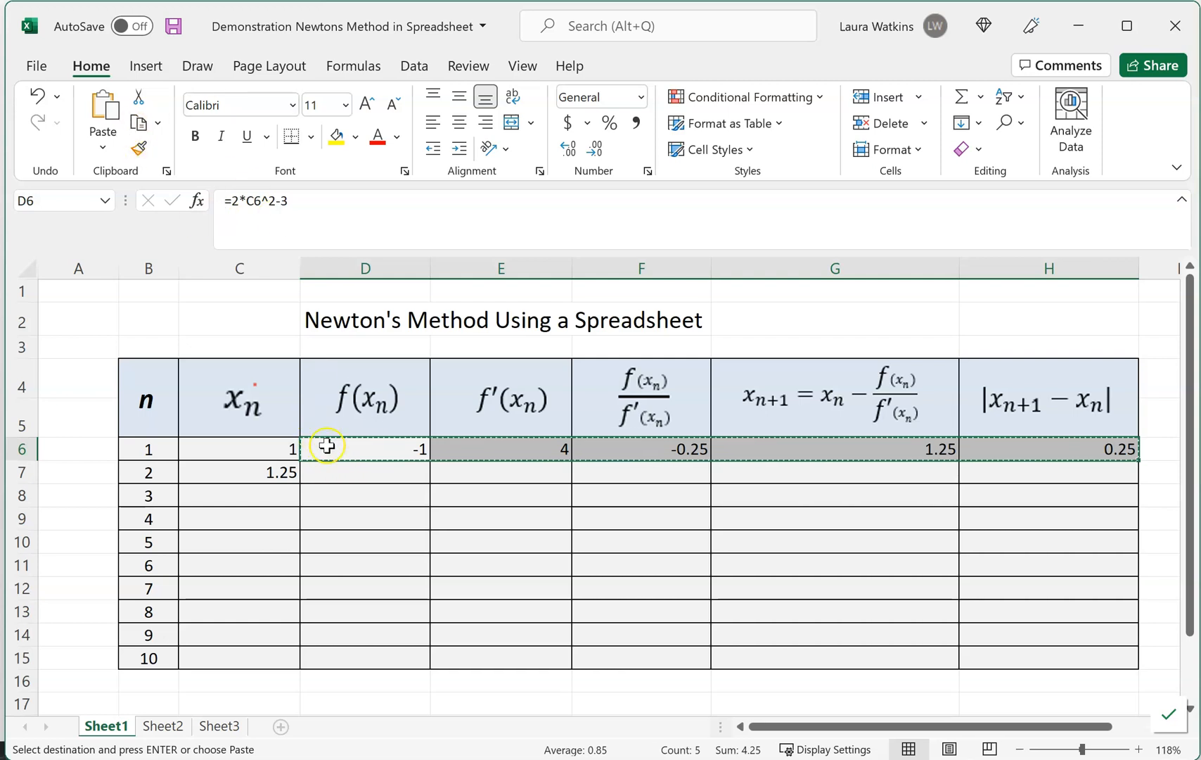
# Step: Paste formulas into D7, giving 0.125, 5, 0.025, 1.225 and 0.025
pyautogui.click(364, 472)
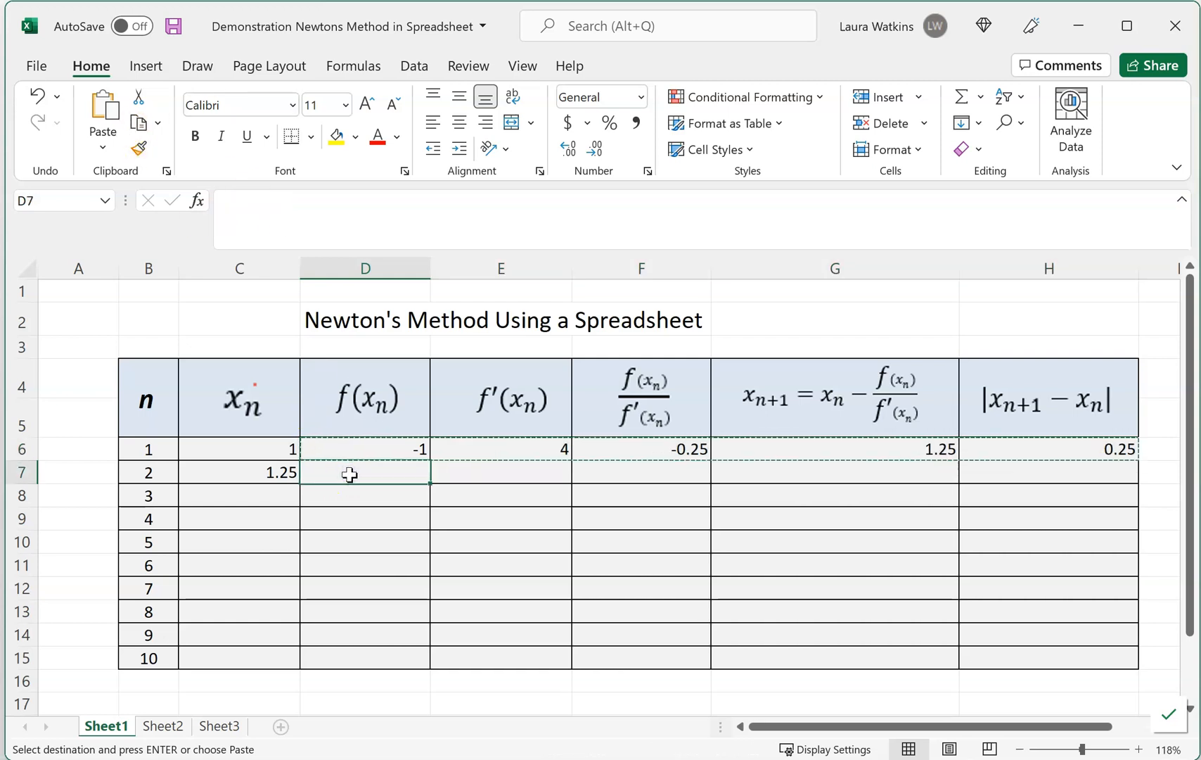
pyautogui.rightClick(349, 474)
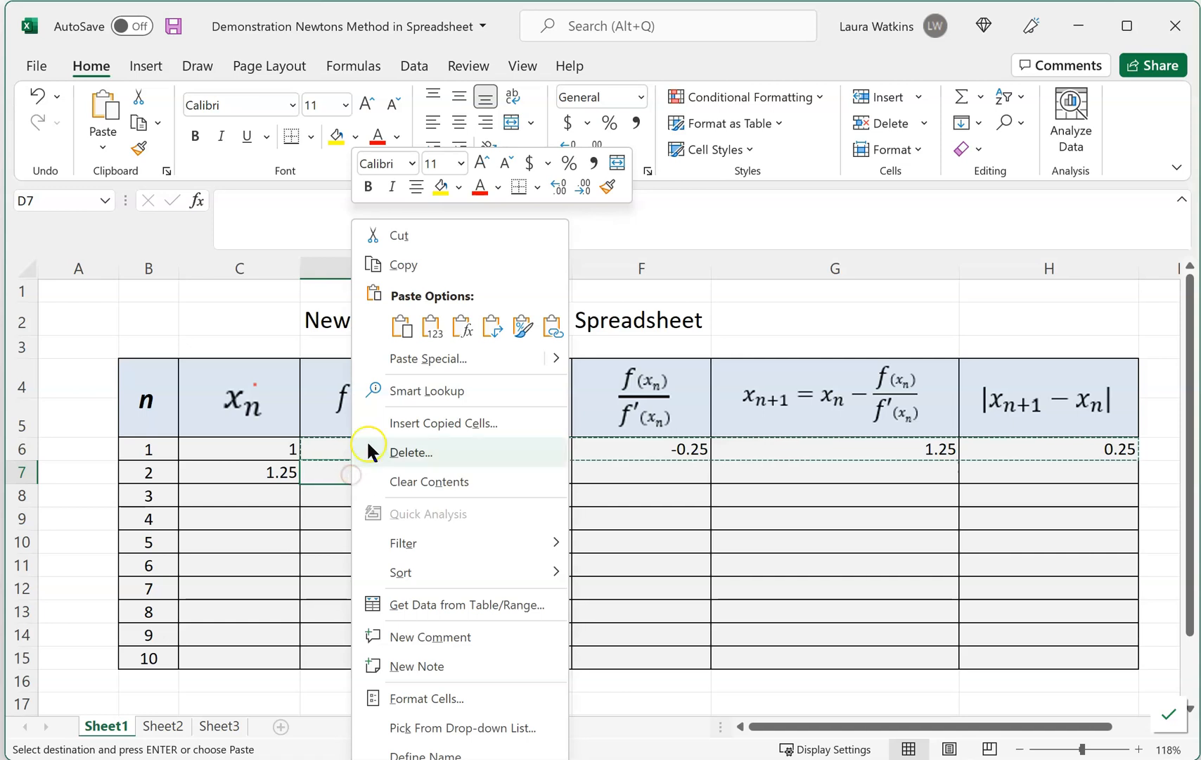
pyautogui.click(465, 326)
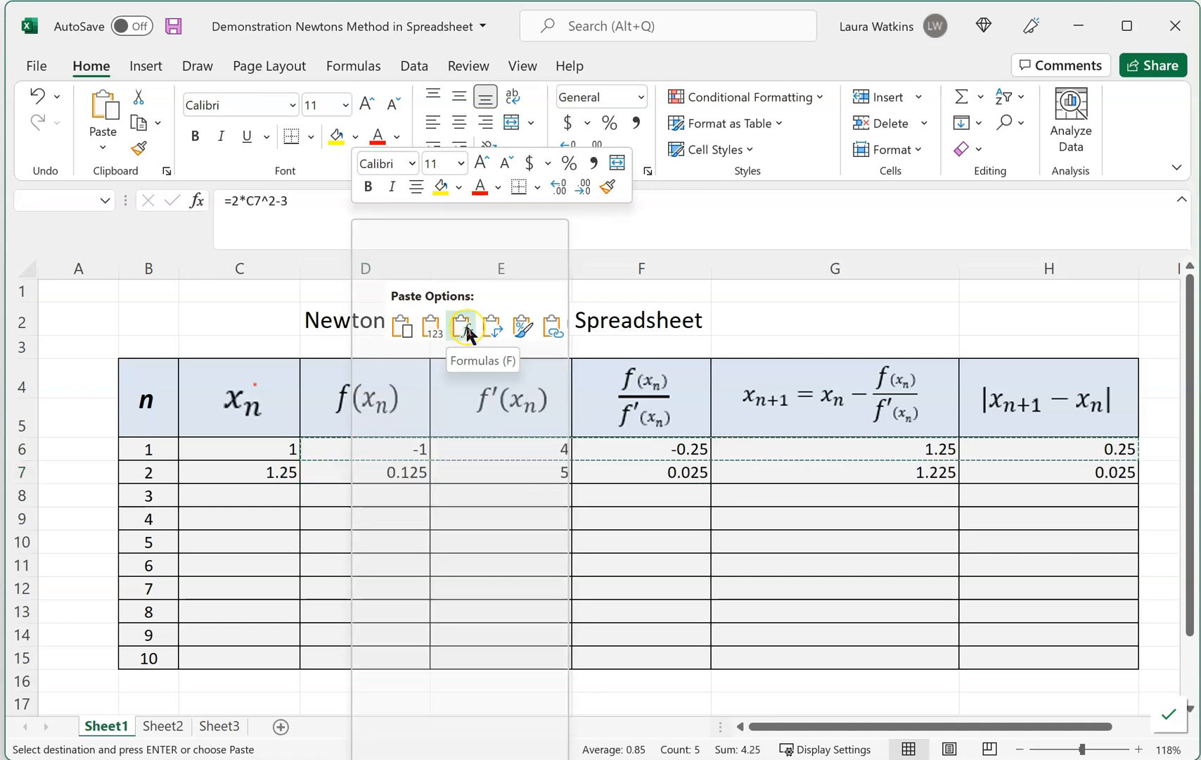
pyautogui.click(466, 326)
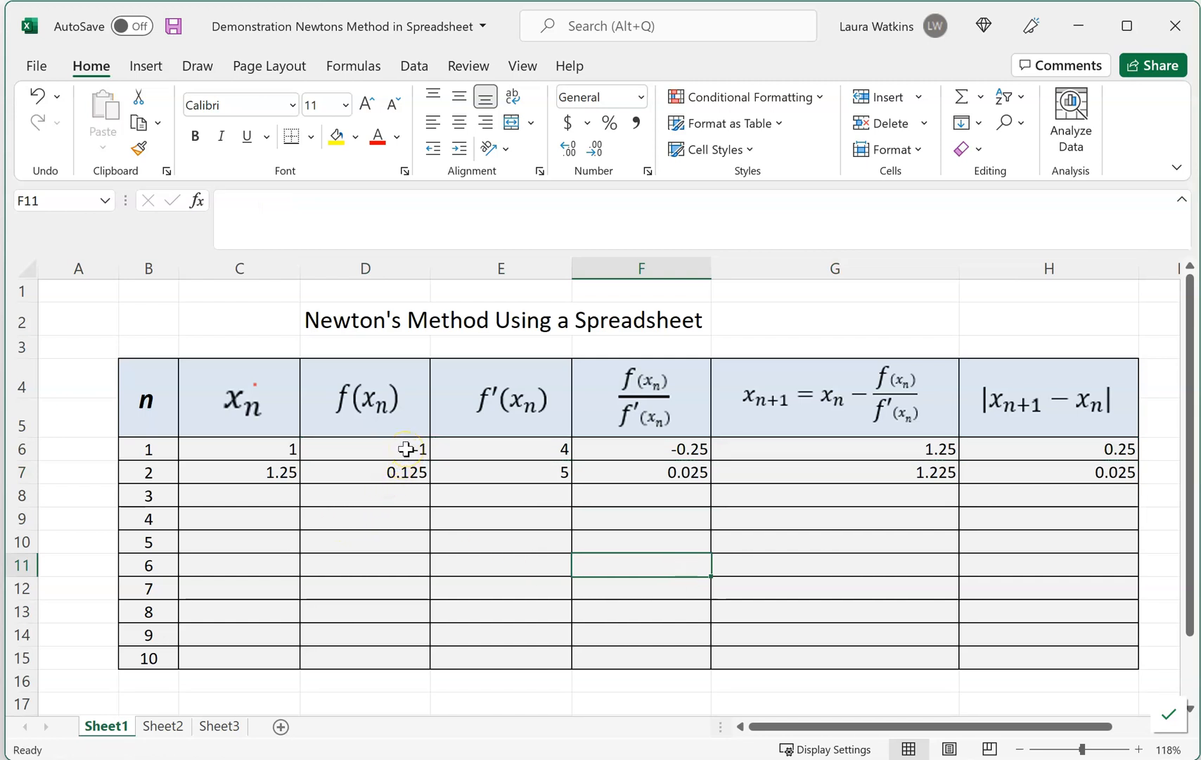
pyautogui.click(364, 450)
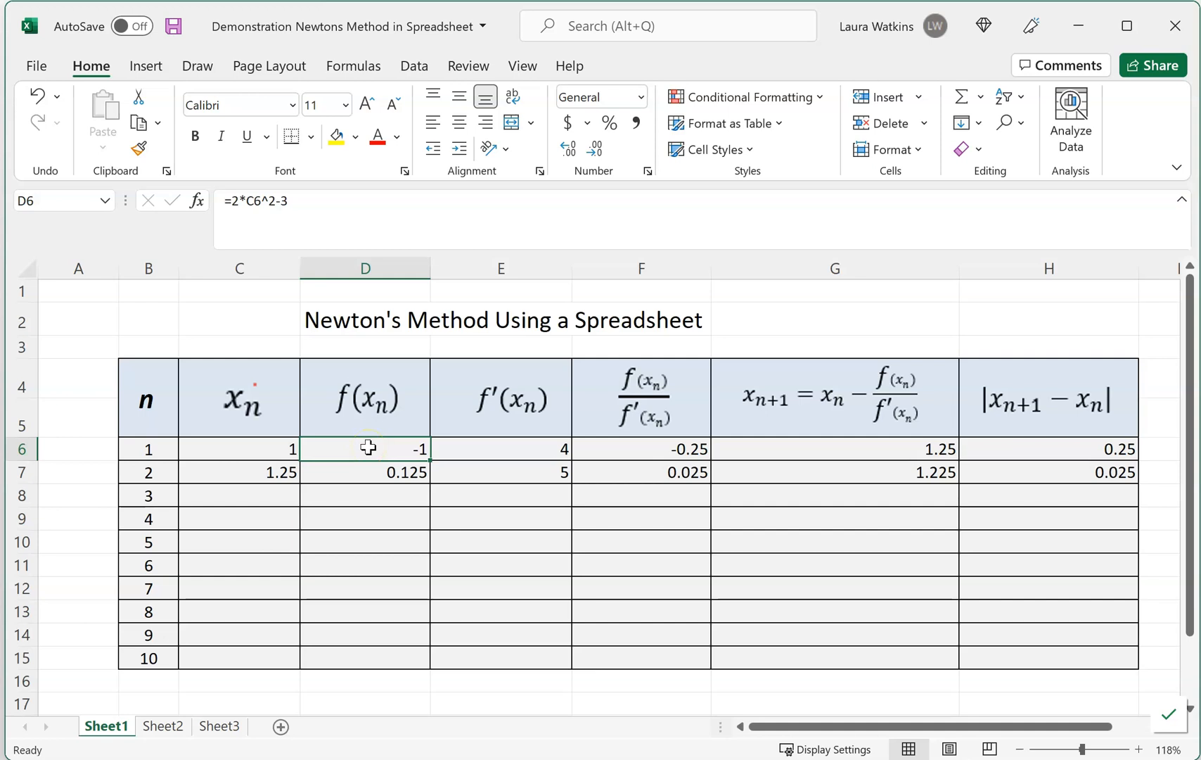
pyautogui.click(364, 471)
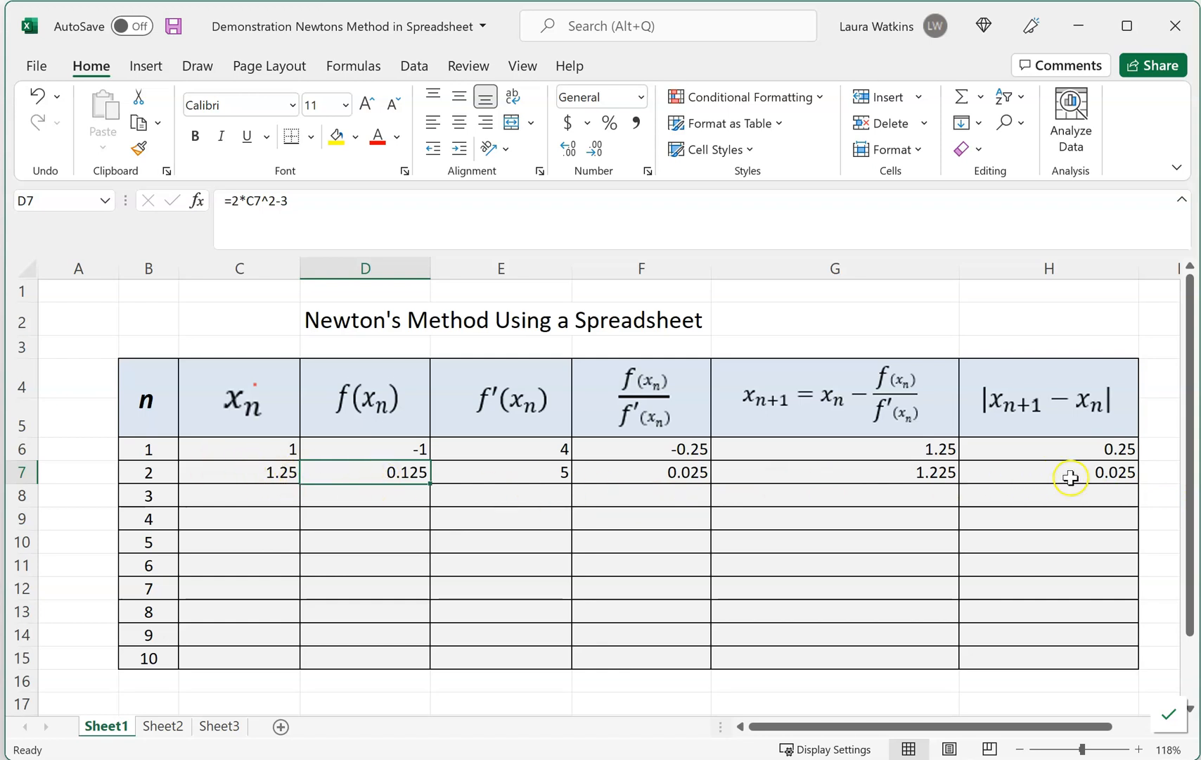
pyautogui.moveTo(1014, 460)
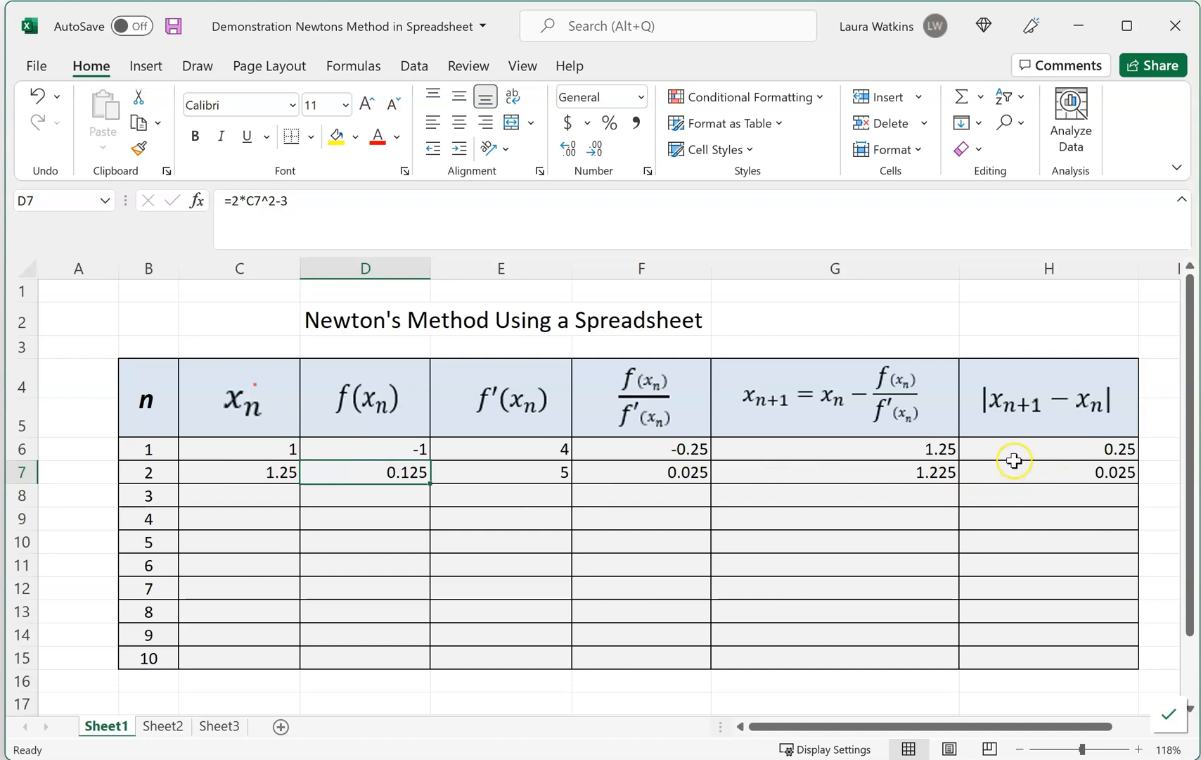
pyautogui.moveTo(767, 315)
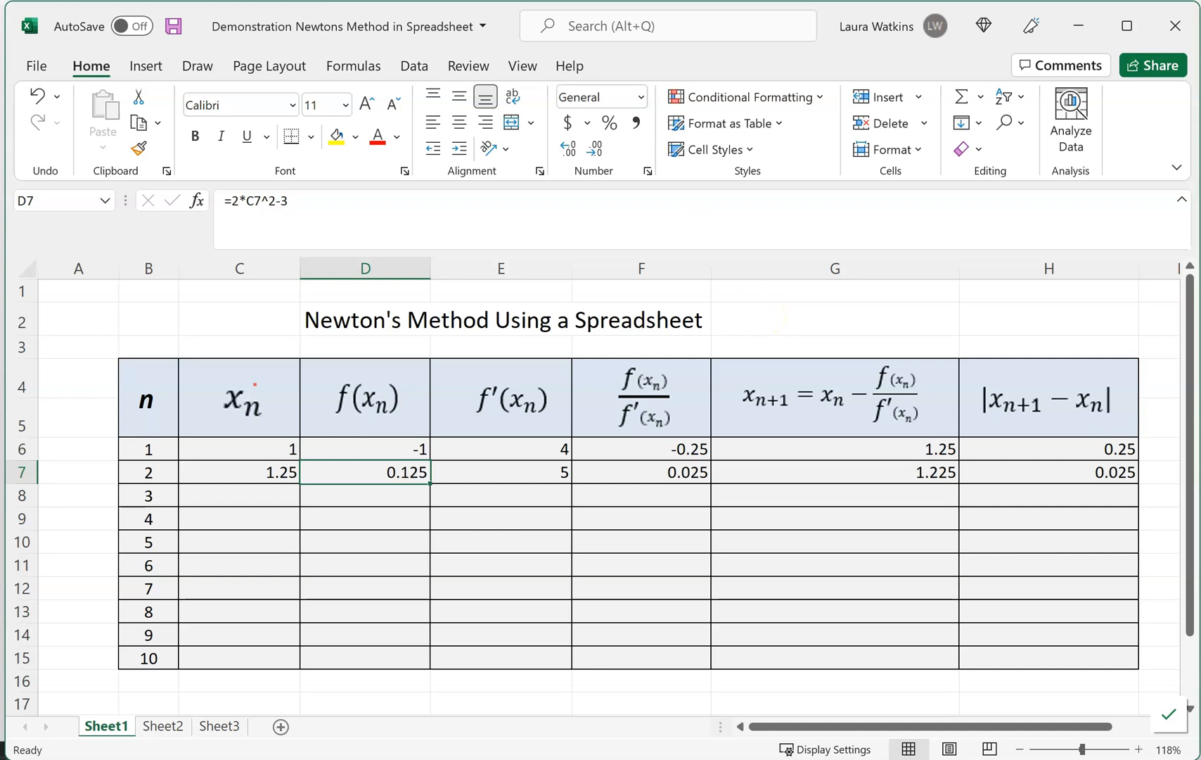
pyautogui.moveTo(361, 79)
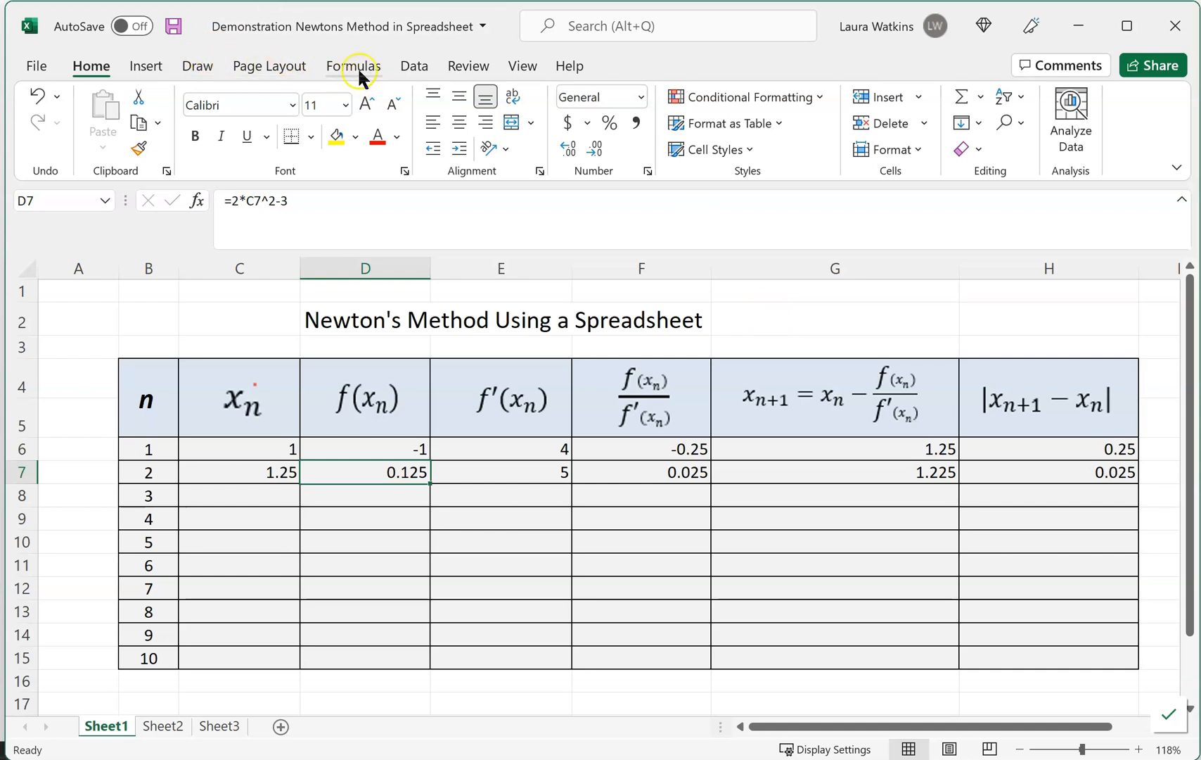
pyautogui.click(351, 66)
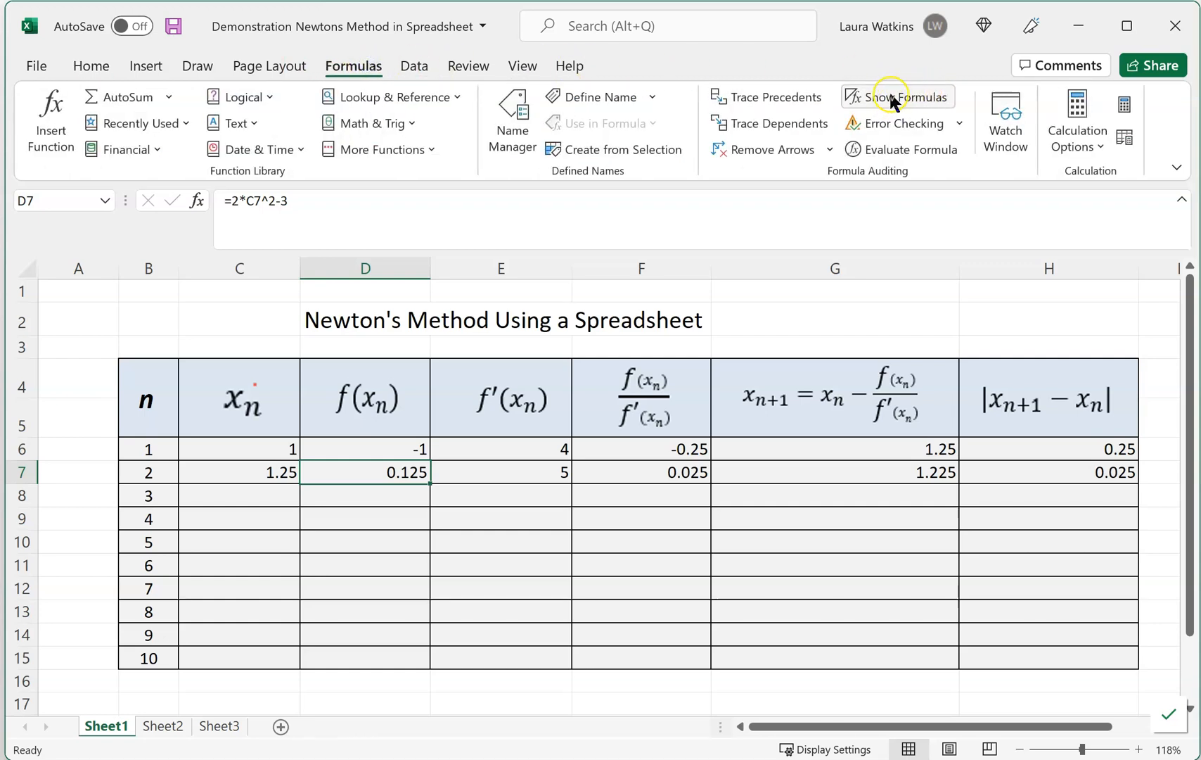
pyautogui.moveTo(899, 96)
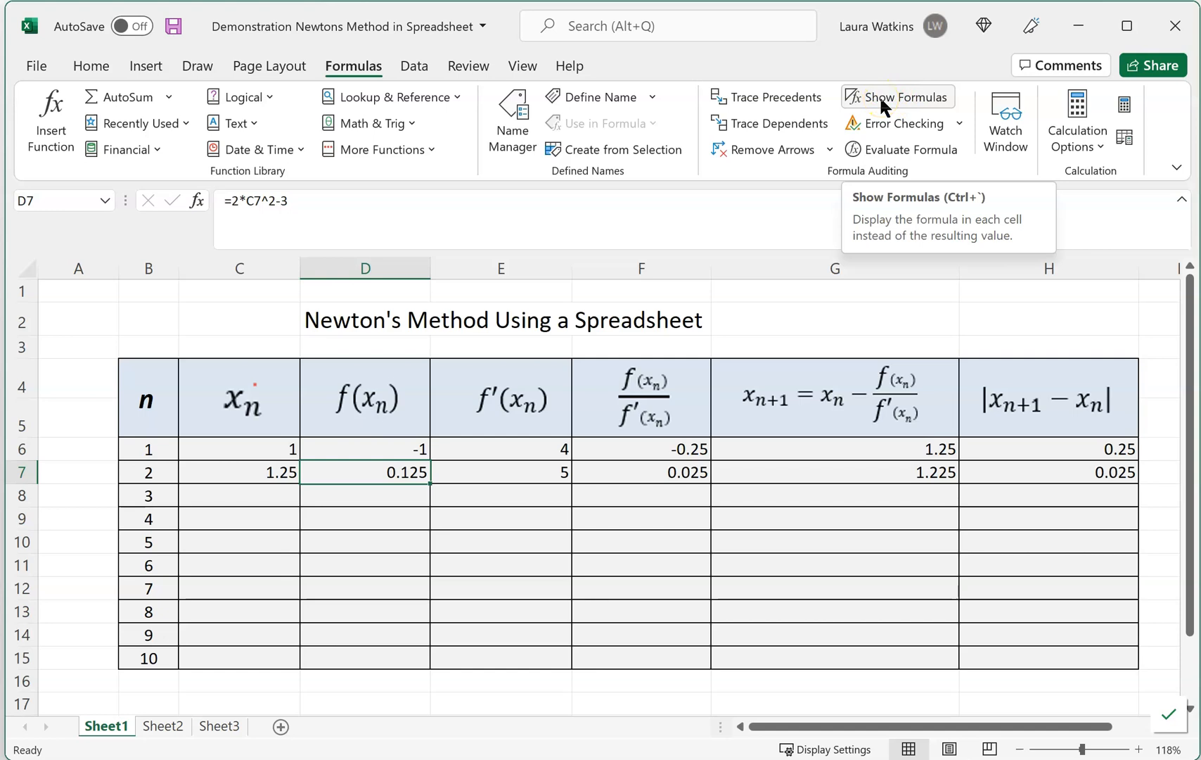
pyautogui.click(898, 96)
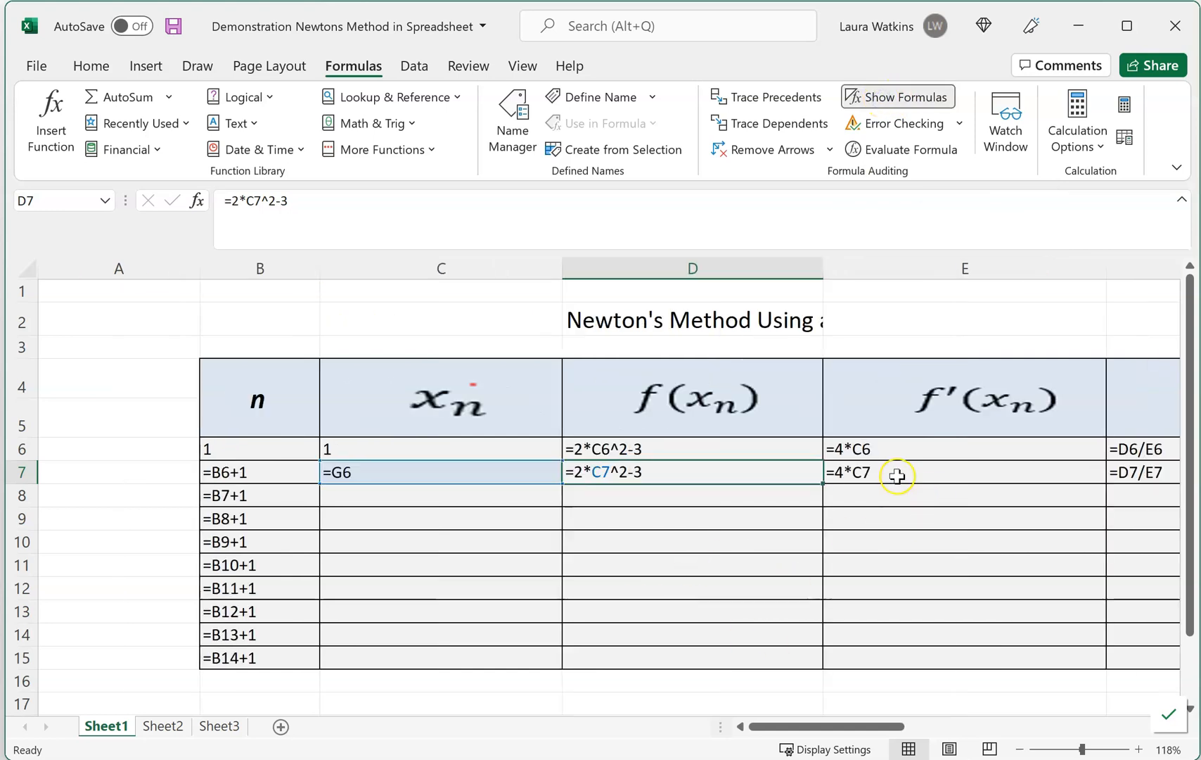
pyautogui.moveTo(1113, 471)
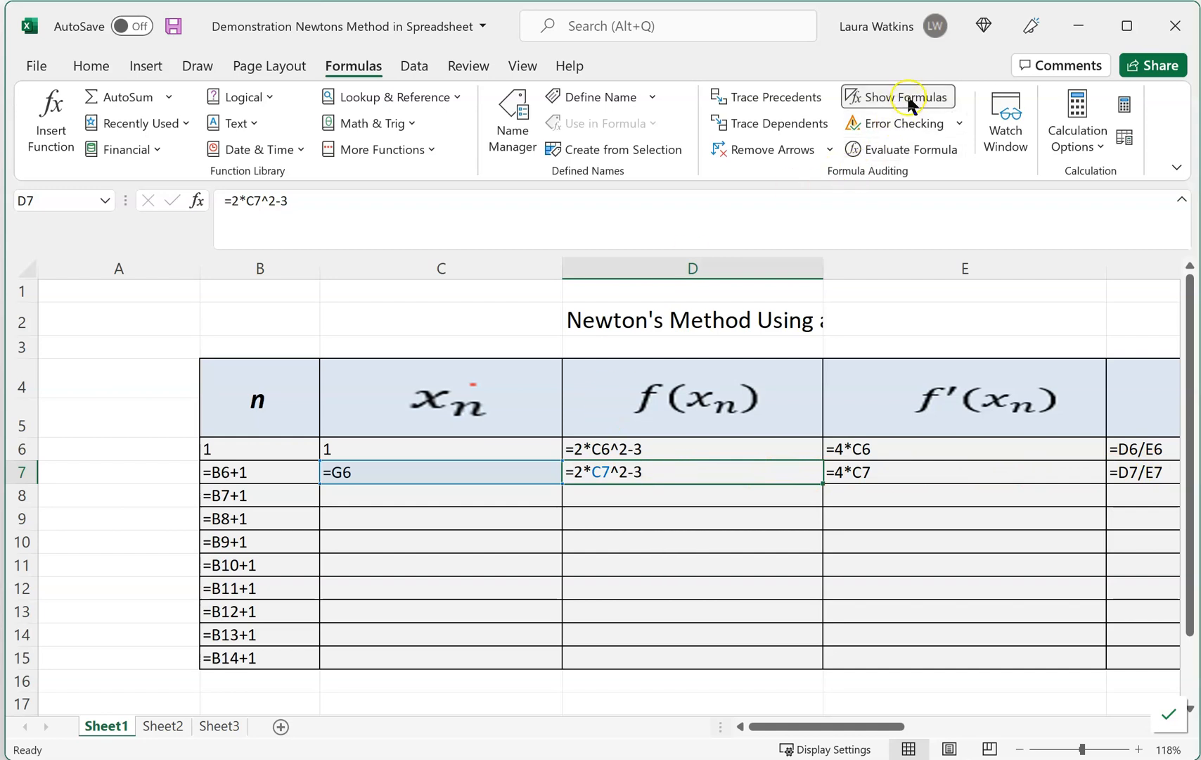
pyautogui.click(899, 96)
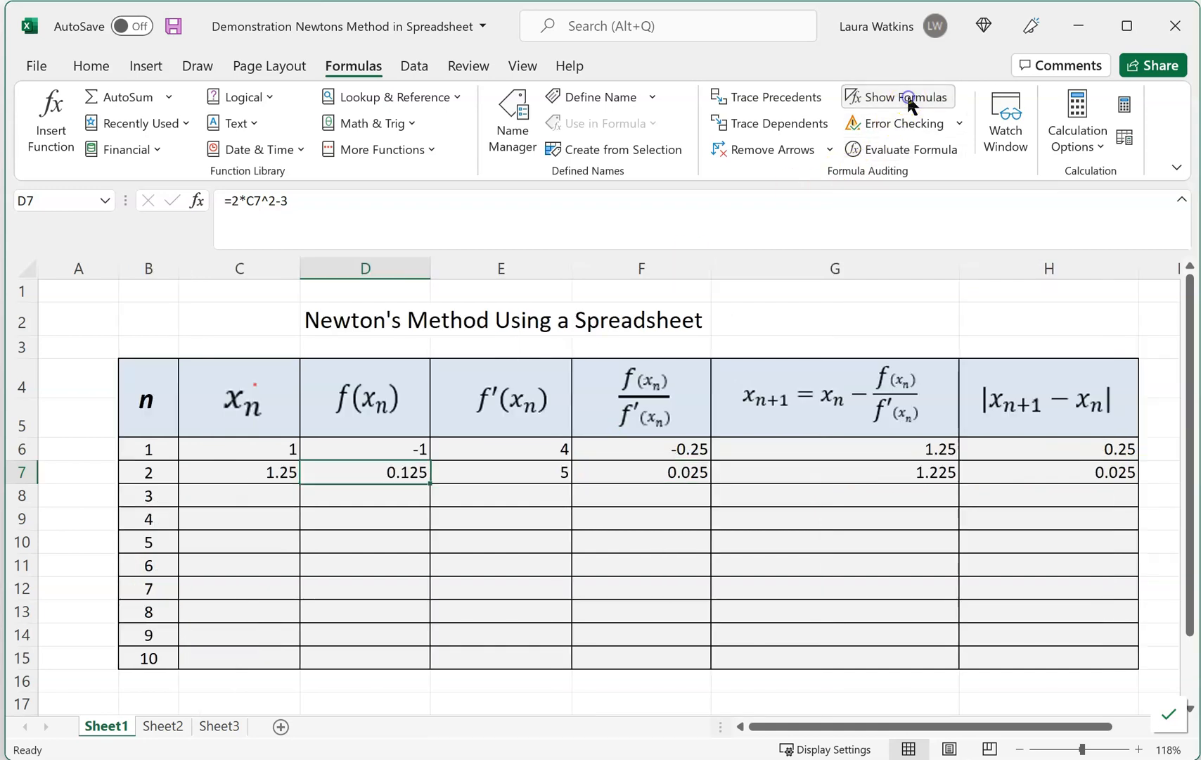
pyautogui.click(898, 98)
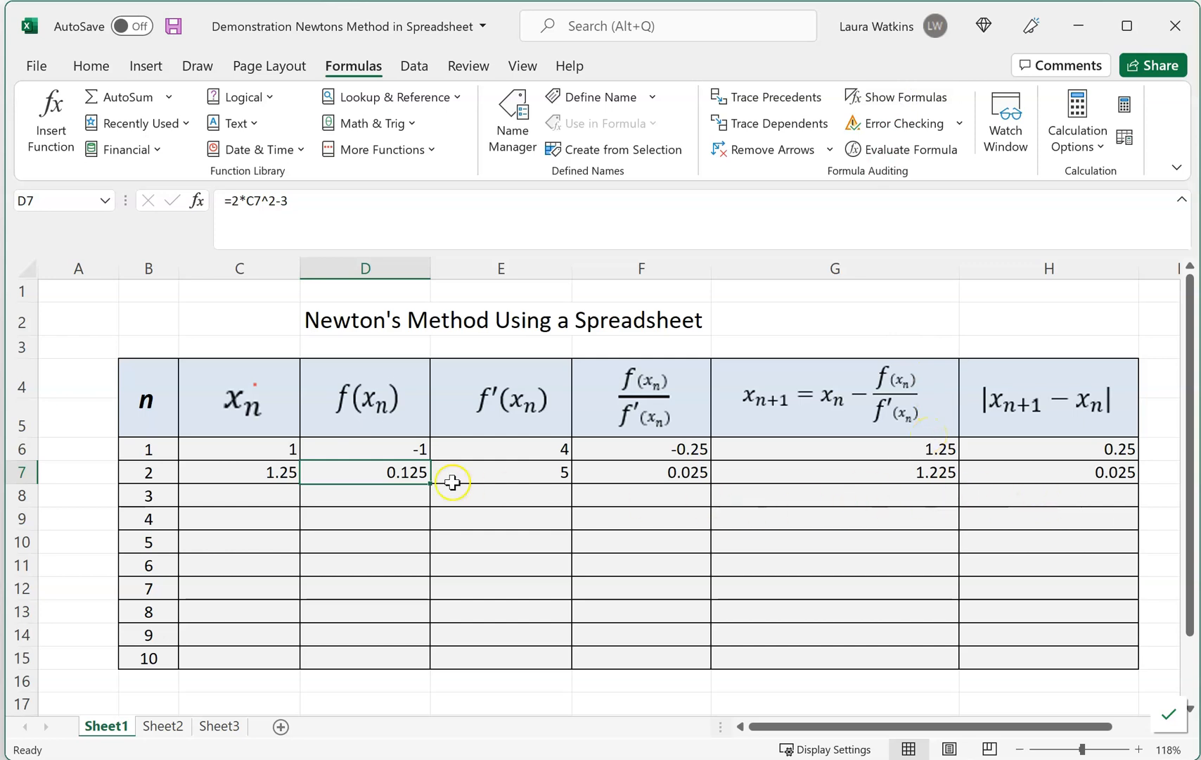
pyautogui.click(256, 471)
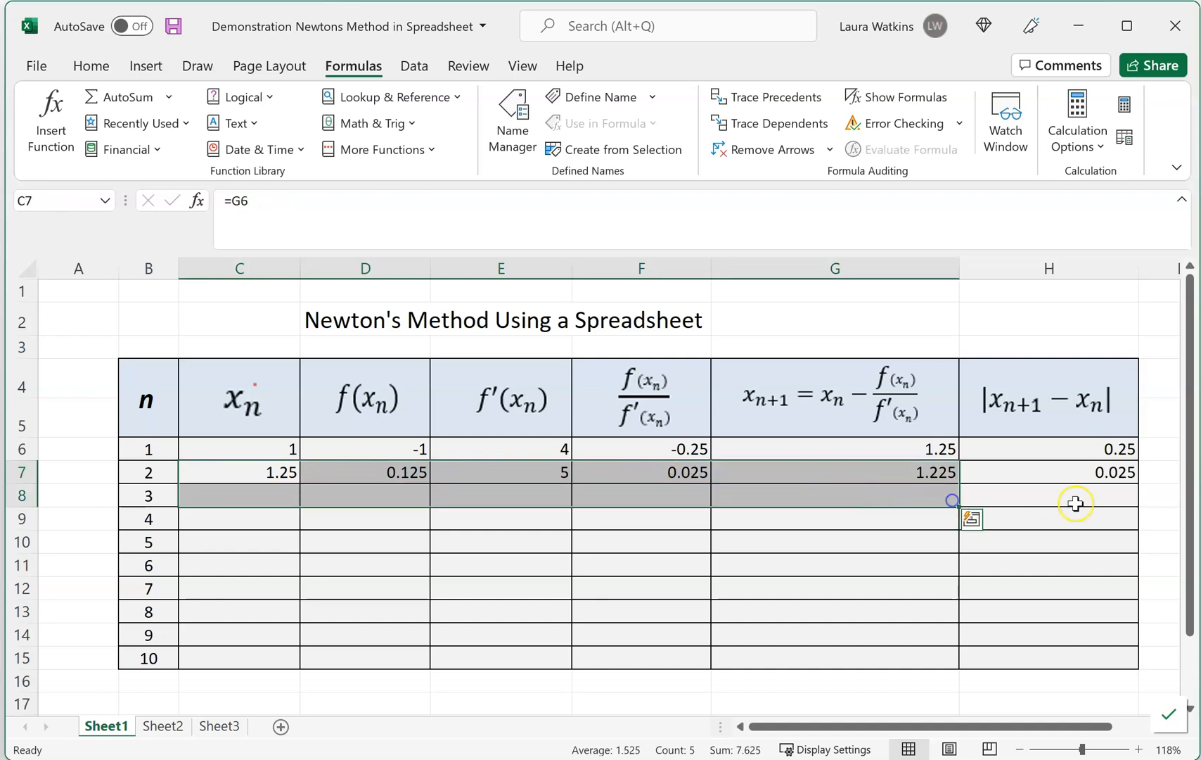
pyautogui.click(1103, 470)
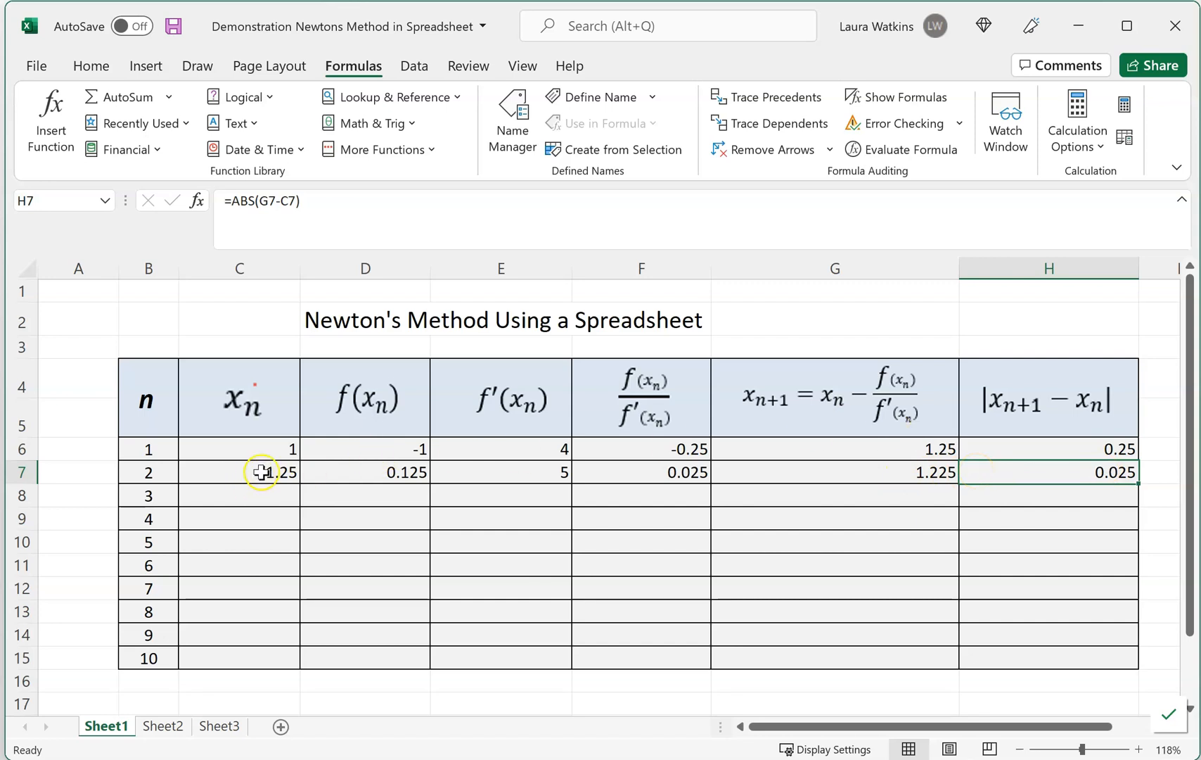
pyautogui.click(835, 471)
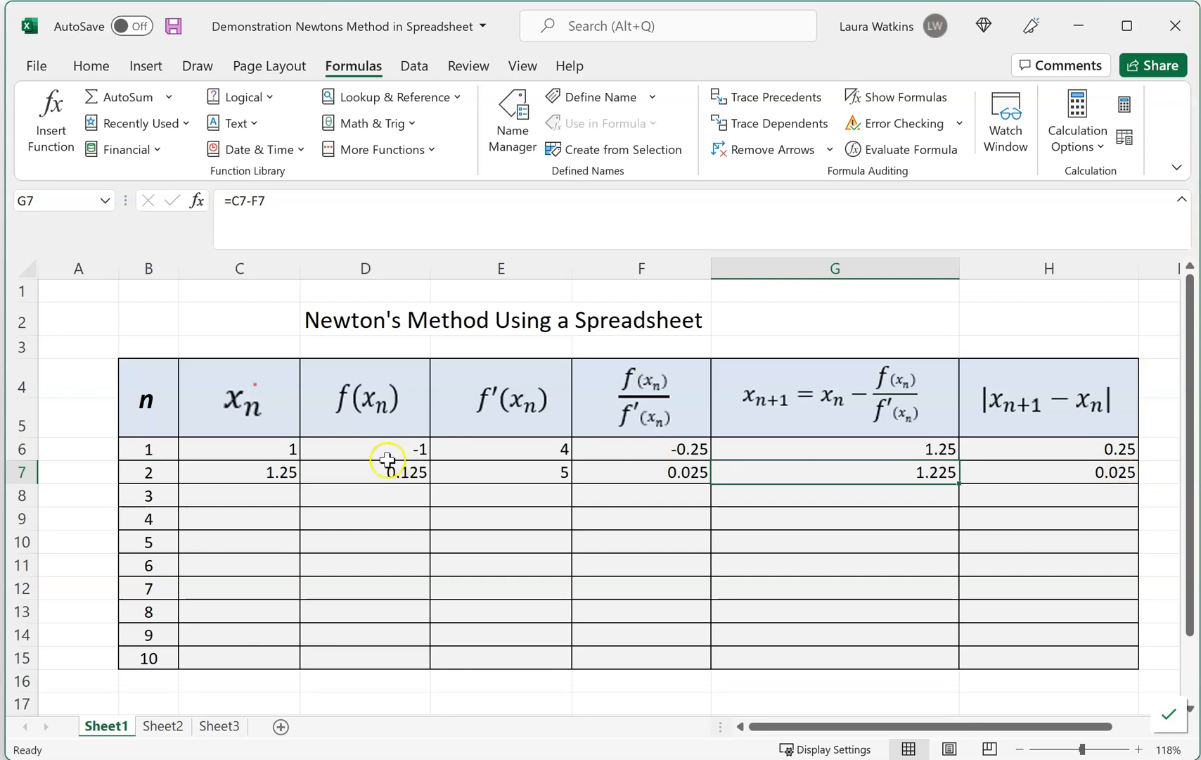
# Step: Copy C7:H7 and paste formulas into row 8, giving x_(n+1) of 1.224744898
pyautogui.moveTo(238, 471); pyautogui.dragTo(365, 471)
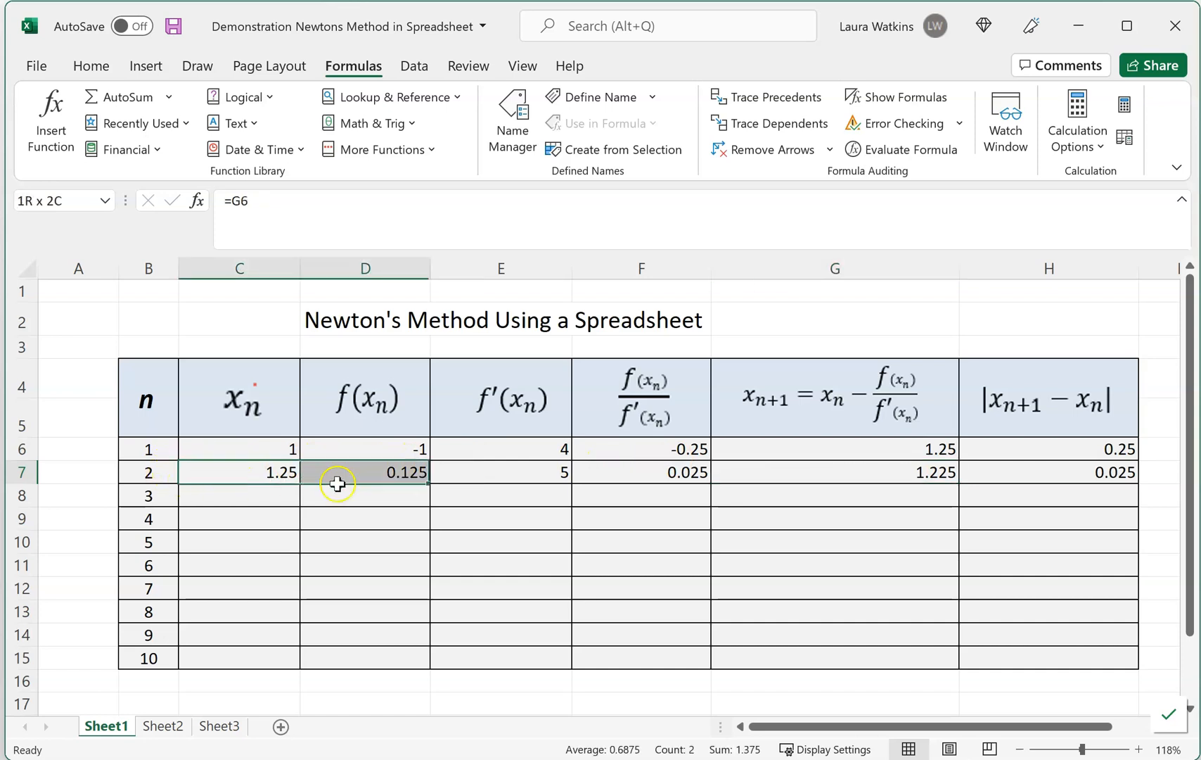
pyautogui.moveTo(337, 472); pyautogui.dragTo(1008, 471)
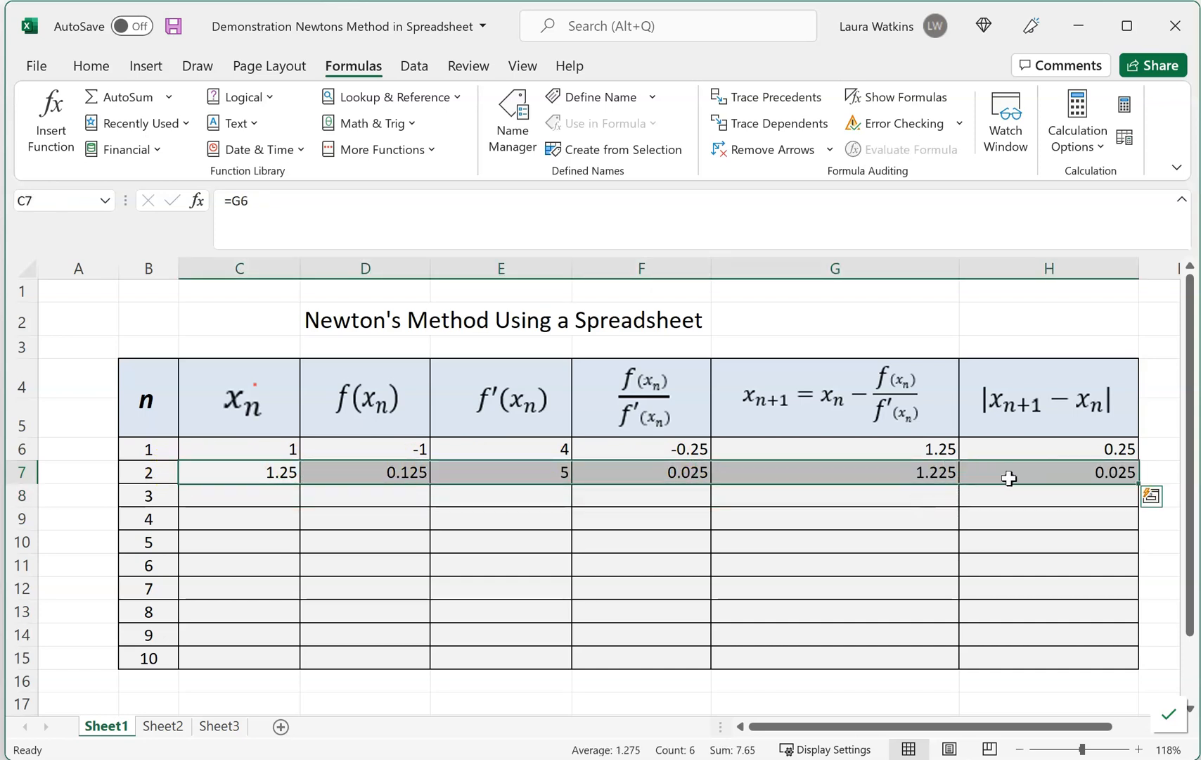
pyautogui.moveTo(276, 73)
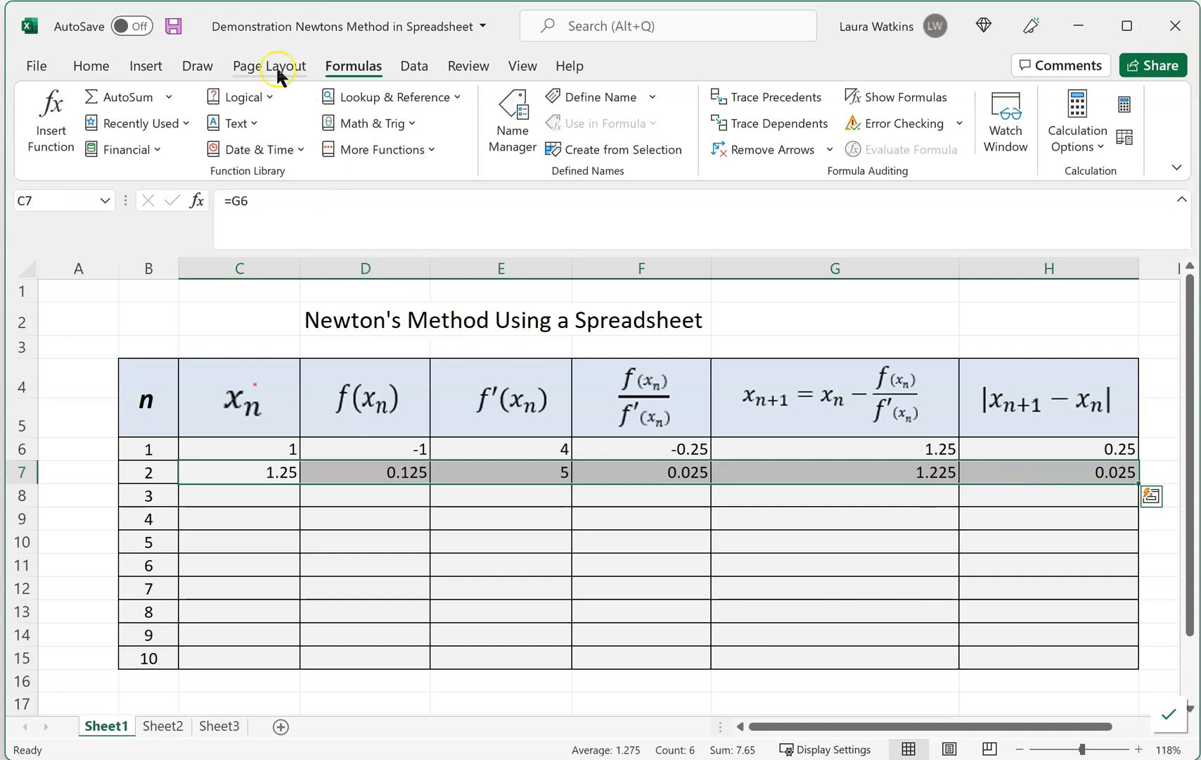
pyautogui.click(90, 66)
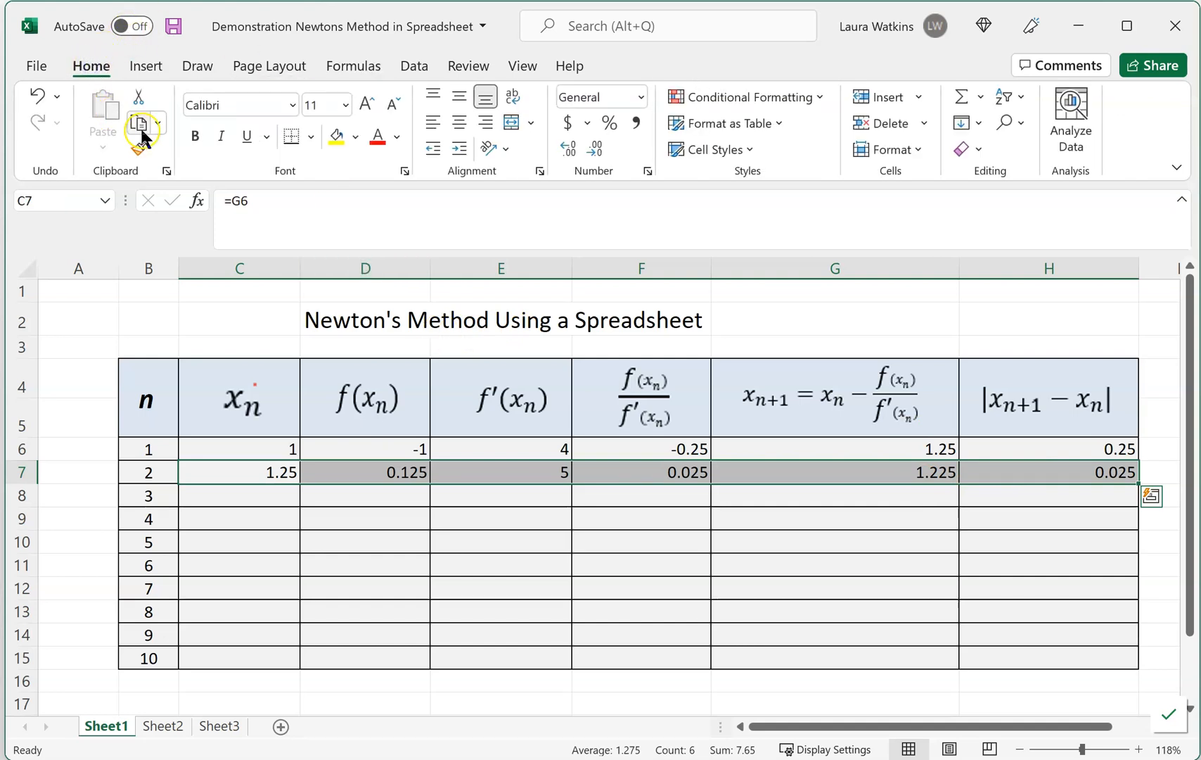
pyautogui.click(140, 122)
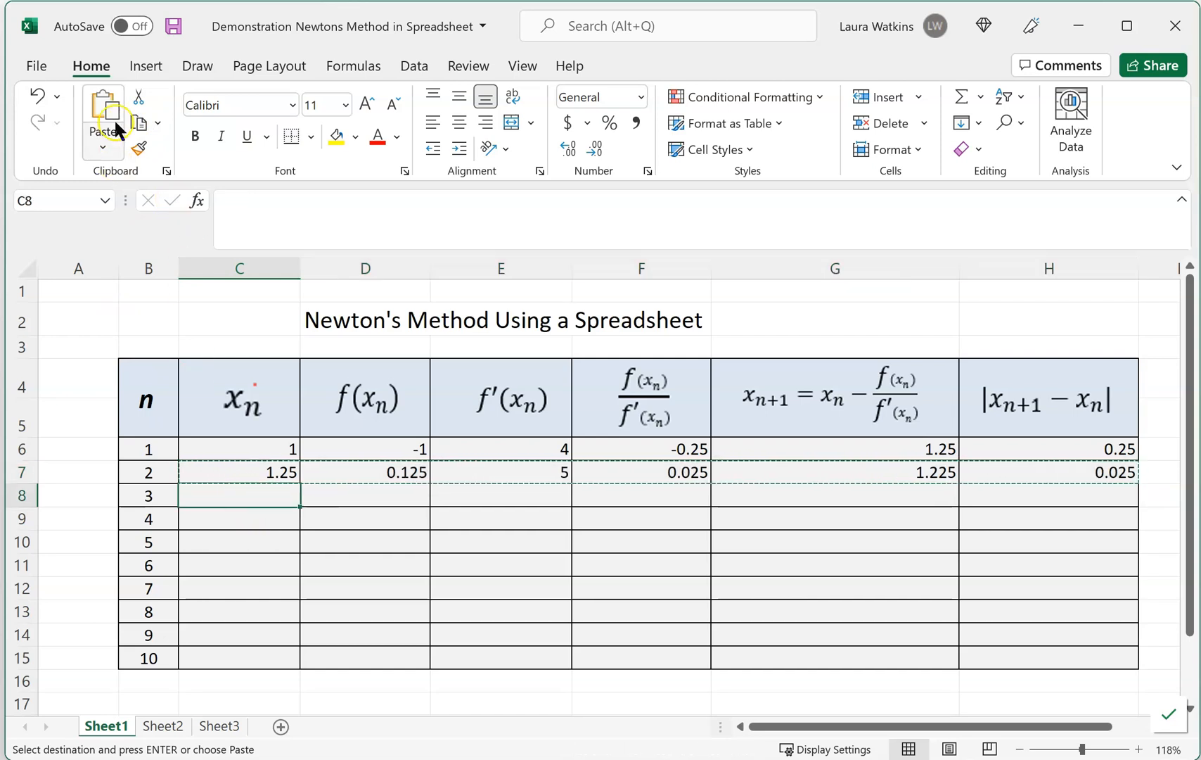
pyautogui.click(102, 122)
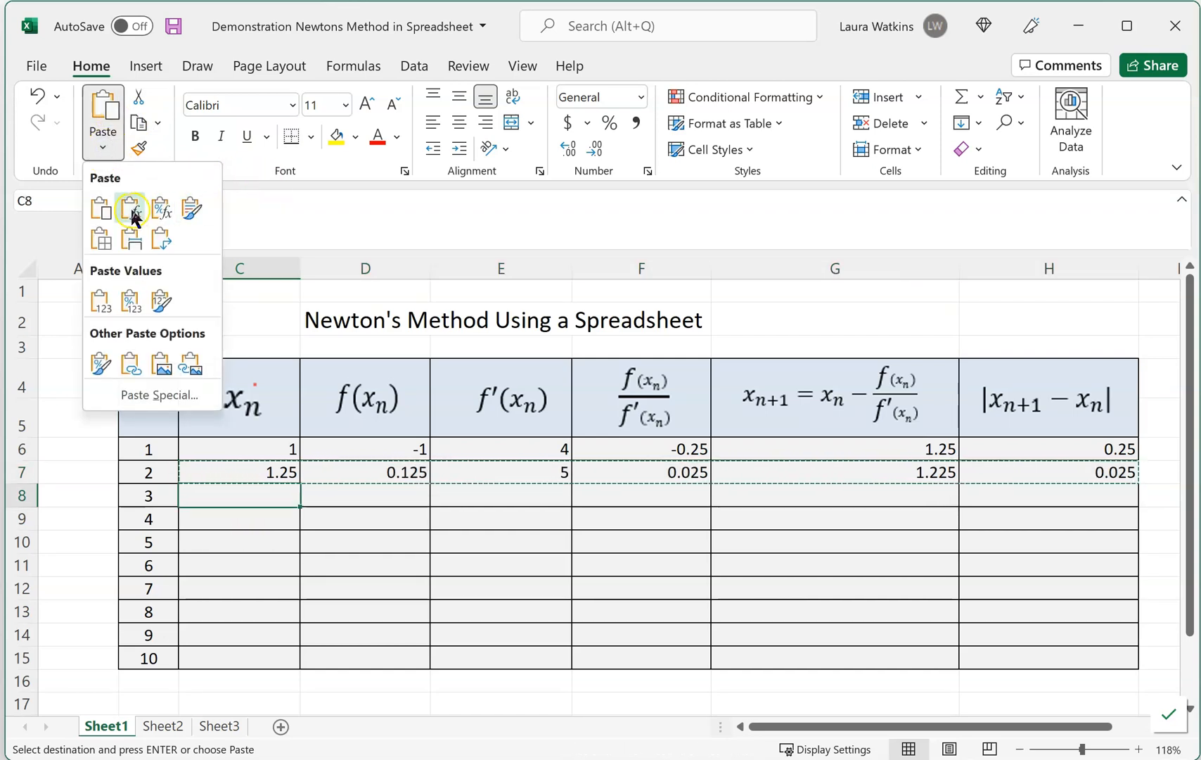
pyautogui.click(131, 210)
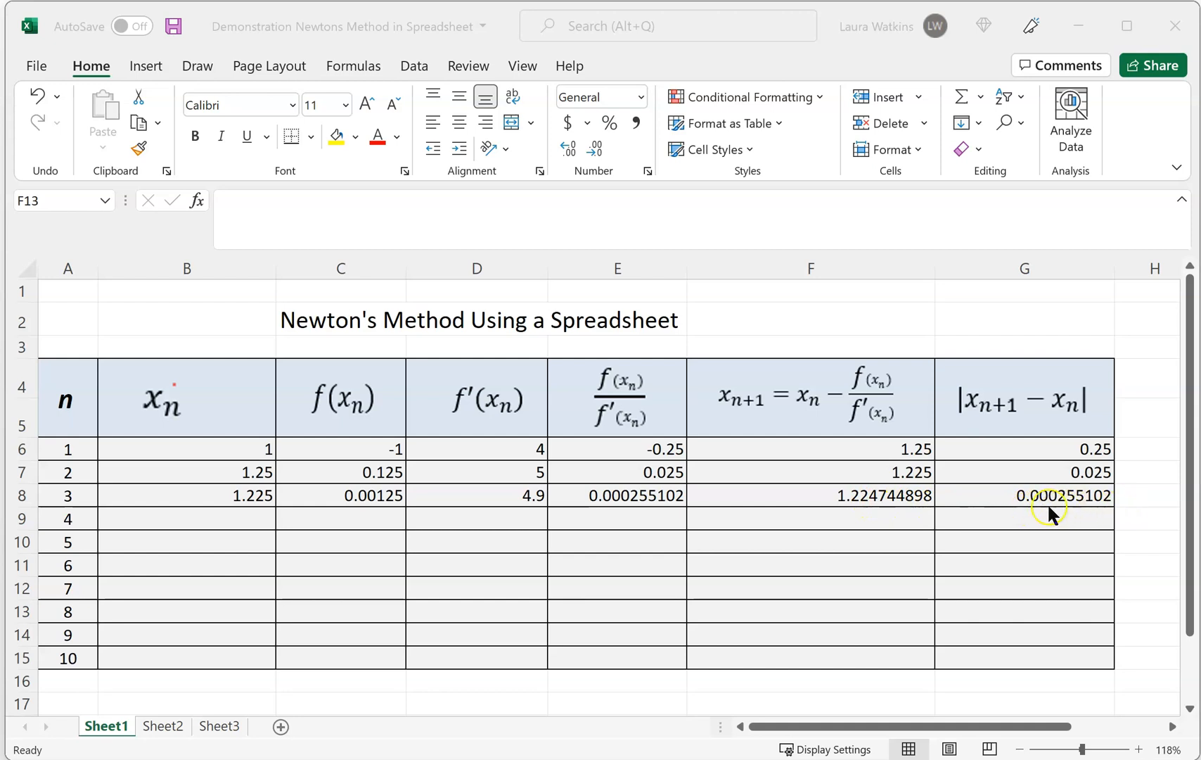
pyautogui.moveTo(1088, 514)
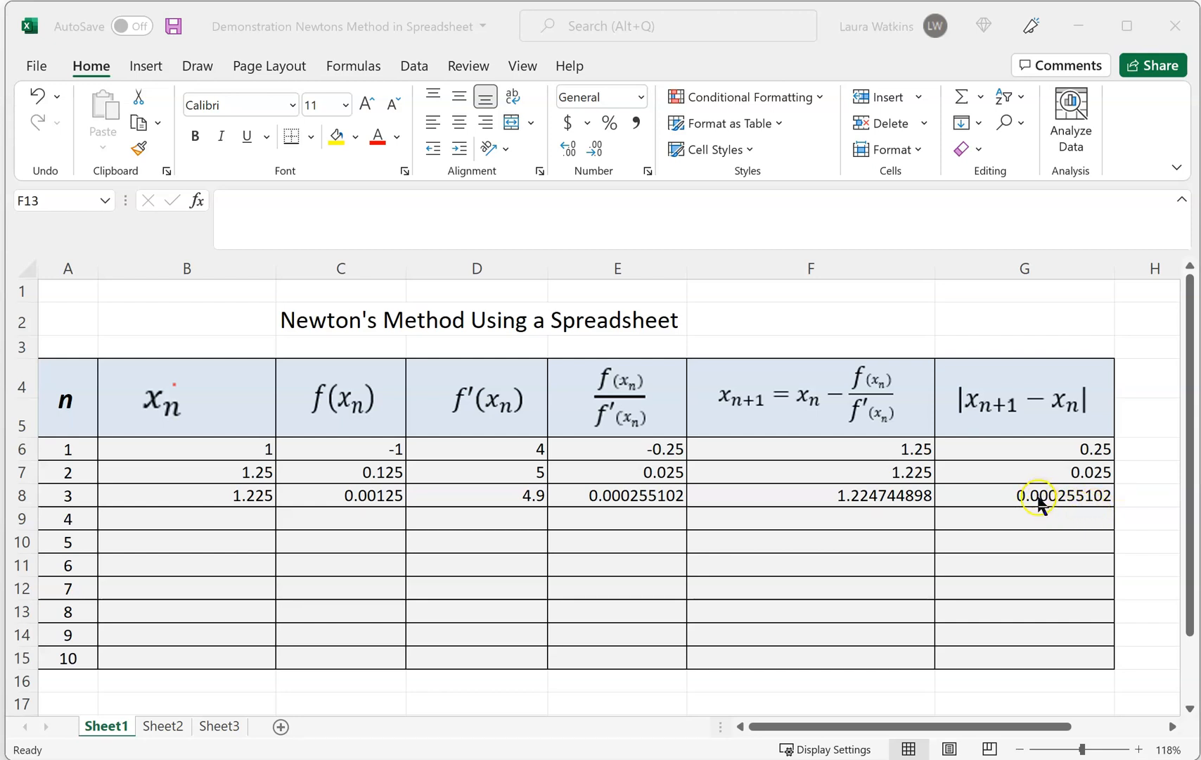
pyautogui.moveTo(1068, 507)
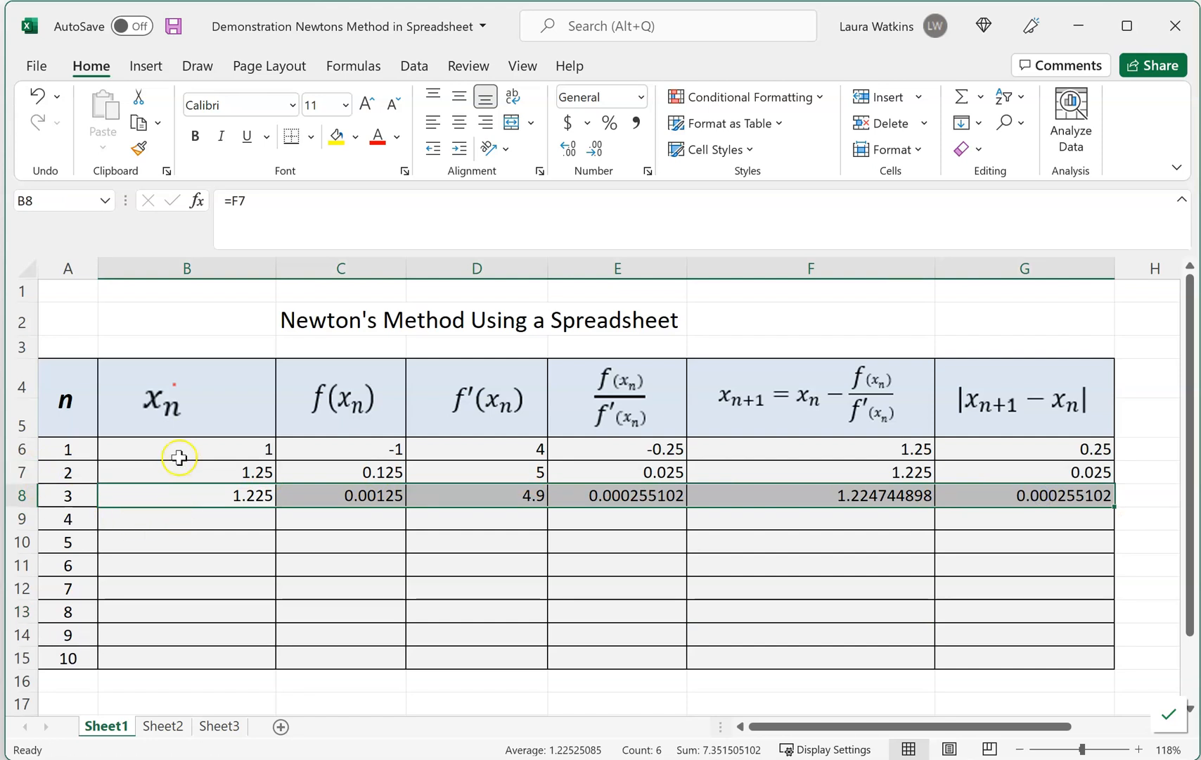
# Step: Copy row 8's formulas into row 9, giving x_(n+1) of 1.224744871
pyautogui.click(187, 472)
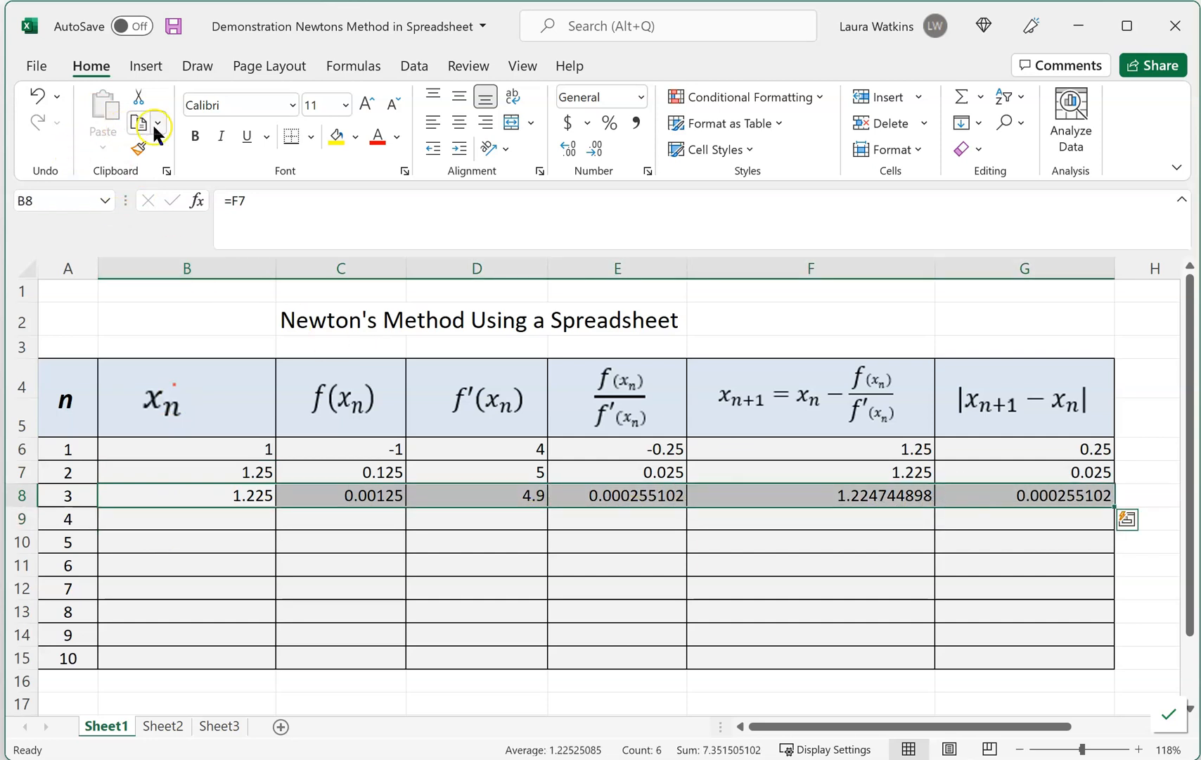
pyautogui.click(137, 122)
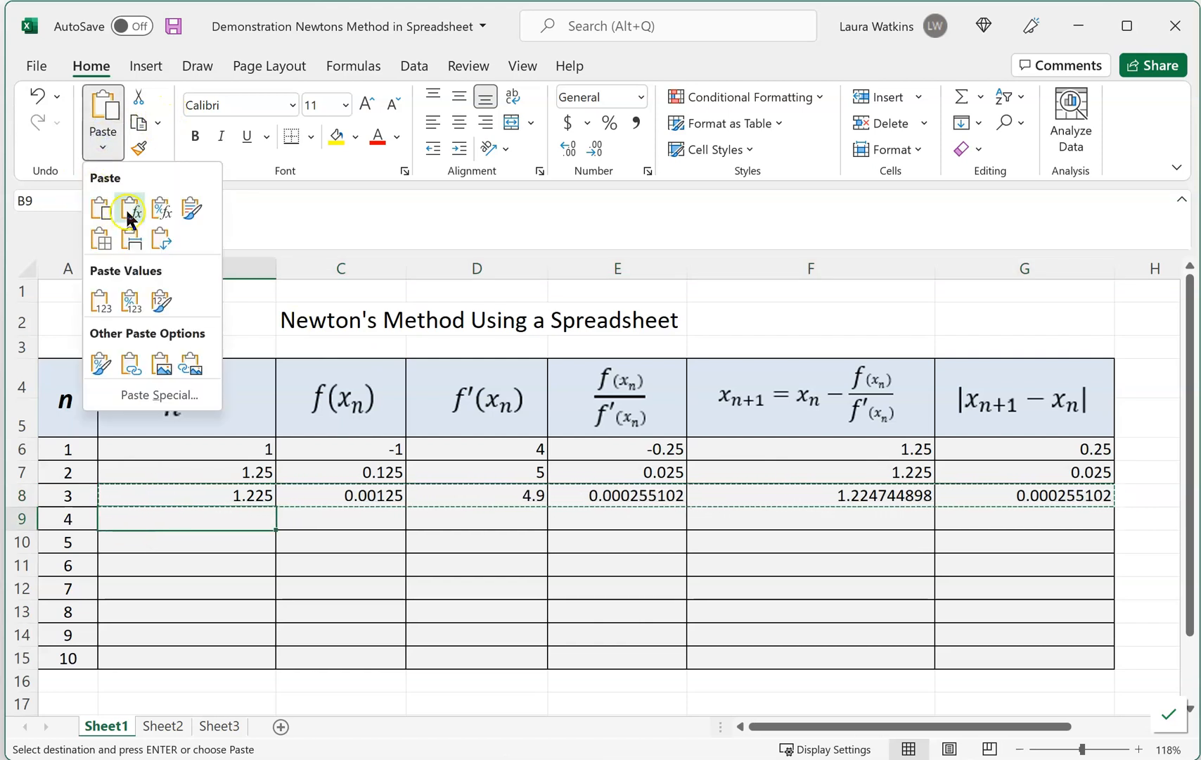
pyautogui.click(129, 208)
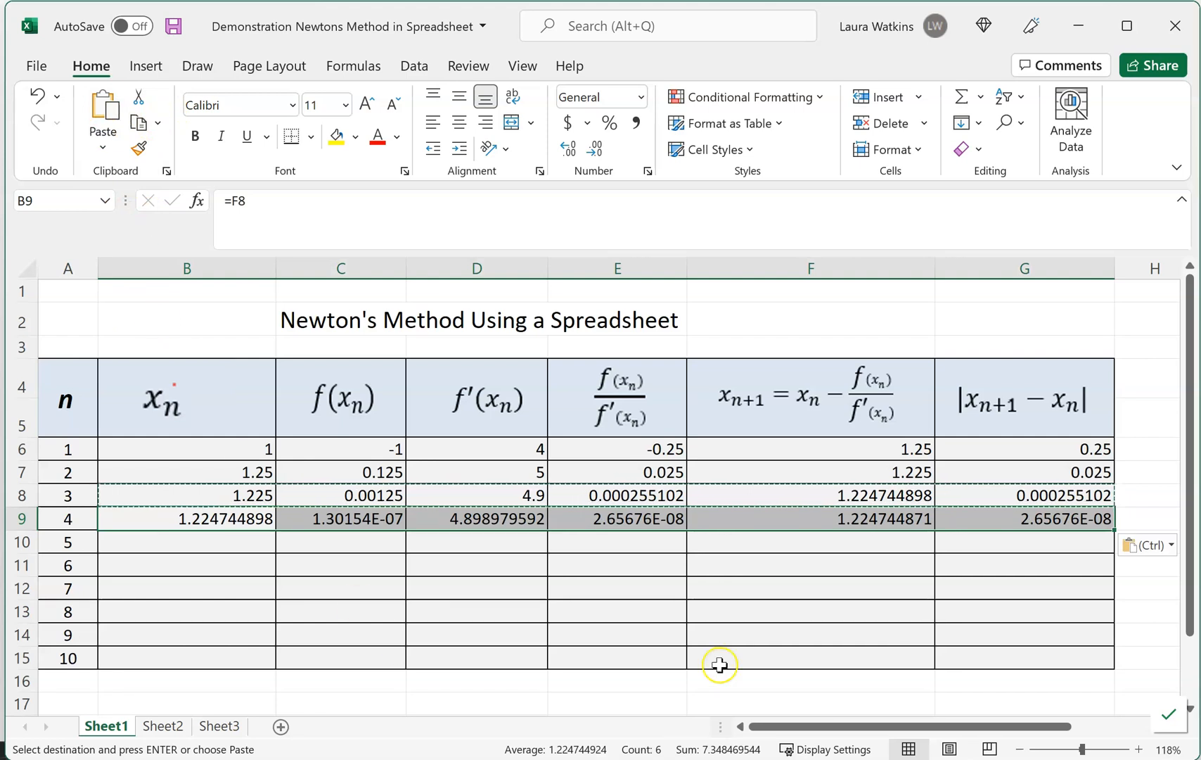
pyautogui.click(809, 564)
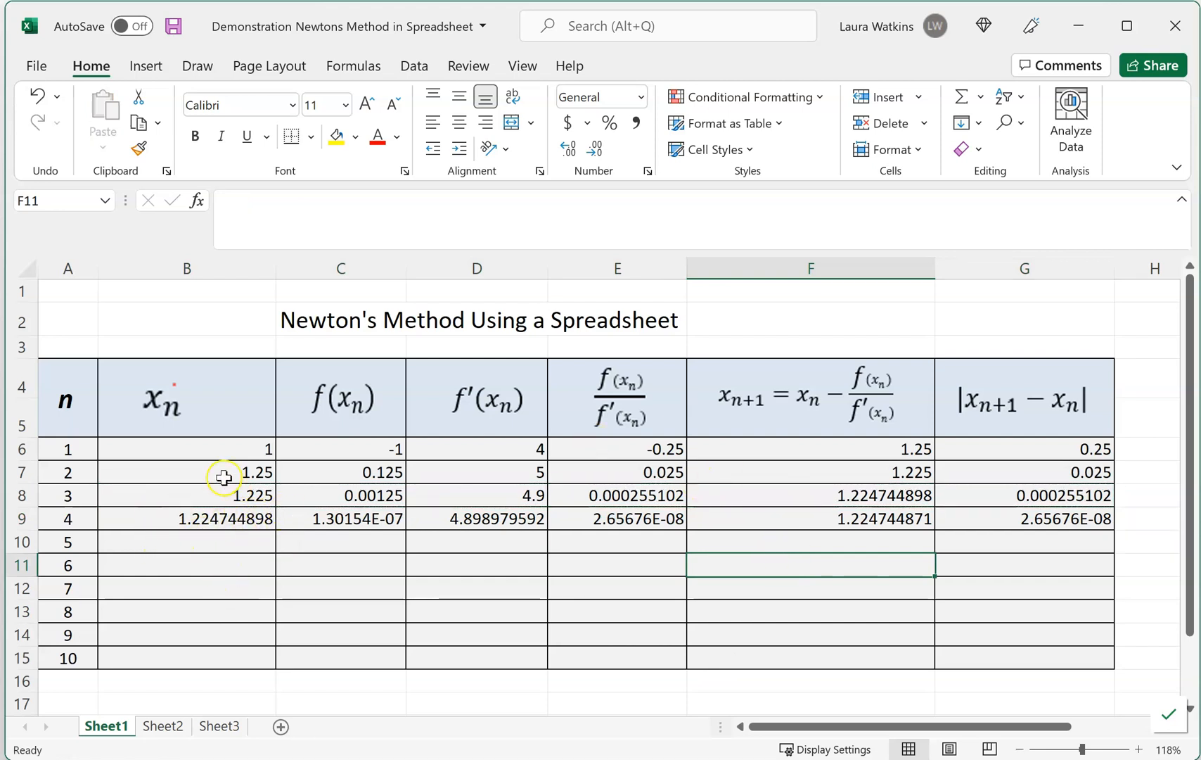
pyautogui.moveTo(169, 527)
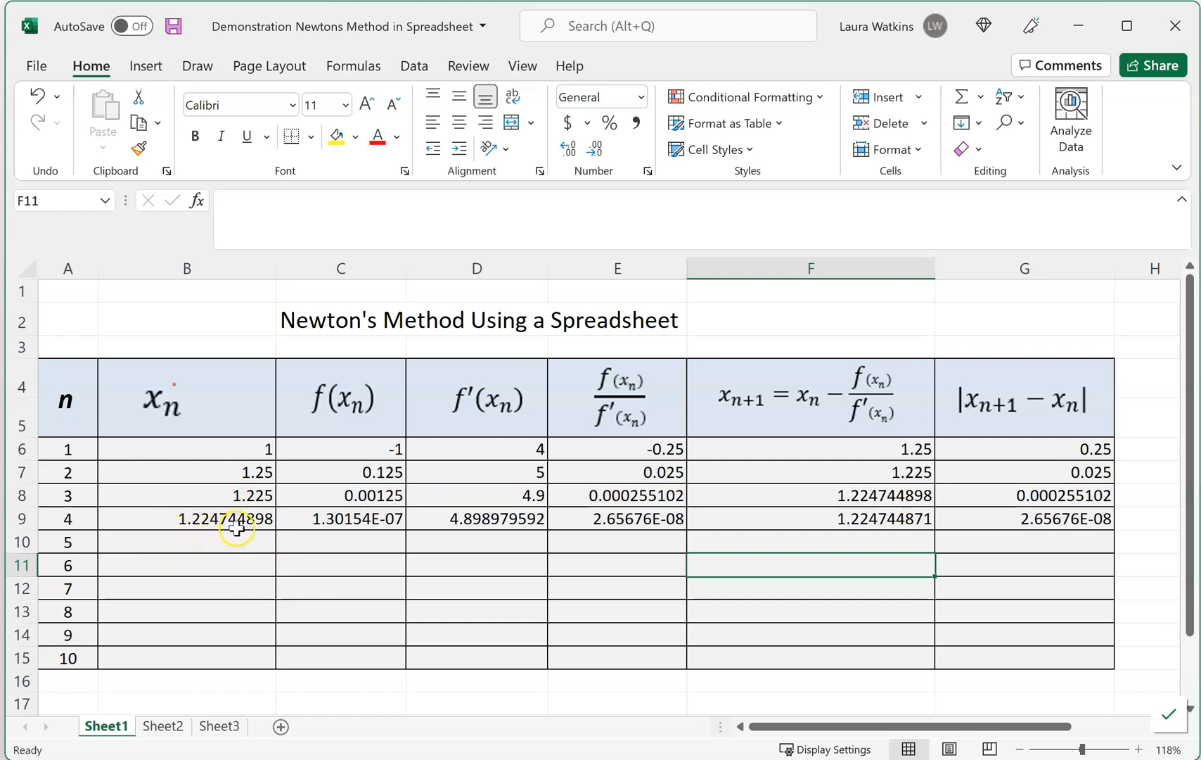
pyautogui.moveTo(475, 521)
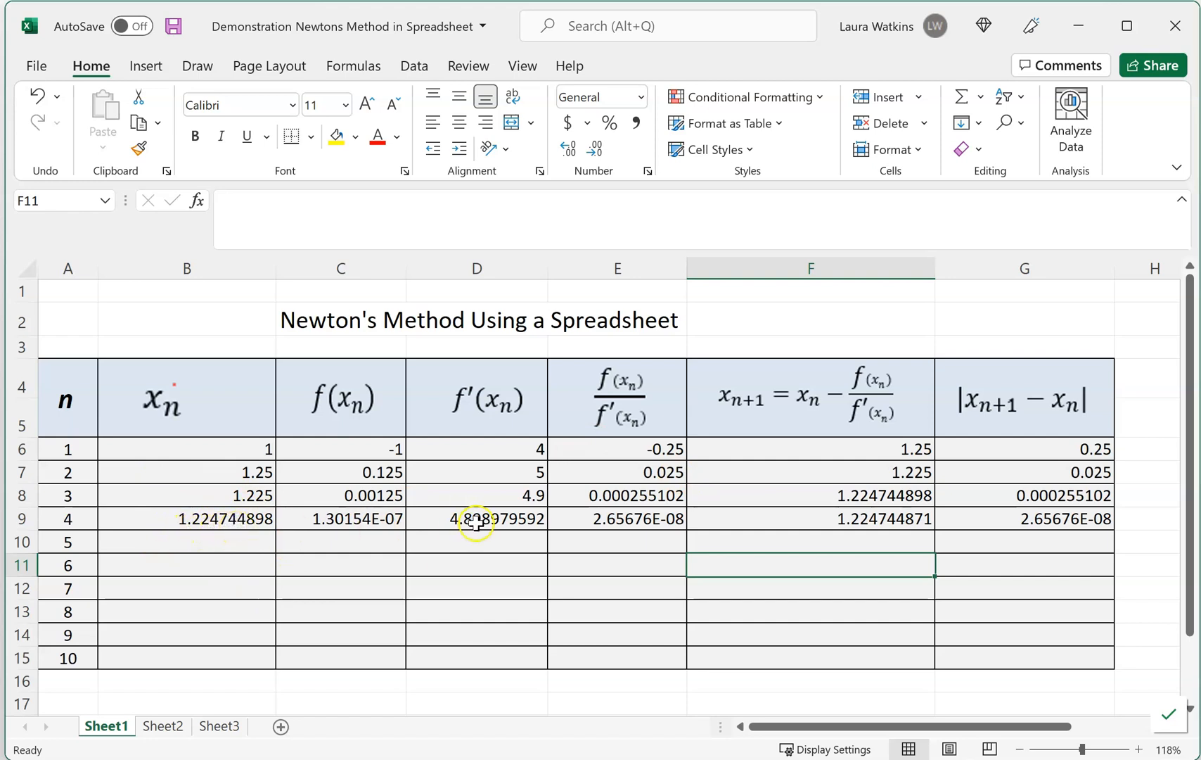
pyautogui.moveTo(383, 518)
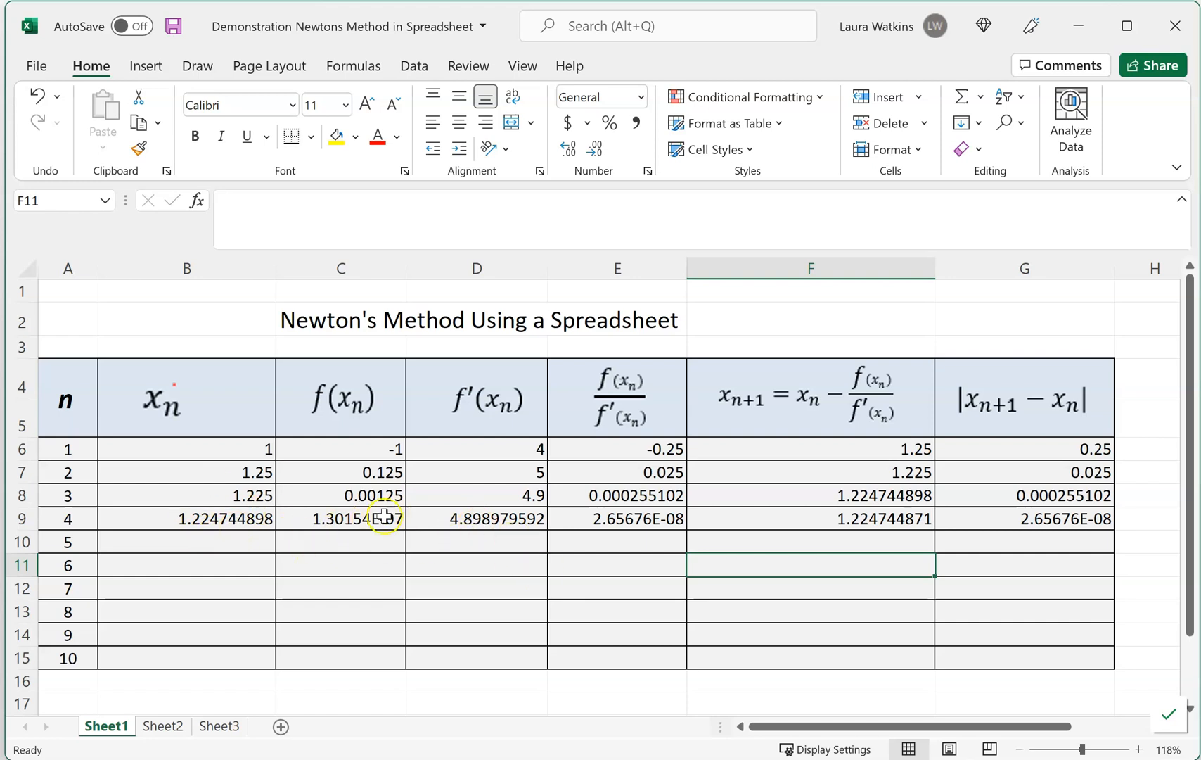
pyautogui.moveTo(671, 552)
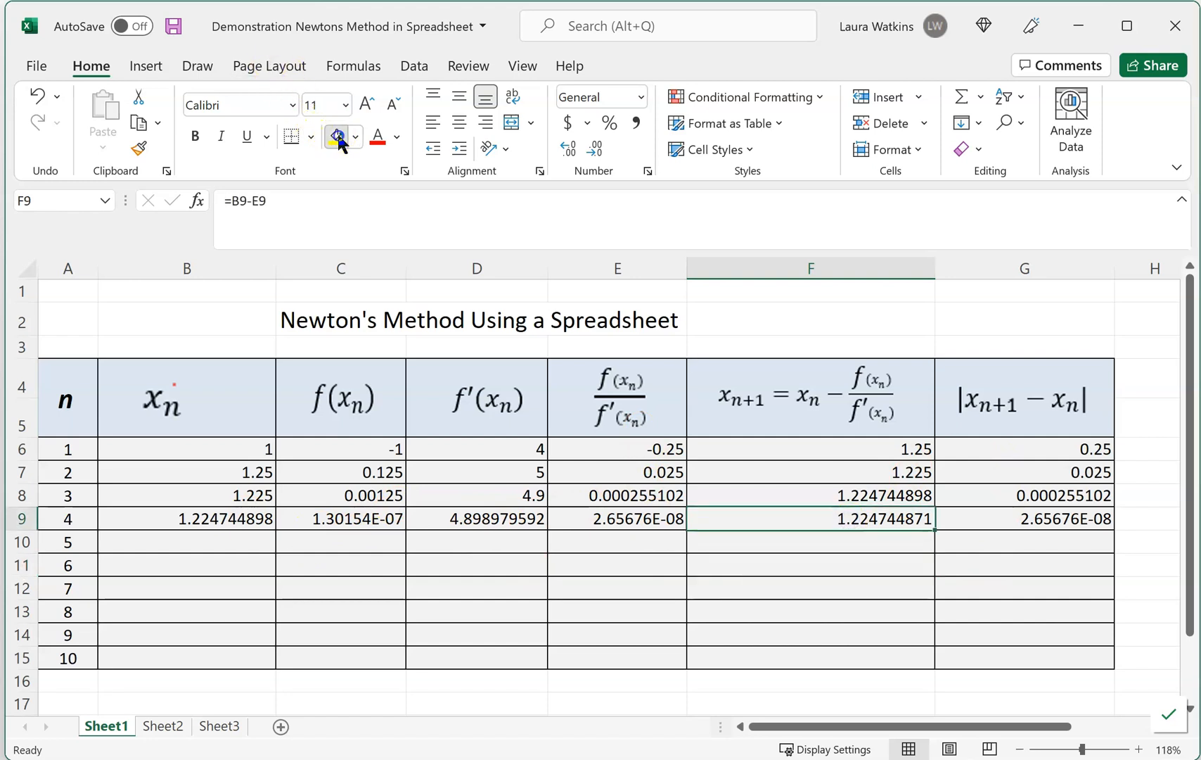
# Step: Apply yellow fill to B9 and F9, holding 1.224744898 and 1.224744871
pyautogui.click(335, 136)
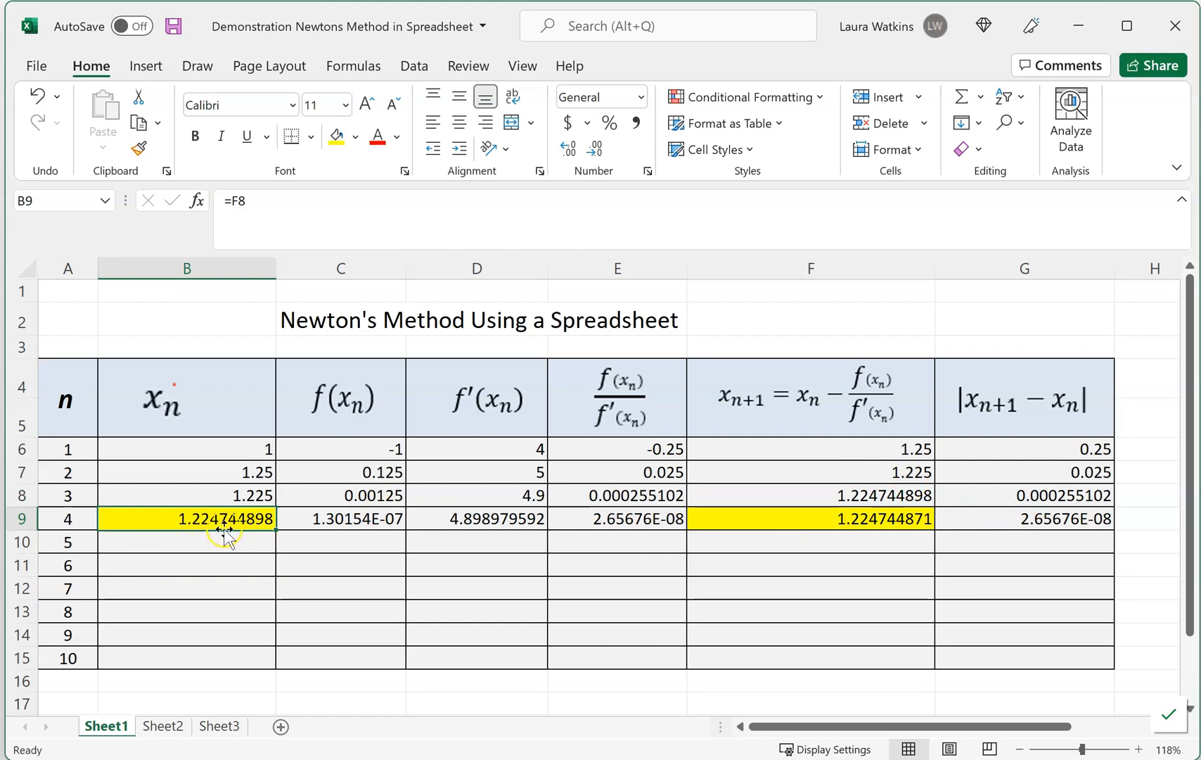
pyautogui.moveTo(252, 532)
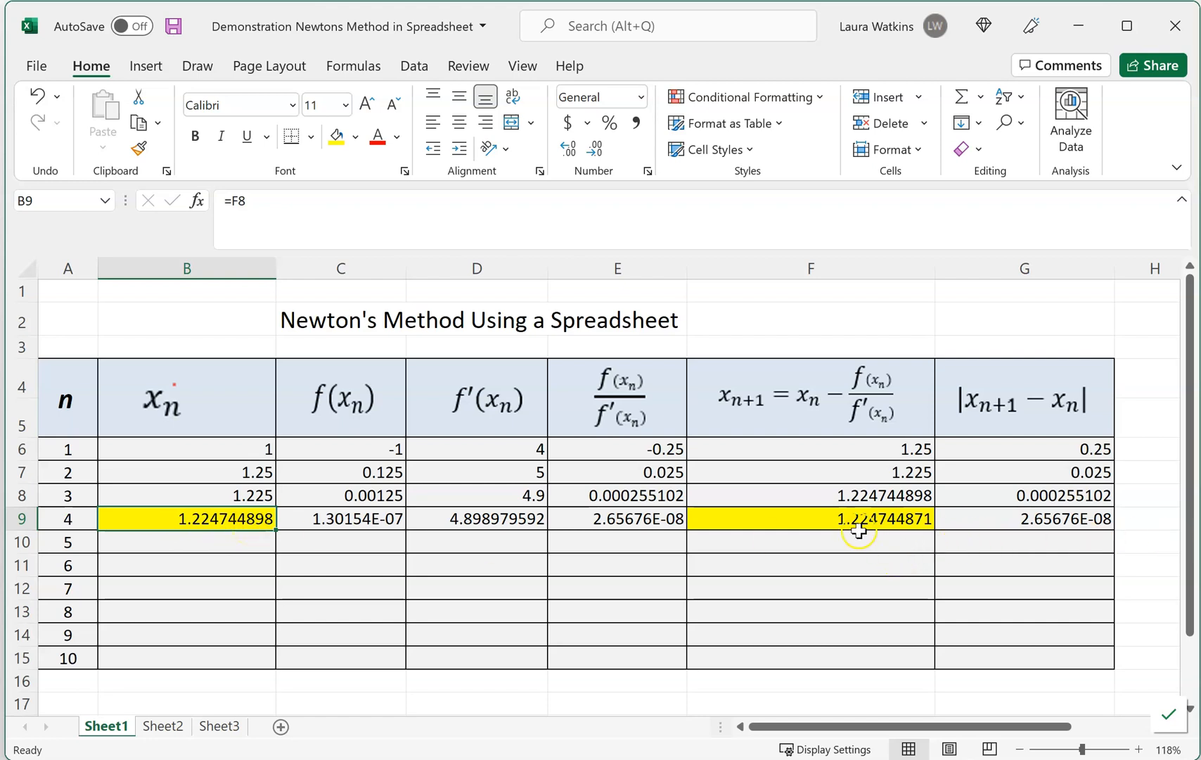
pyautogui.moveTo(868, 535)
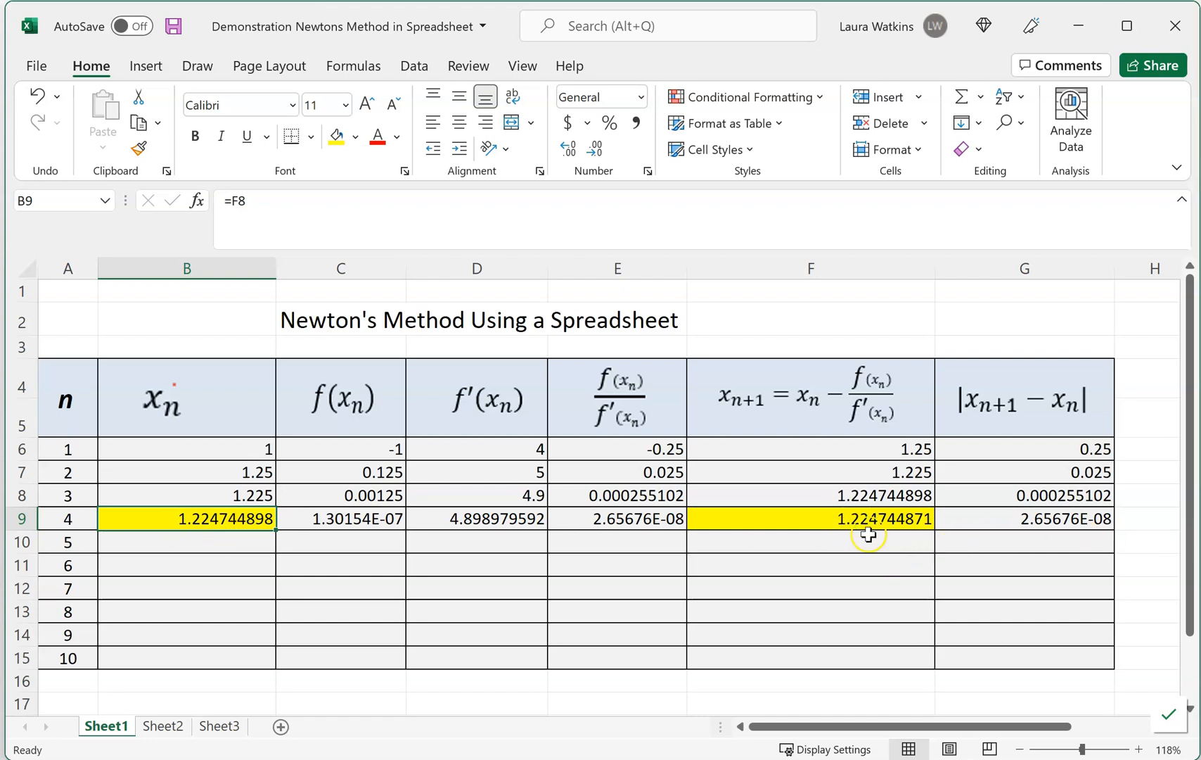
pyautogui.moveTo(903, 535)
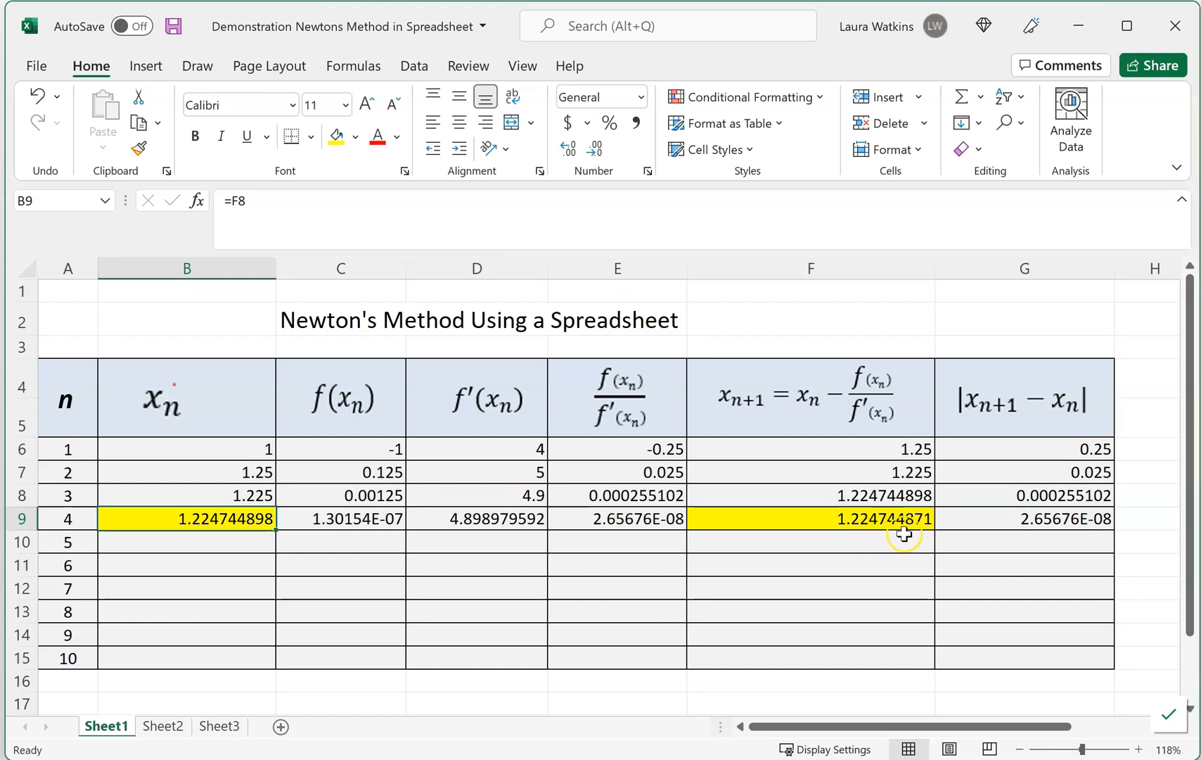
pyautogui.moveTo(916, 533)
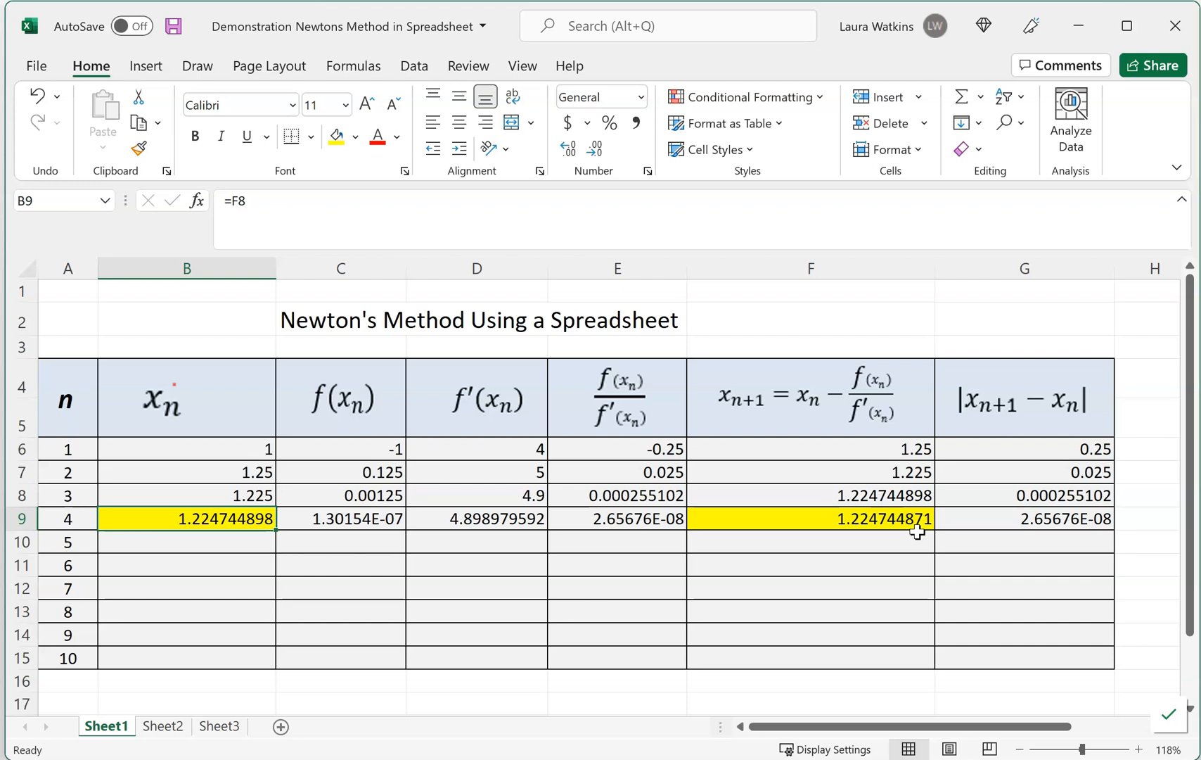
pyautogui.moveTo(1054, 527)
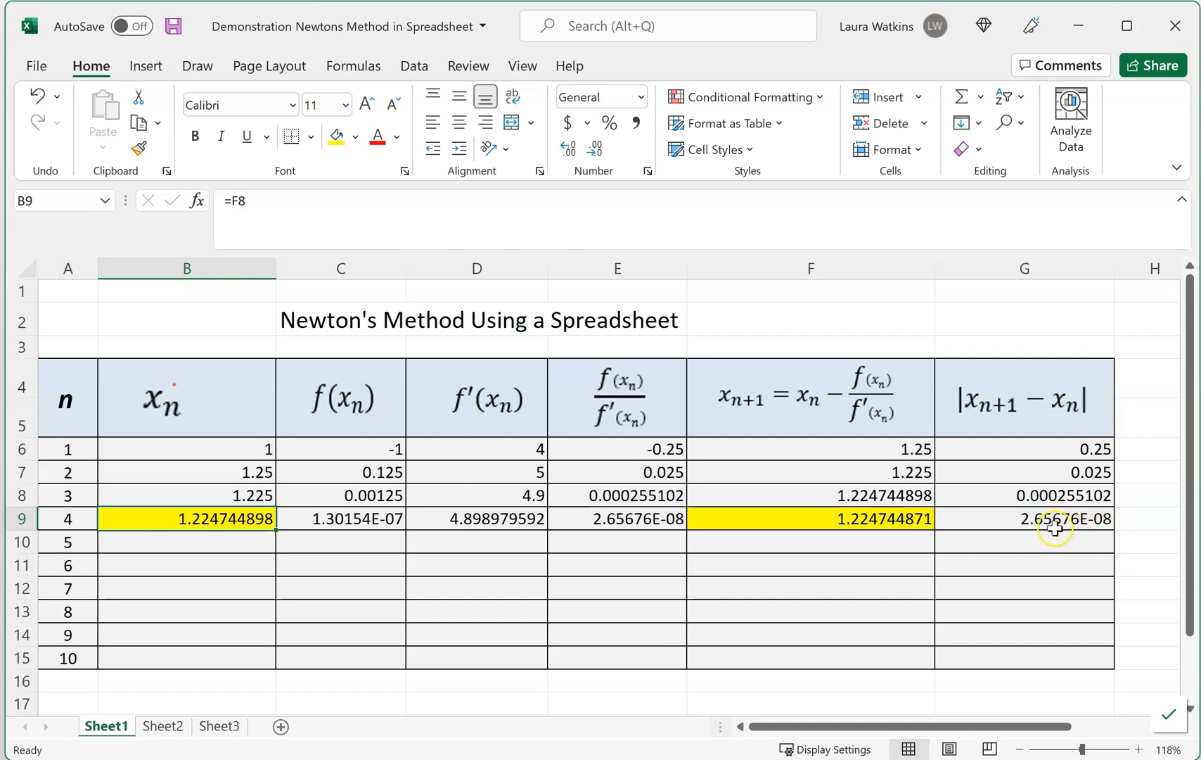
pyautogui.moveTo(1022, 521)
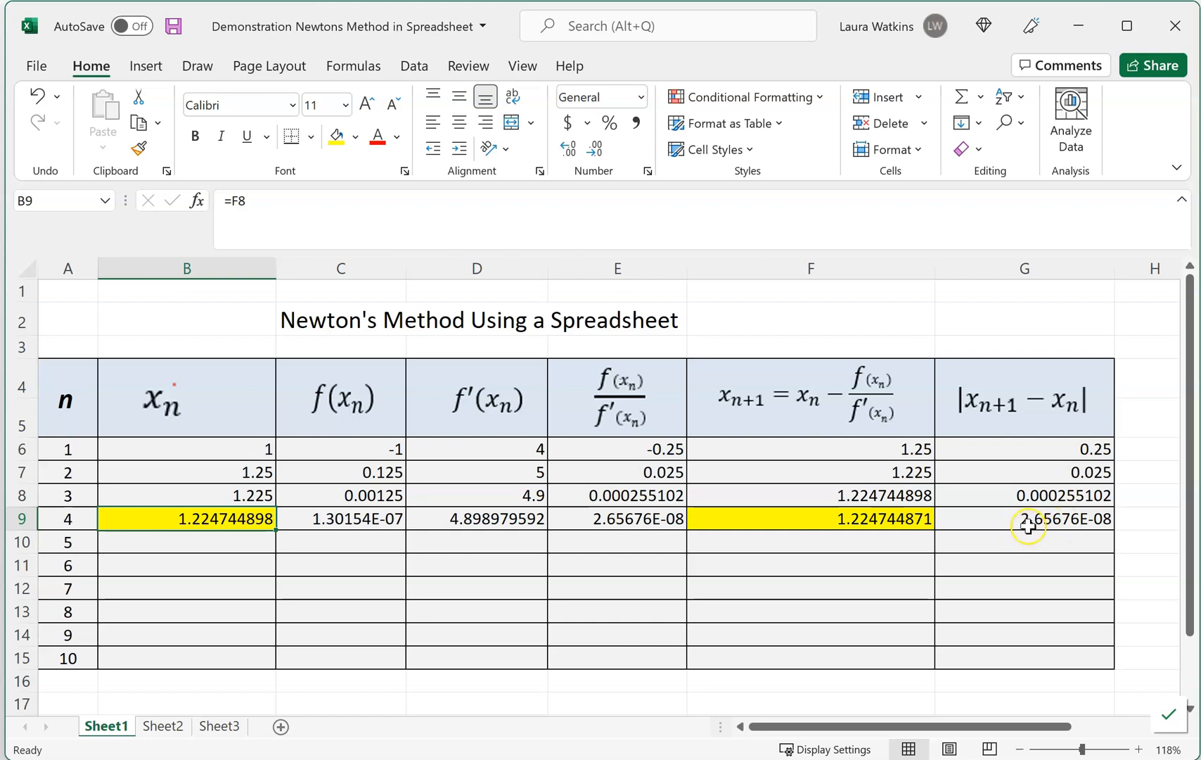
pyautogui.moveTo(1093, 529)
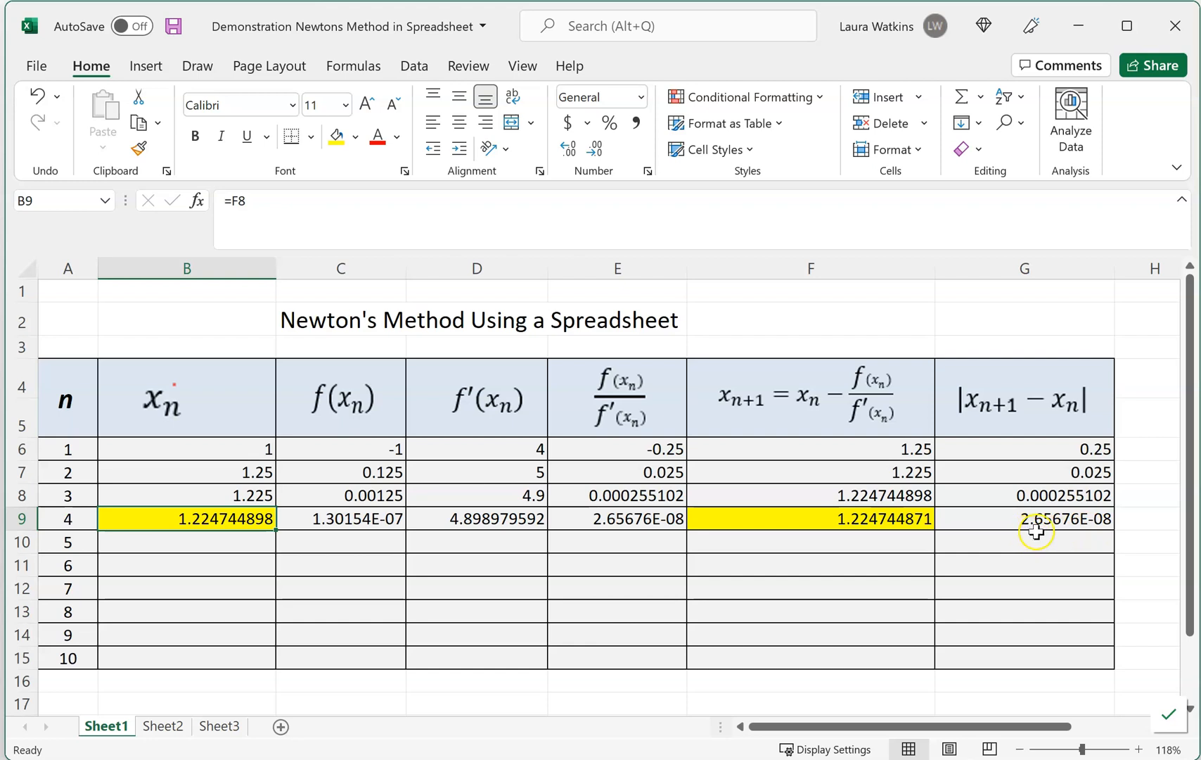
pyautogui.moveTo(1062, 528)
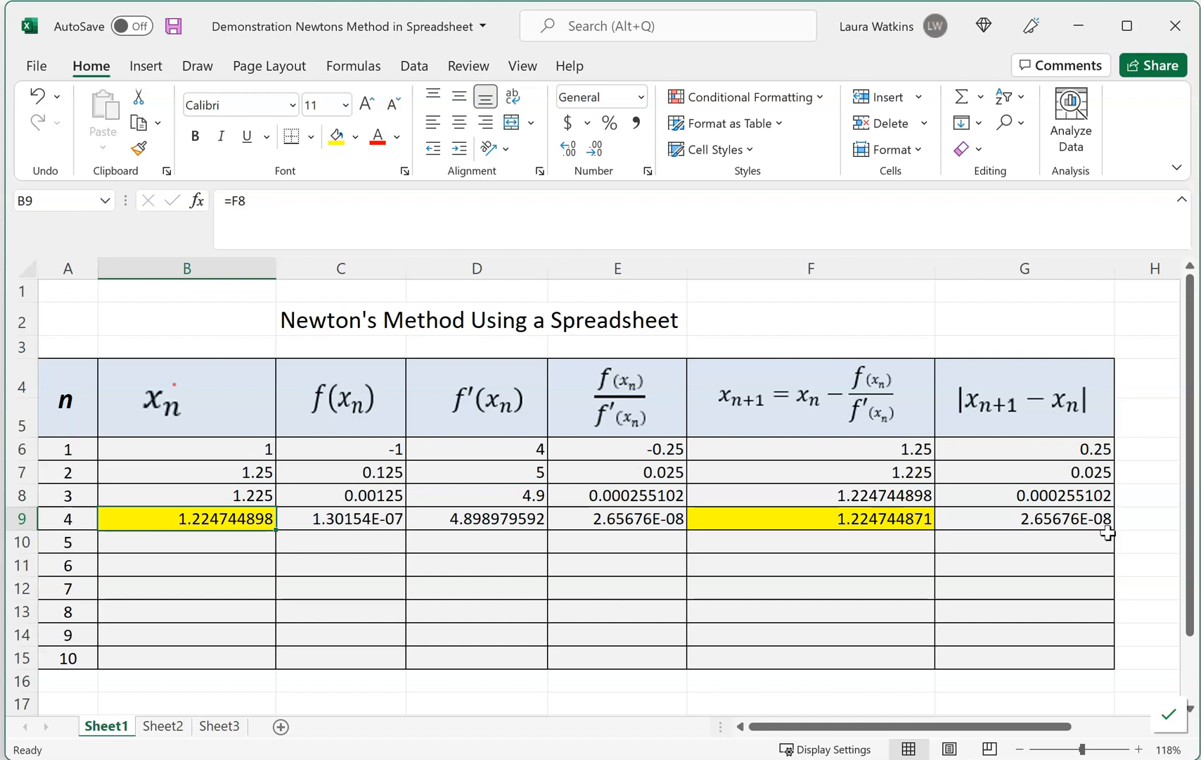
pyautogui.moveTo(916, 541)
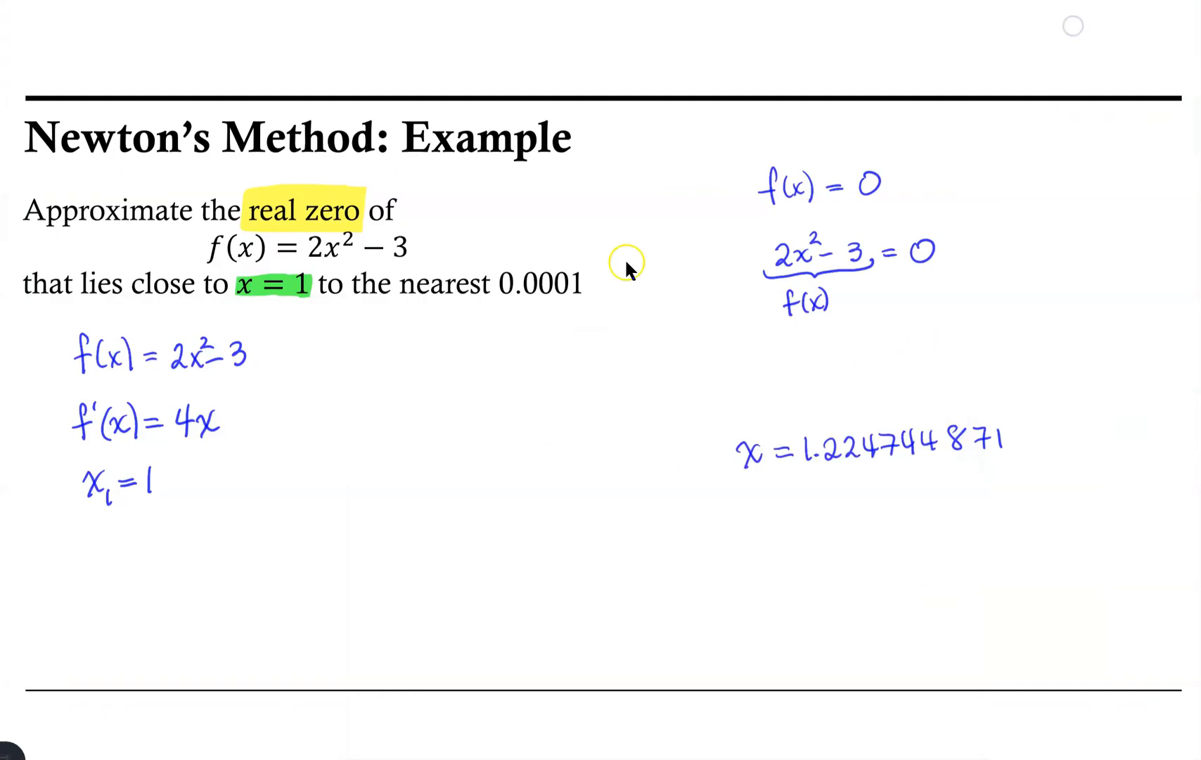
pyautogui.moveTo(317, 263)
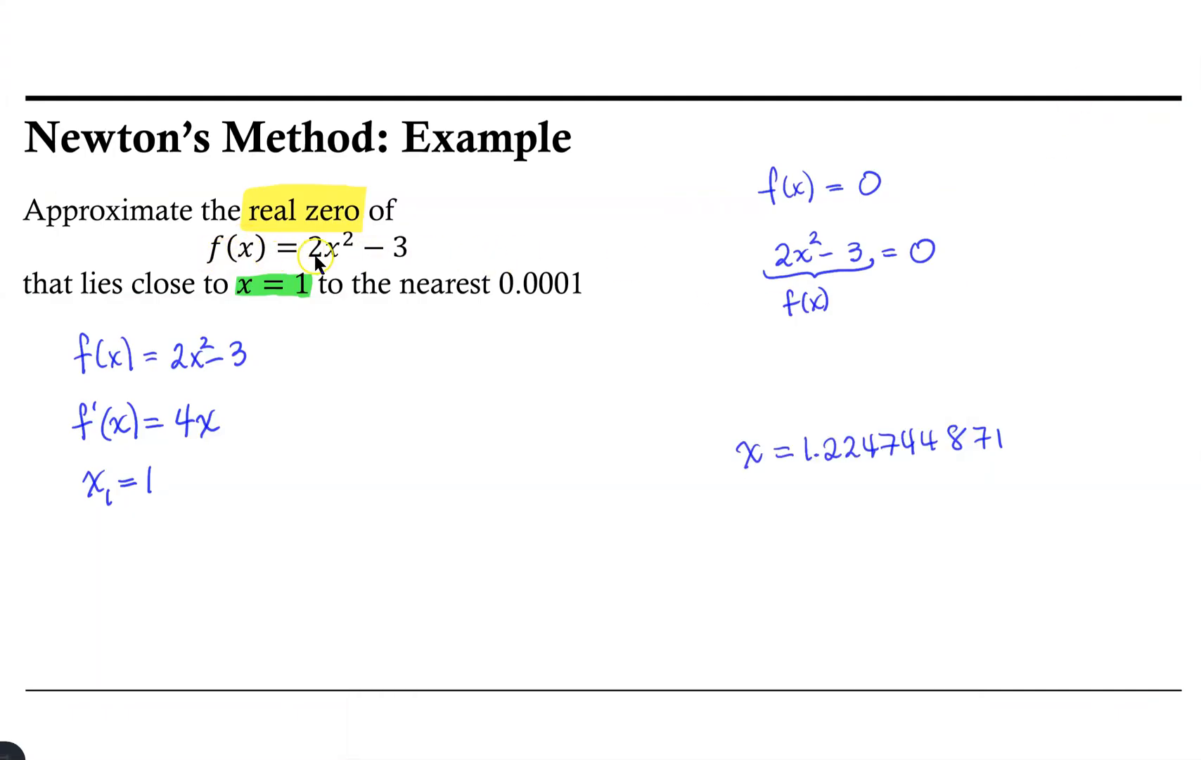